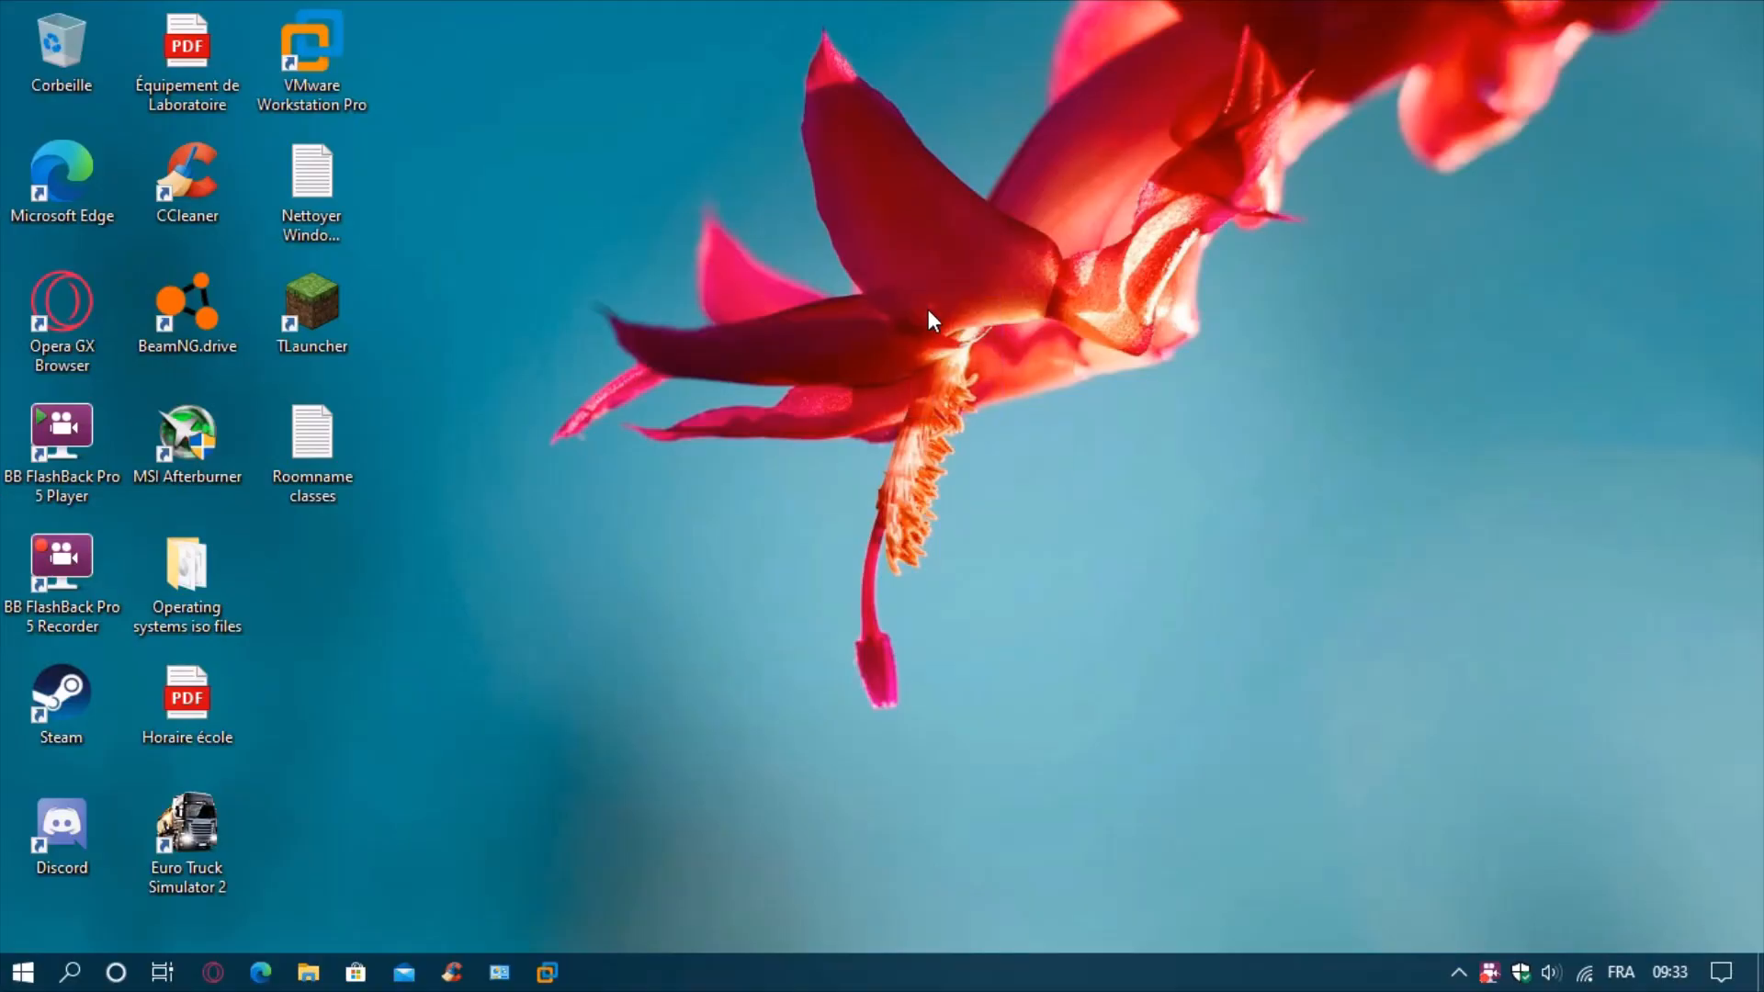
{"action": "mouse_move", "coordinate": [974, 583]}
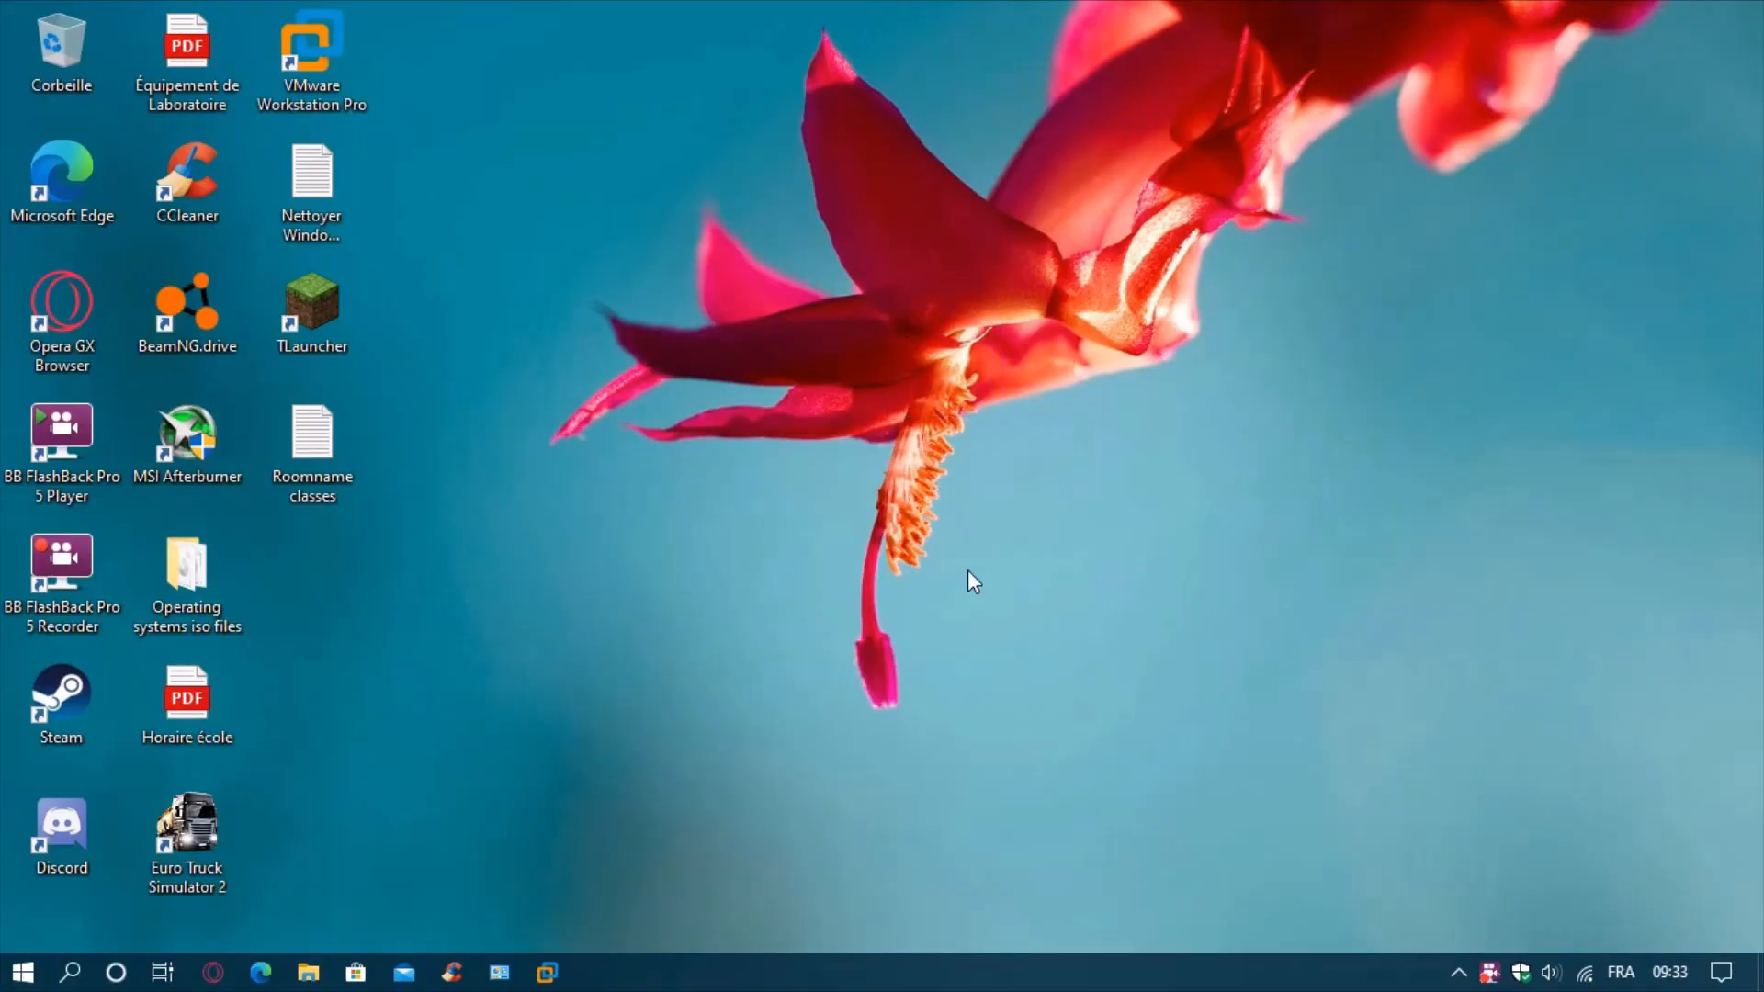
{"action": "mouse_move", "coordinate": [625, 456]}
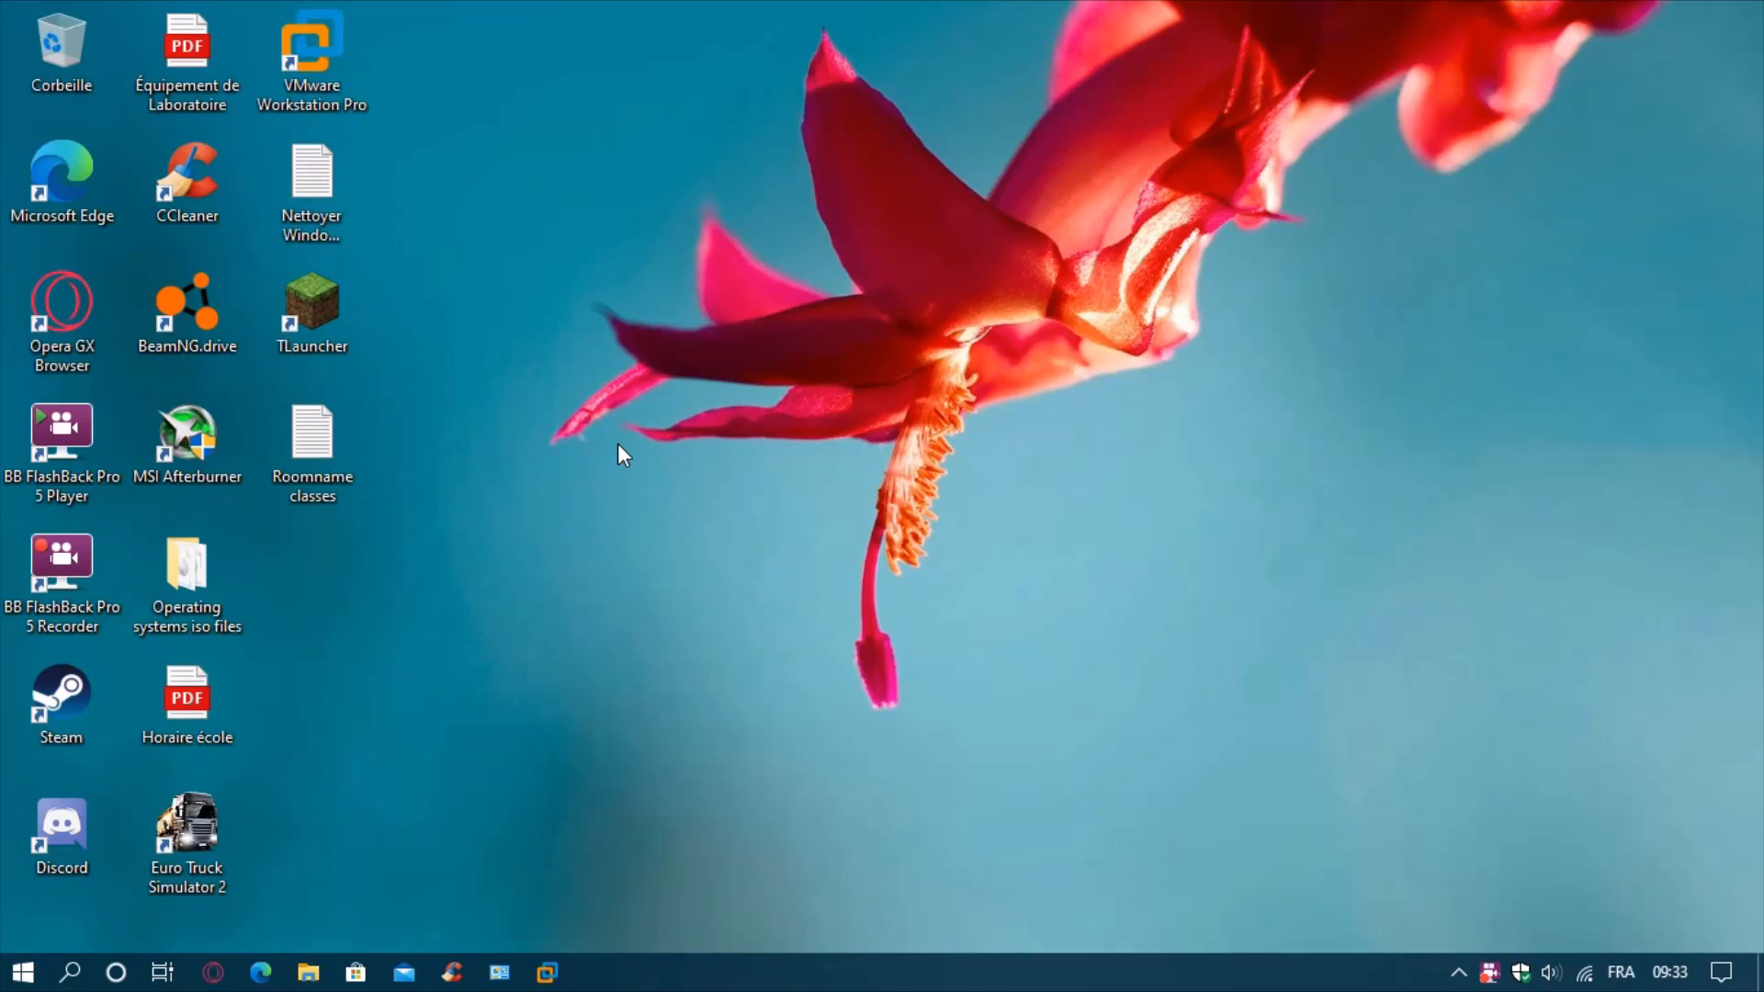
{"action": "mouse_move", "coordinate": [575, 241]}
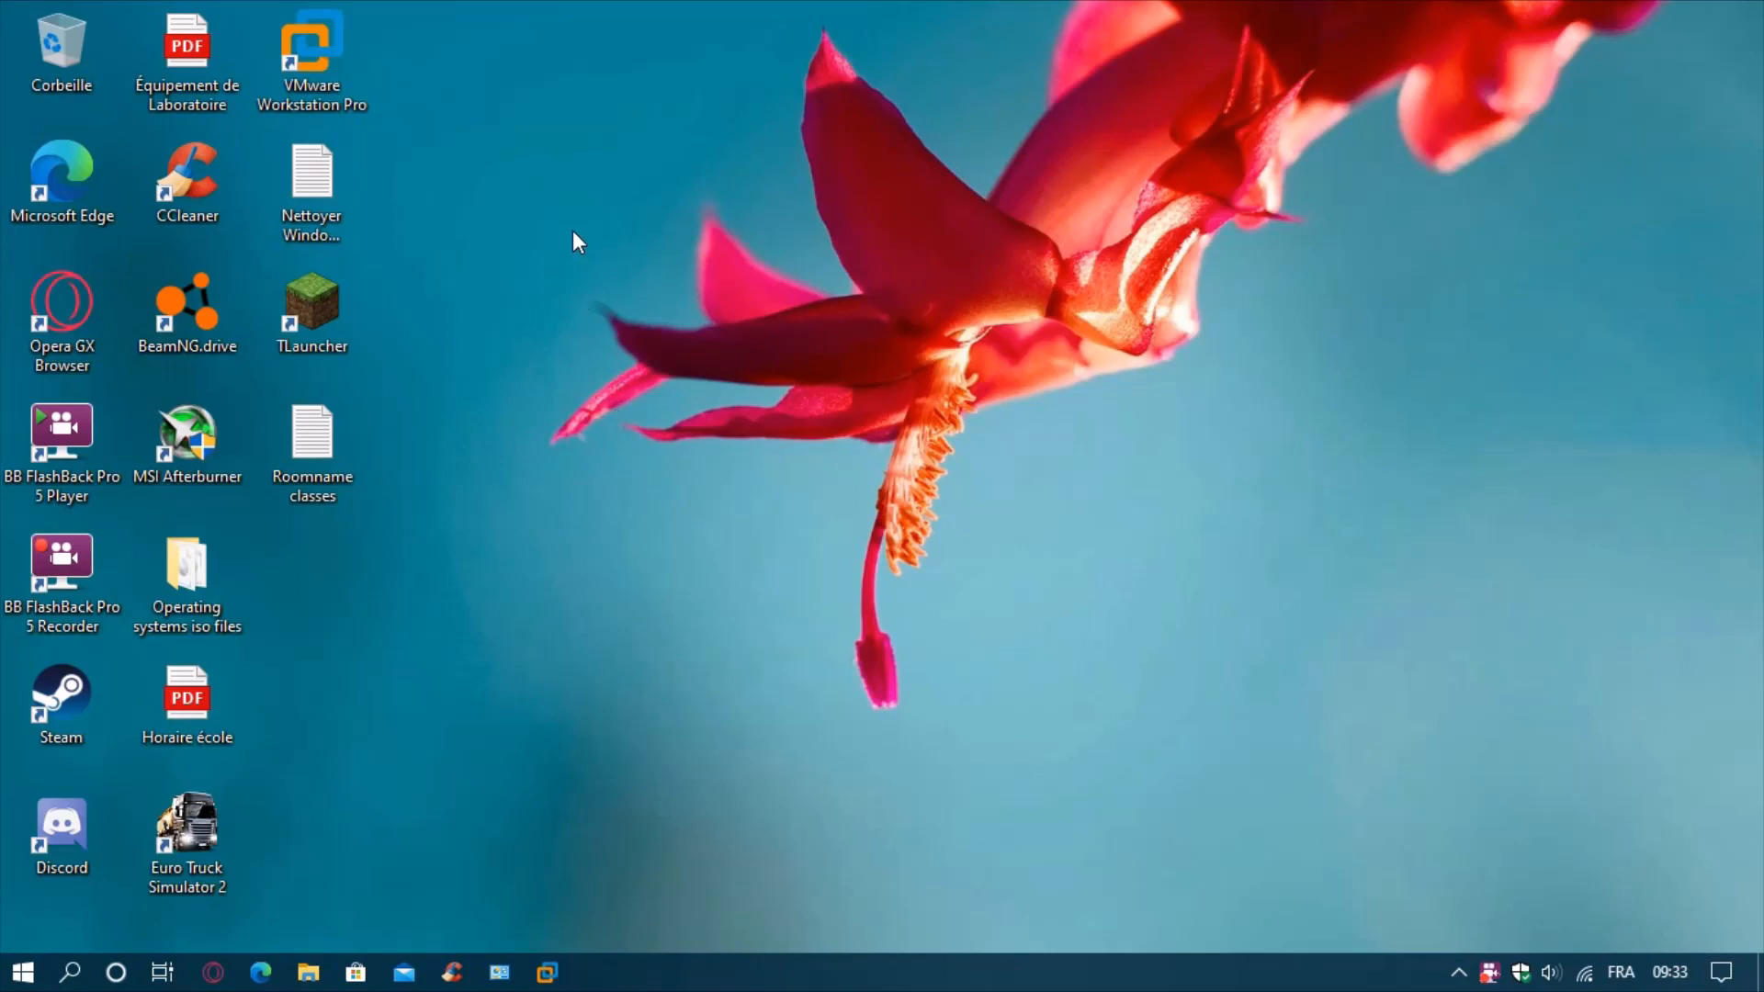
{"action": "mouse_move", "coordinate": [515, 54]}
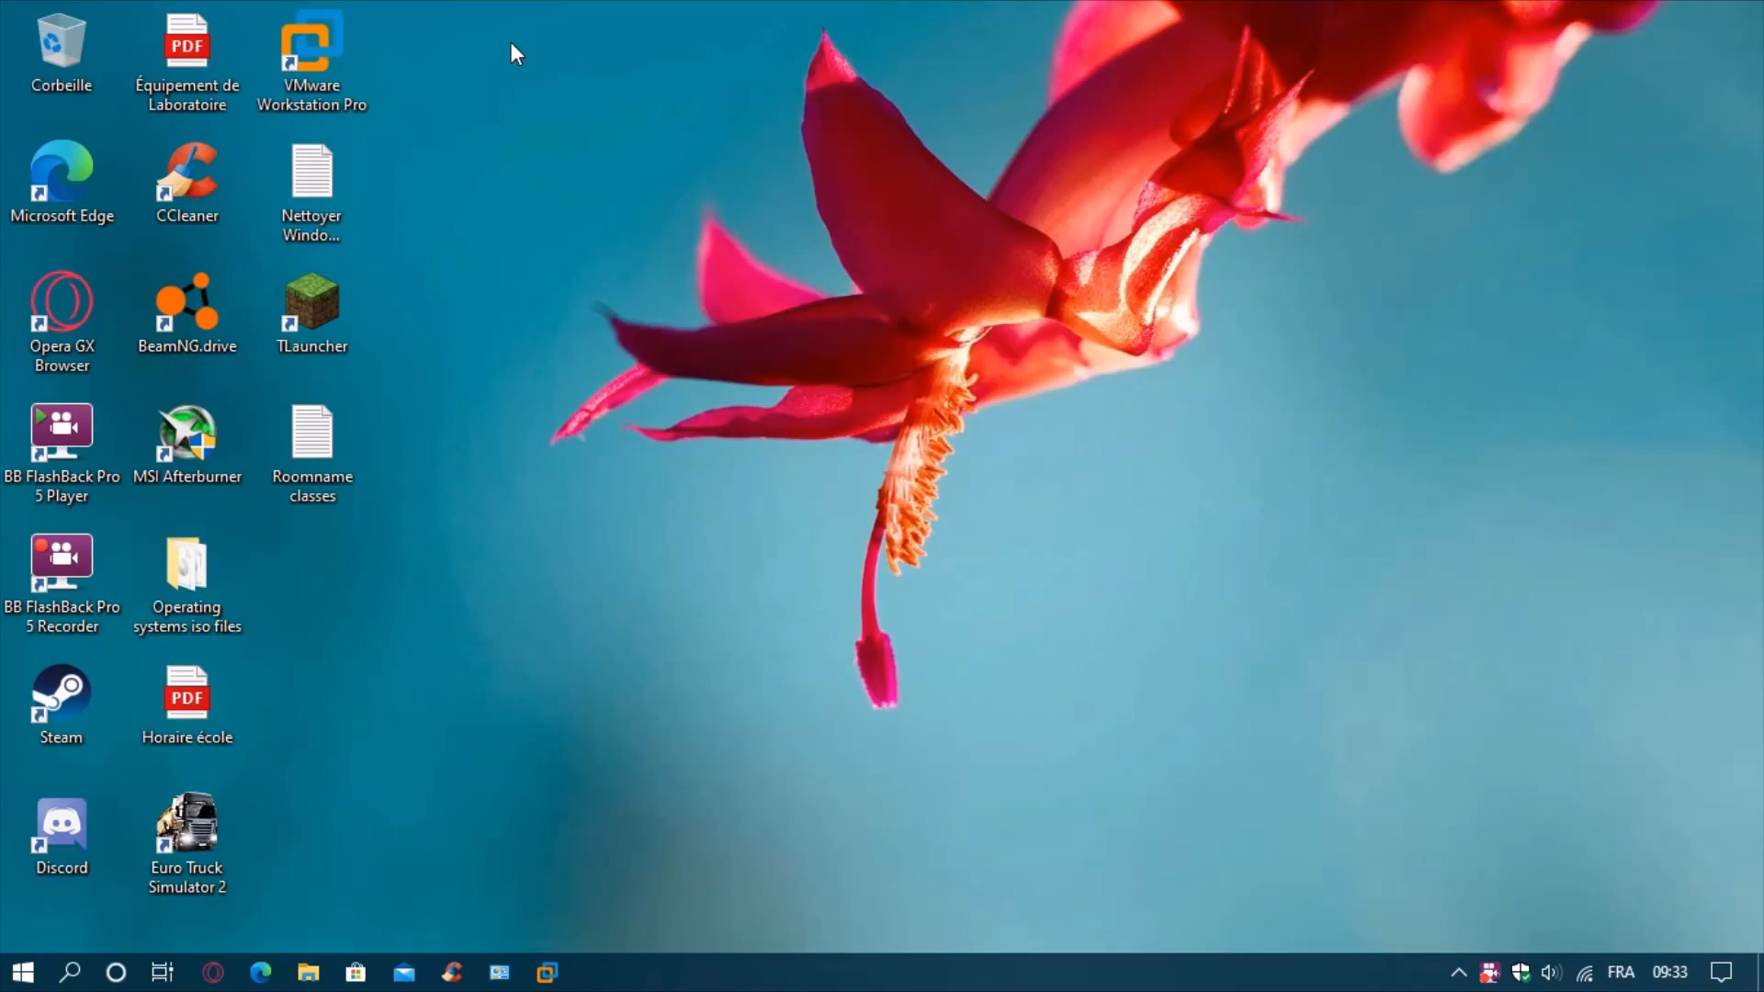
{"action": "mouse_move", "coordinate": [69, 972]}
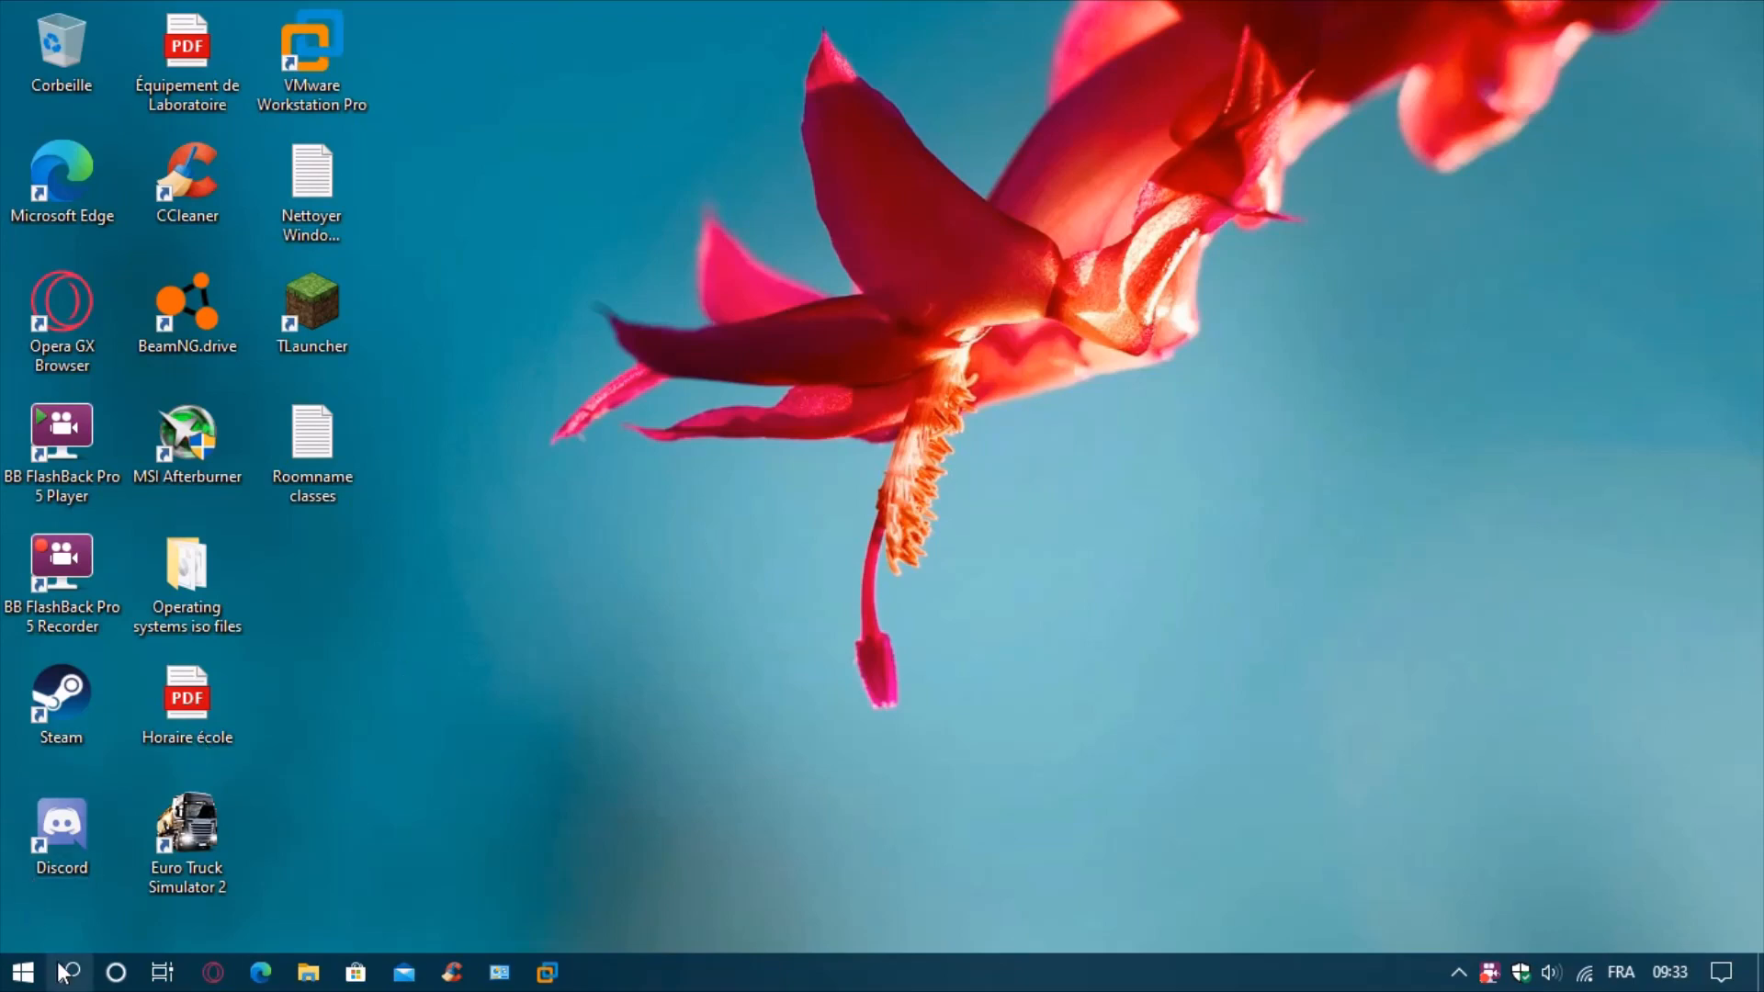
Run winver from Start to read Version 2004, build 19041.264, then dismiss it with OK.
{"action": "left_click", "coordinate": [70, 972]}
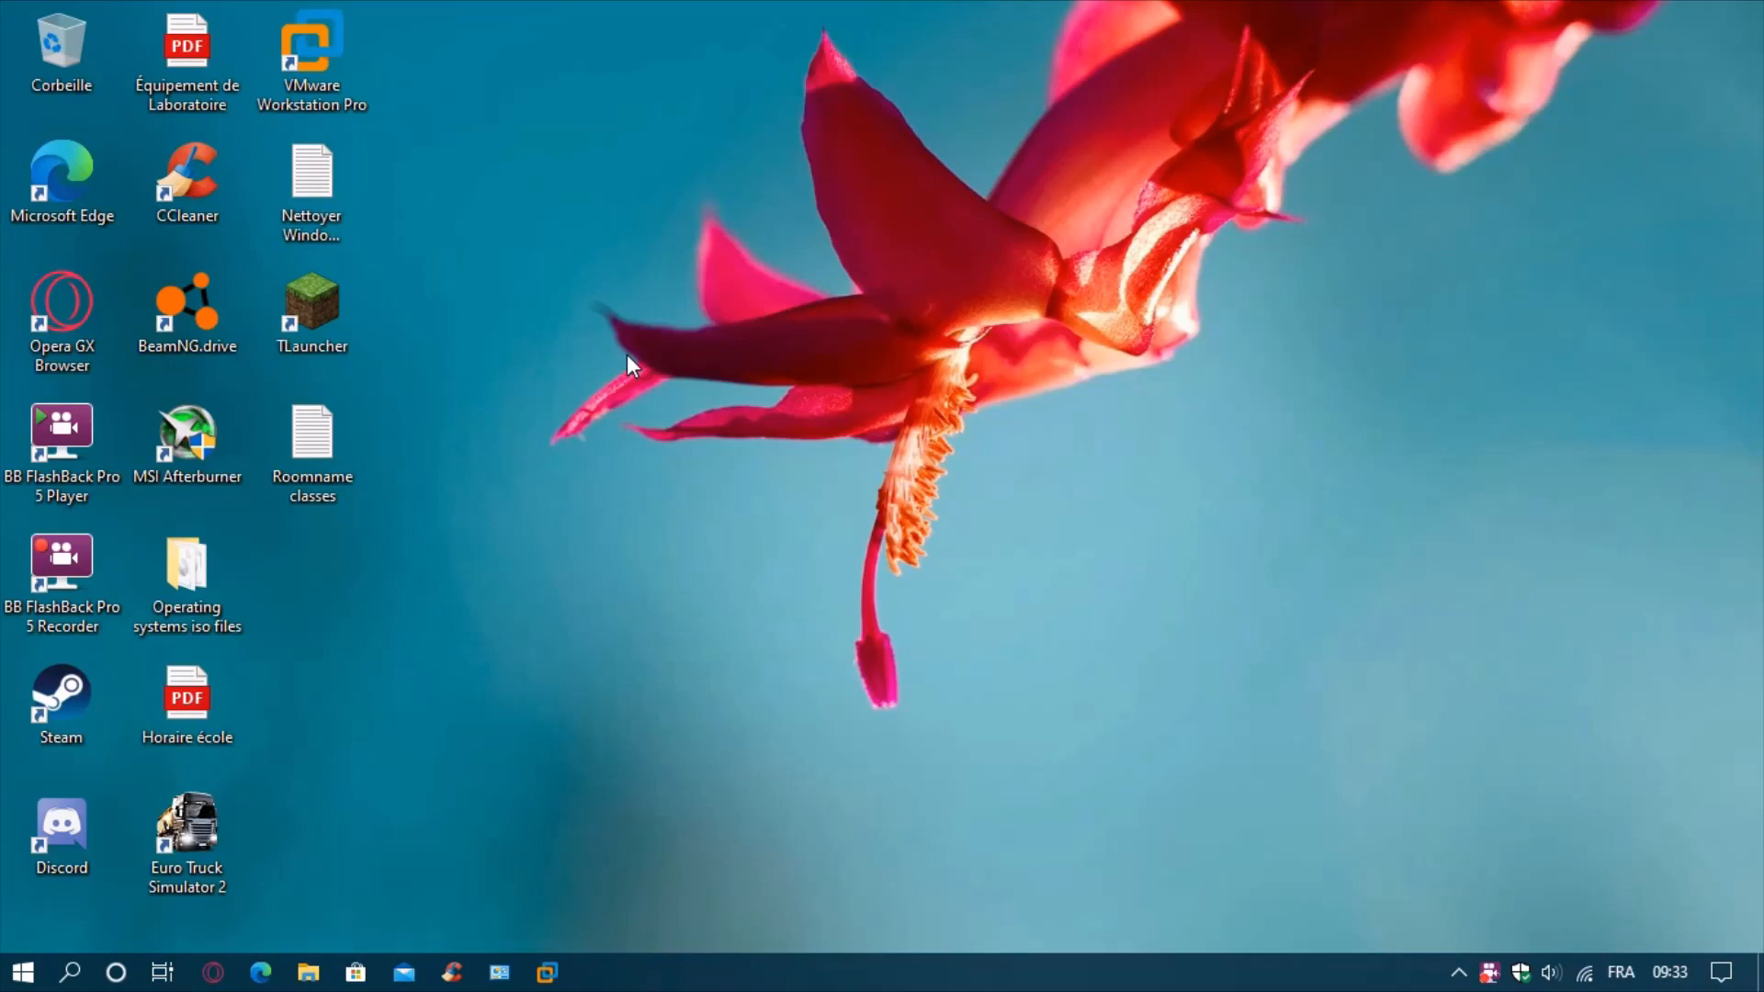
{"action": "left_click", "coordinate": [20, 972]}
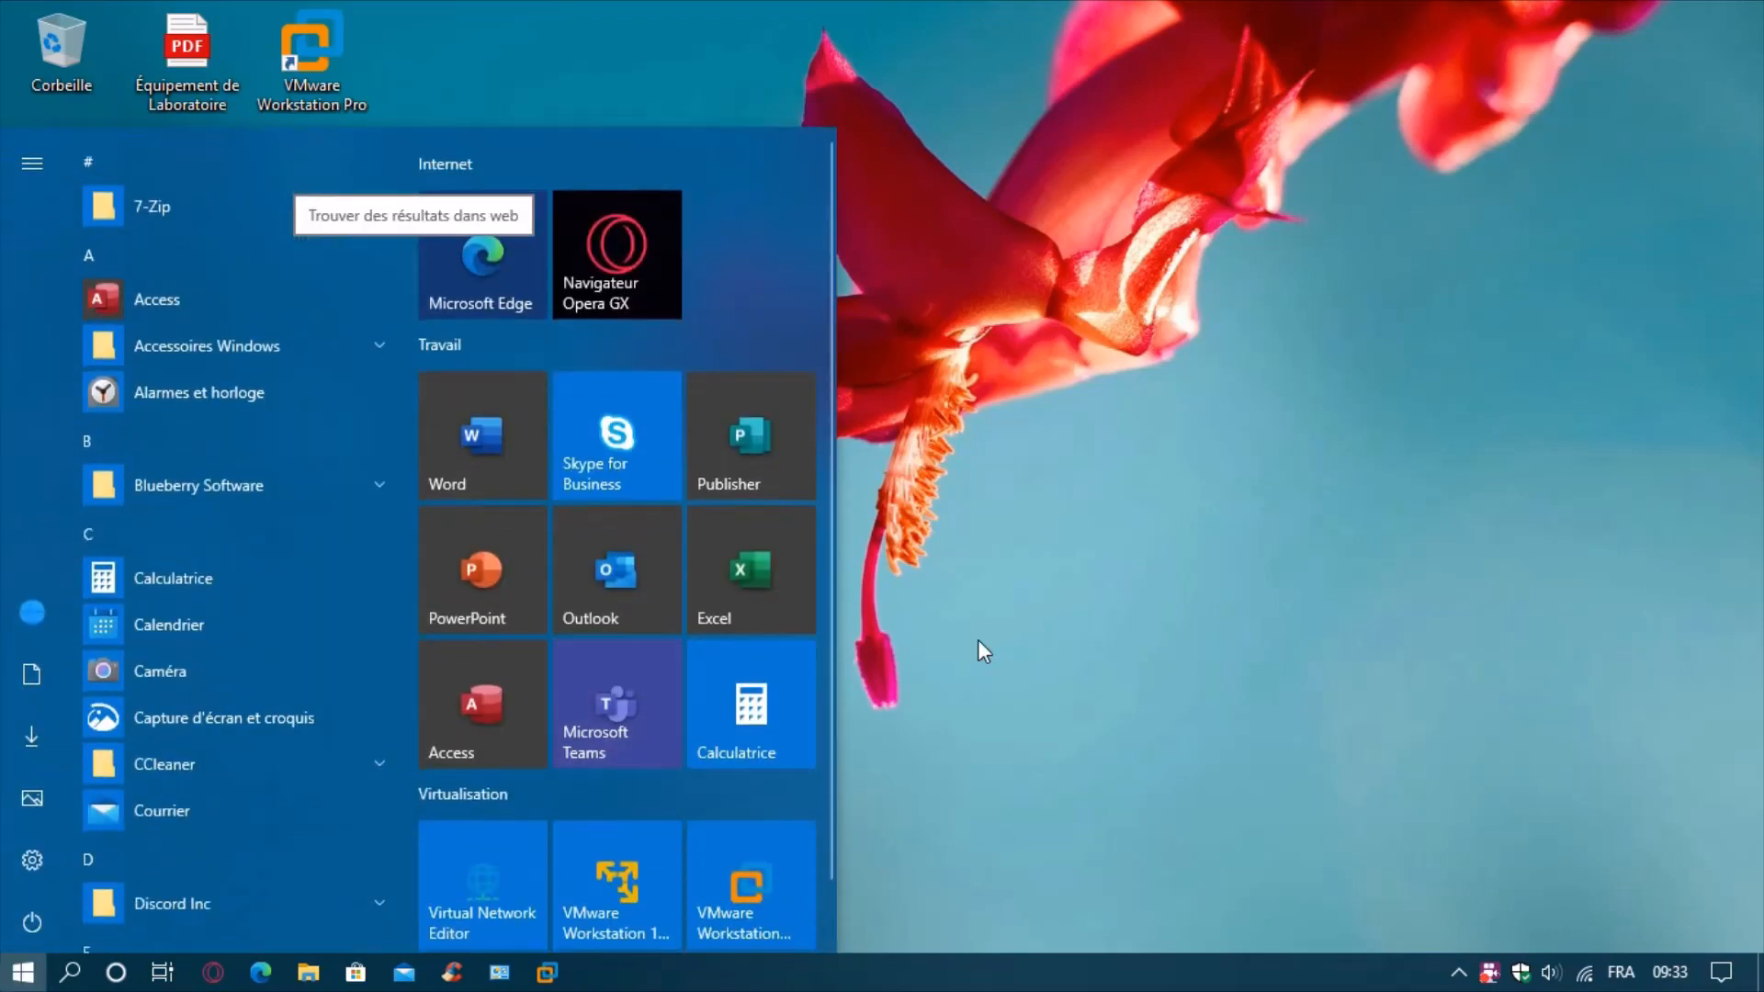
{"action": "type", "text": "win"}
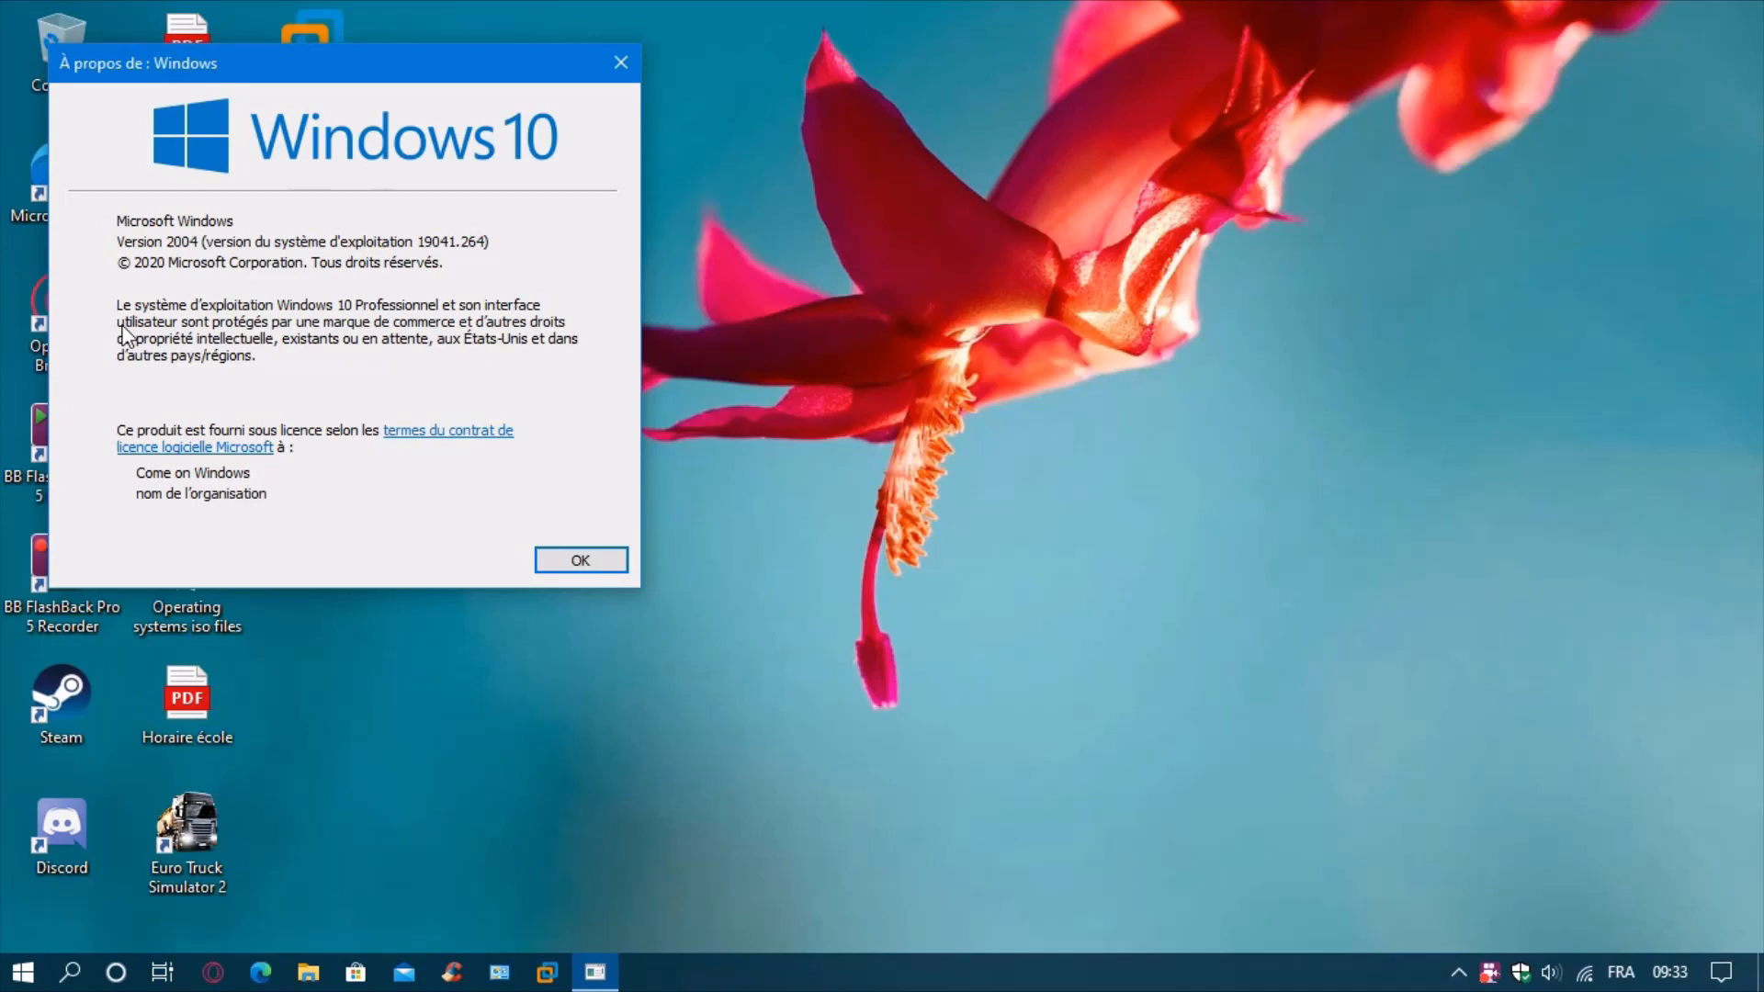
{"action": "mouse_move", "coordinate": [340, 193]}
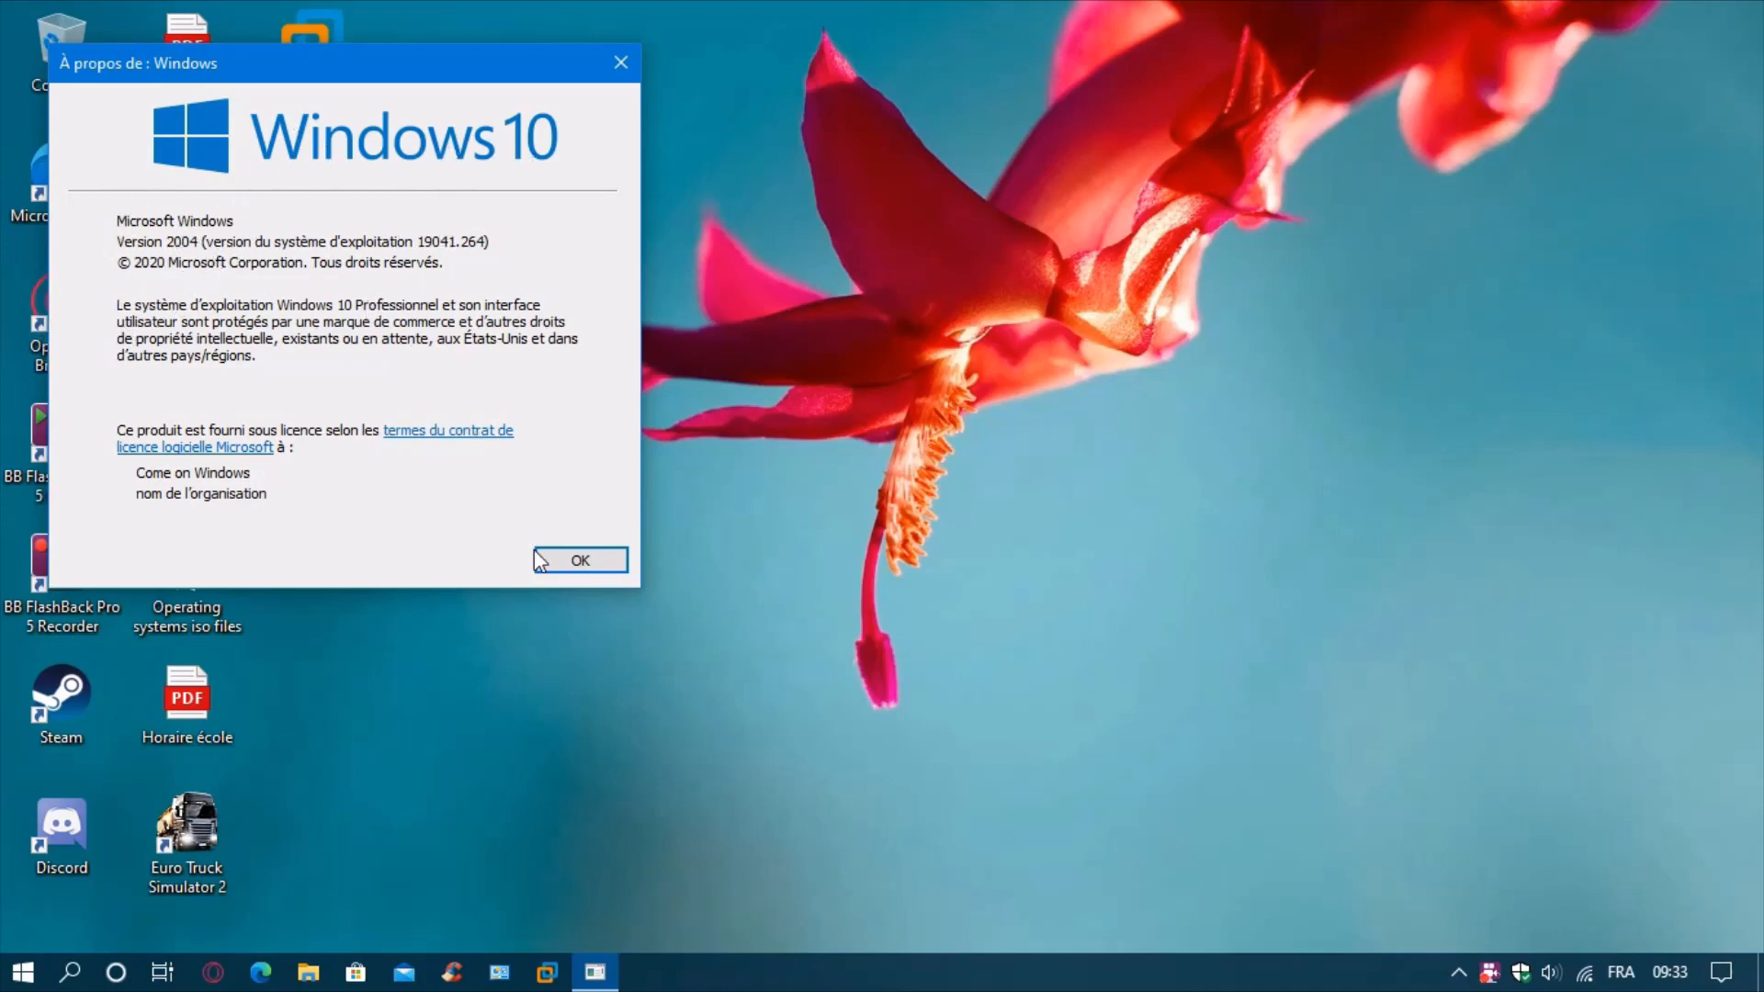
{"action": "left_click", "coordinate": [579, 560]}
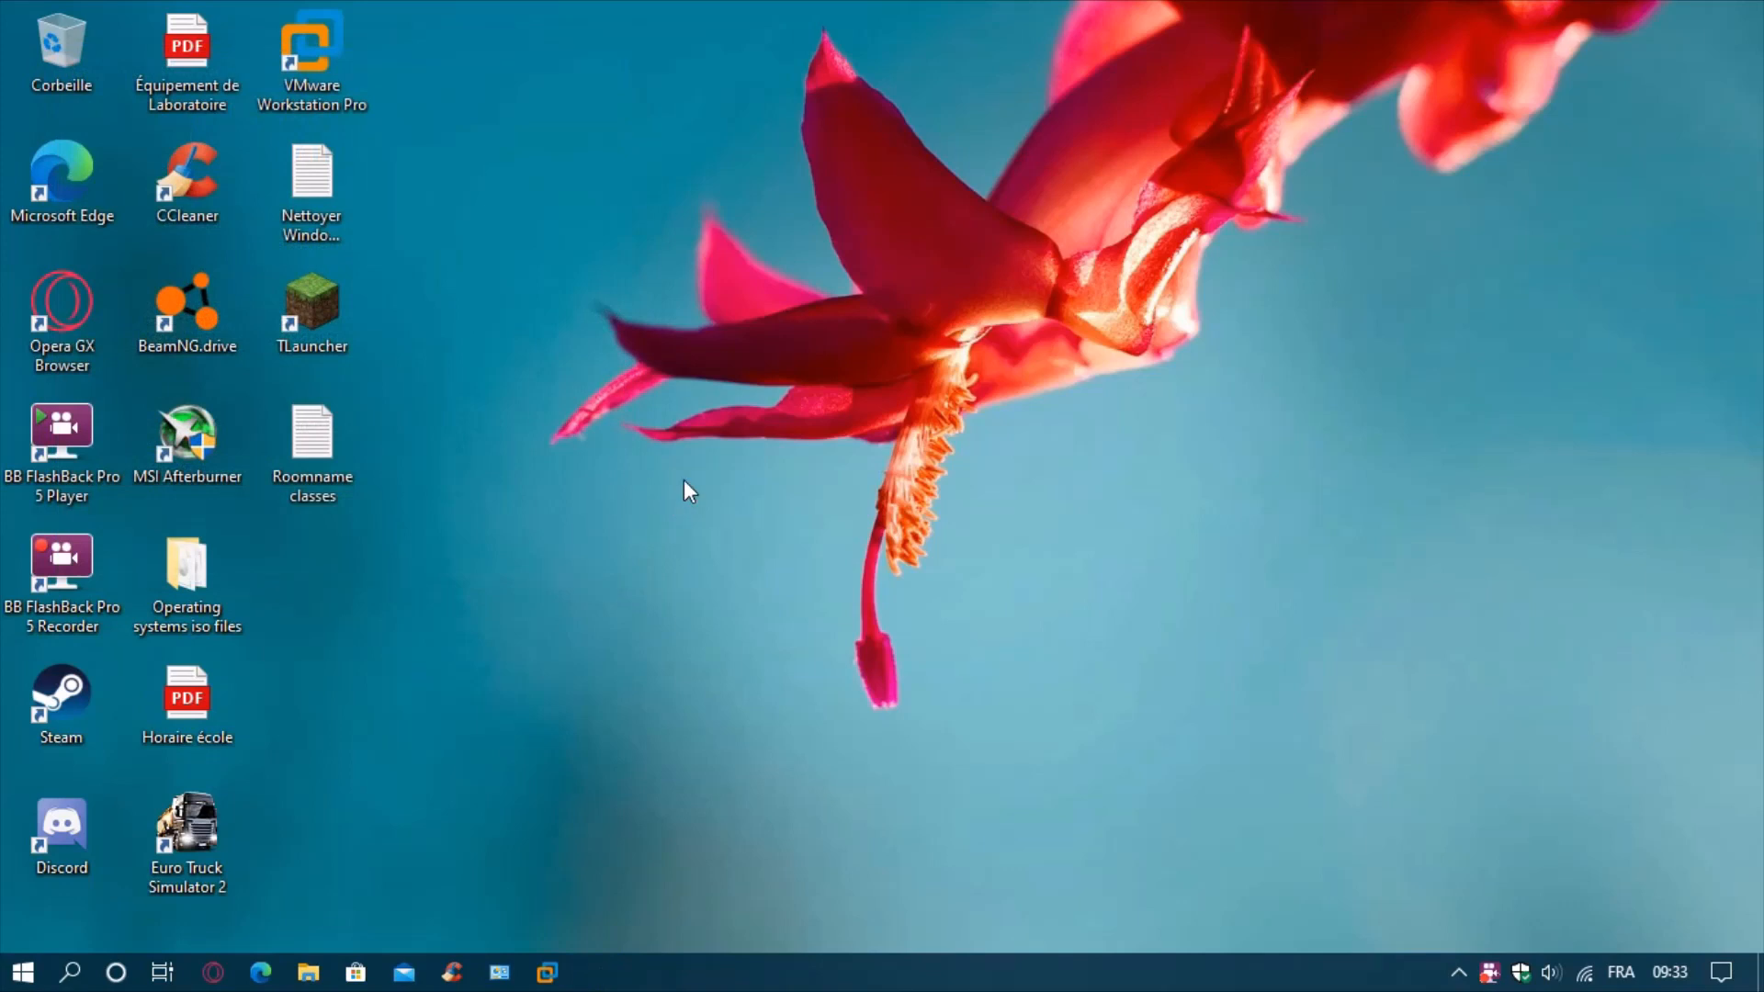
{"action": "mouse_move", "coordinate": [645, 563]}
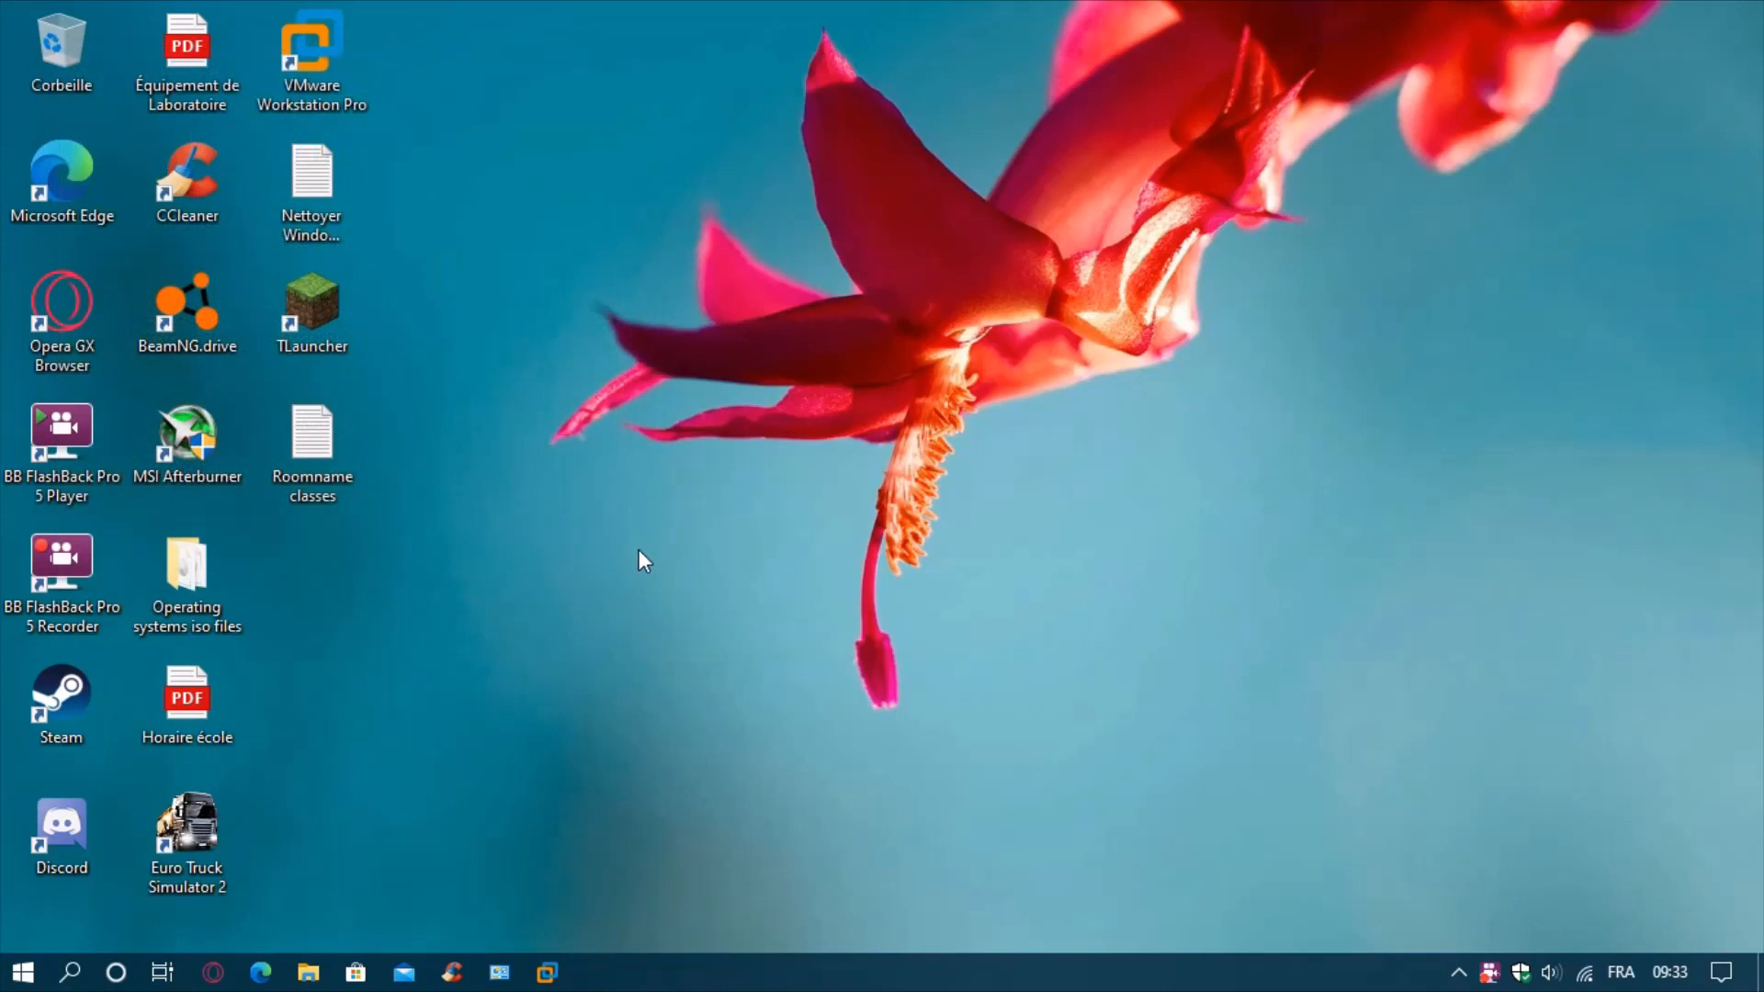
{"action": "mouse_move", "coordinate": [905, 493]}
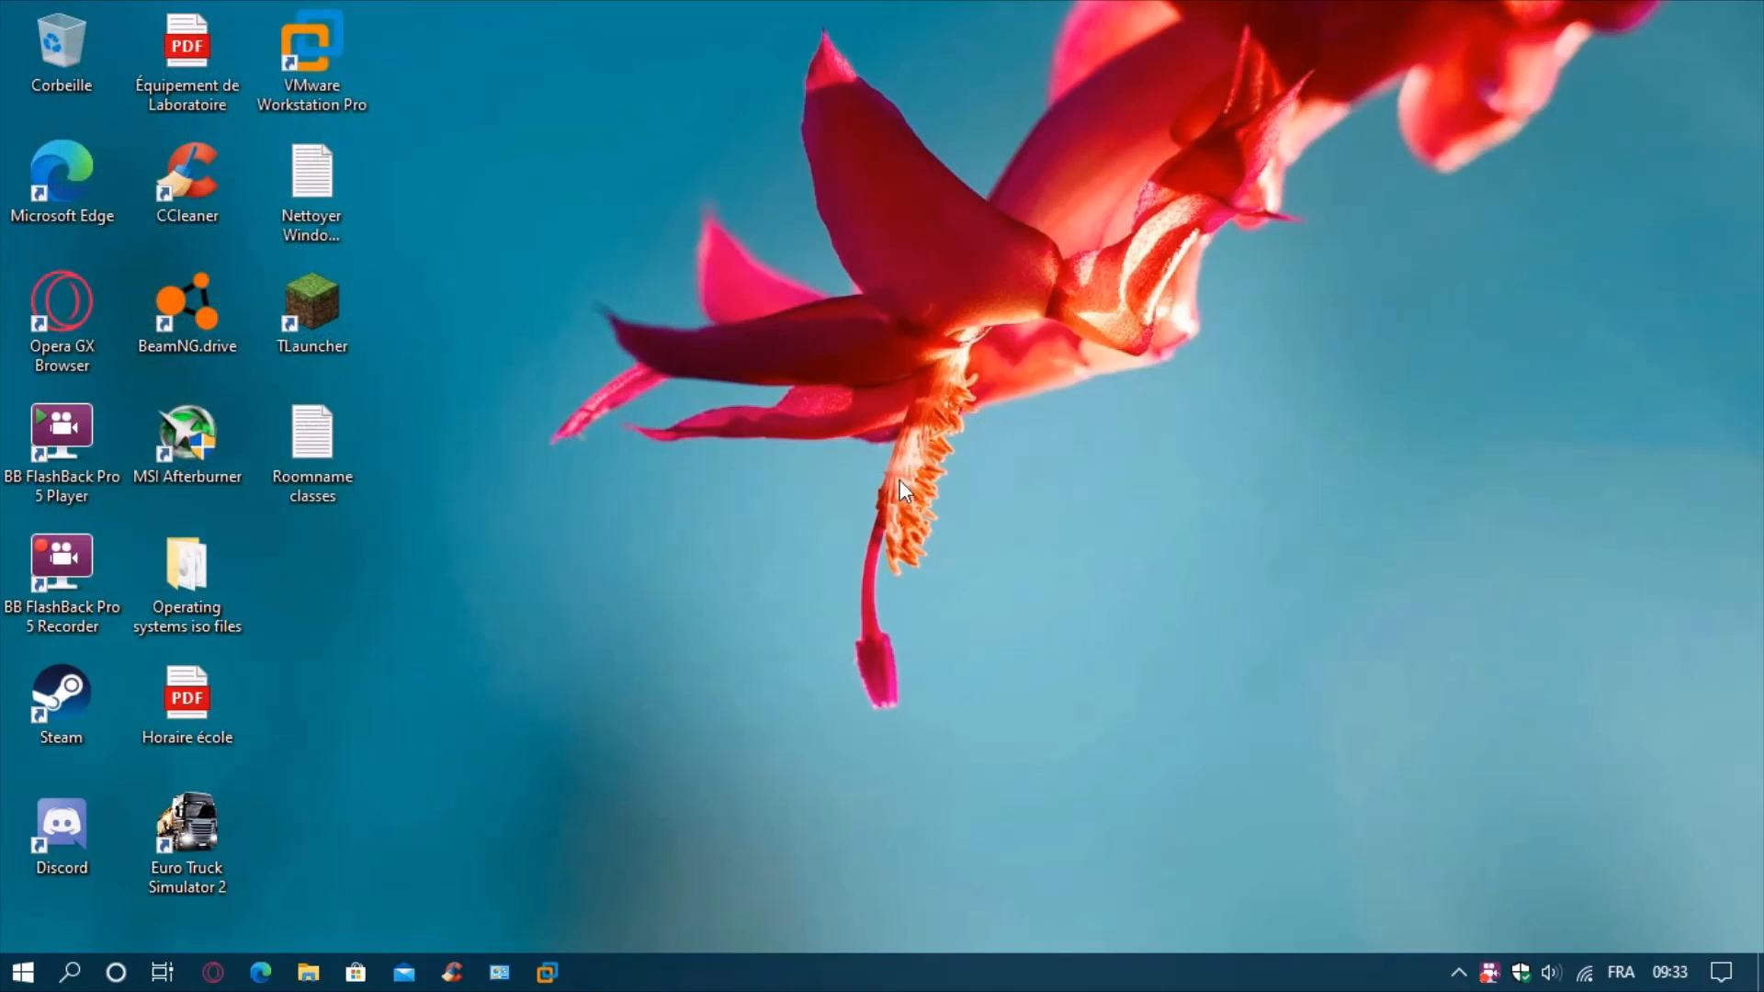
{"action": "mouse_move", "coordinate": [44, 944]}
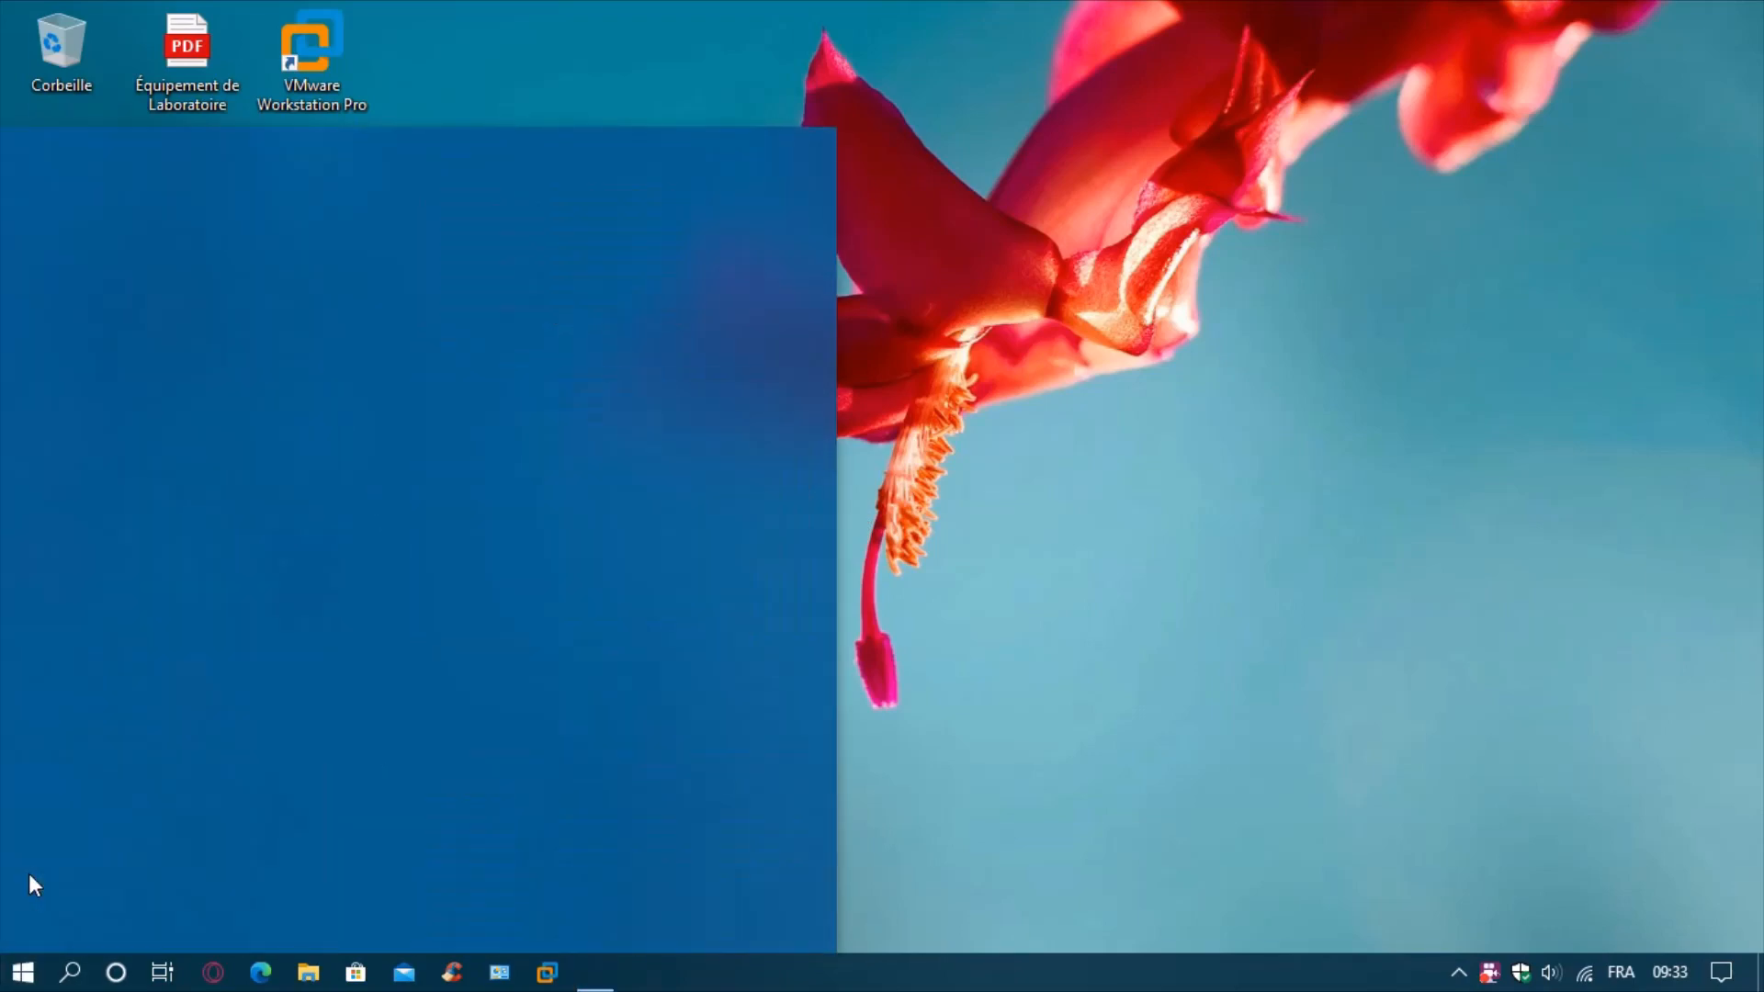
Check for new Windows updates in Settings > Update & Security.
{"action": "left_click", "coordinate": [593, 972]}
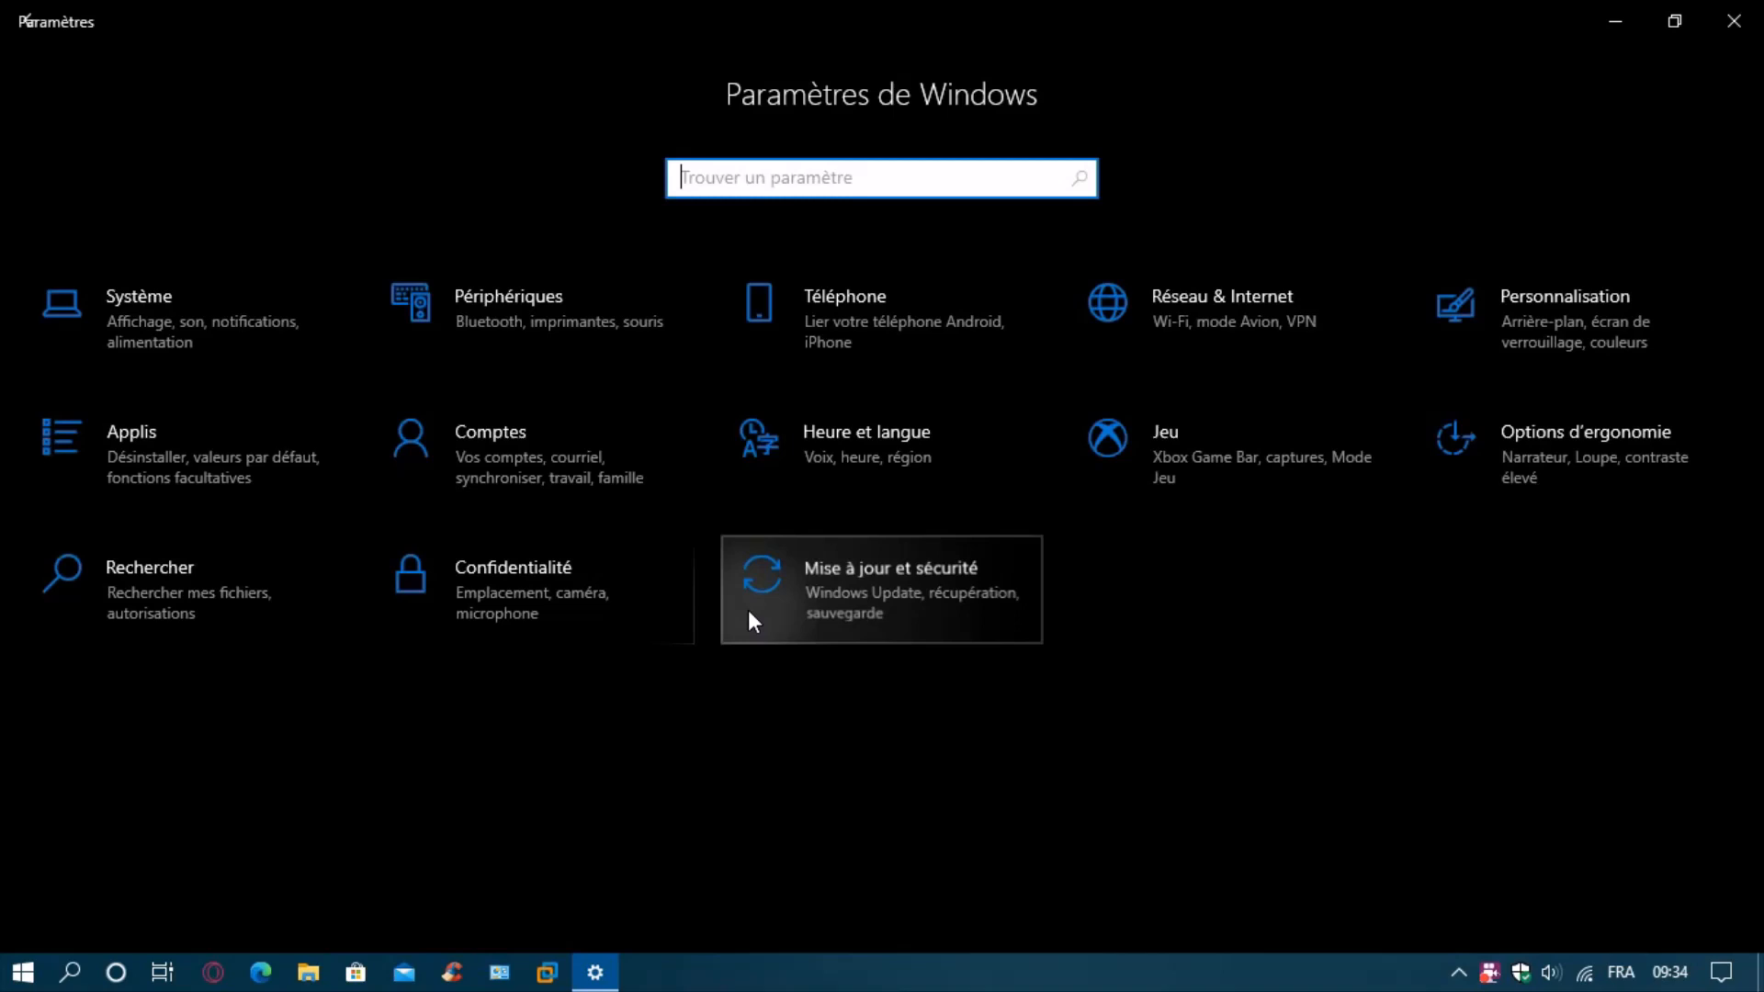
{"action": "left_click", "coordinate": [880, 588]}
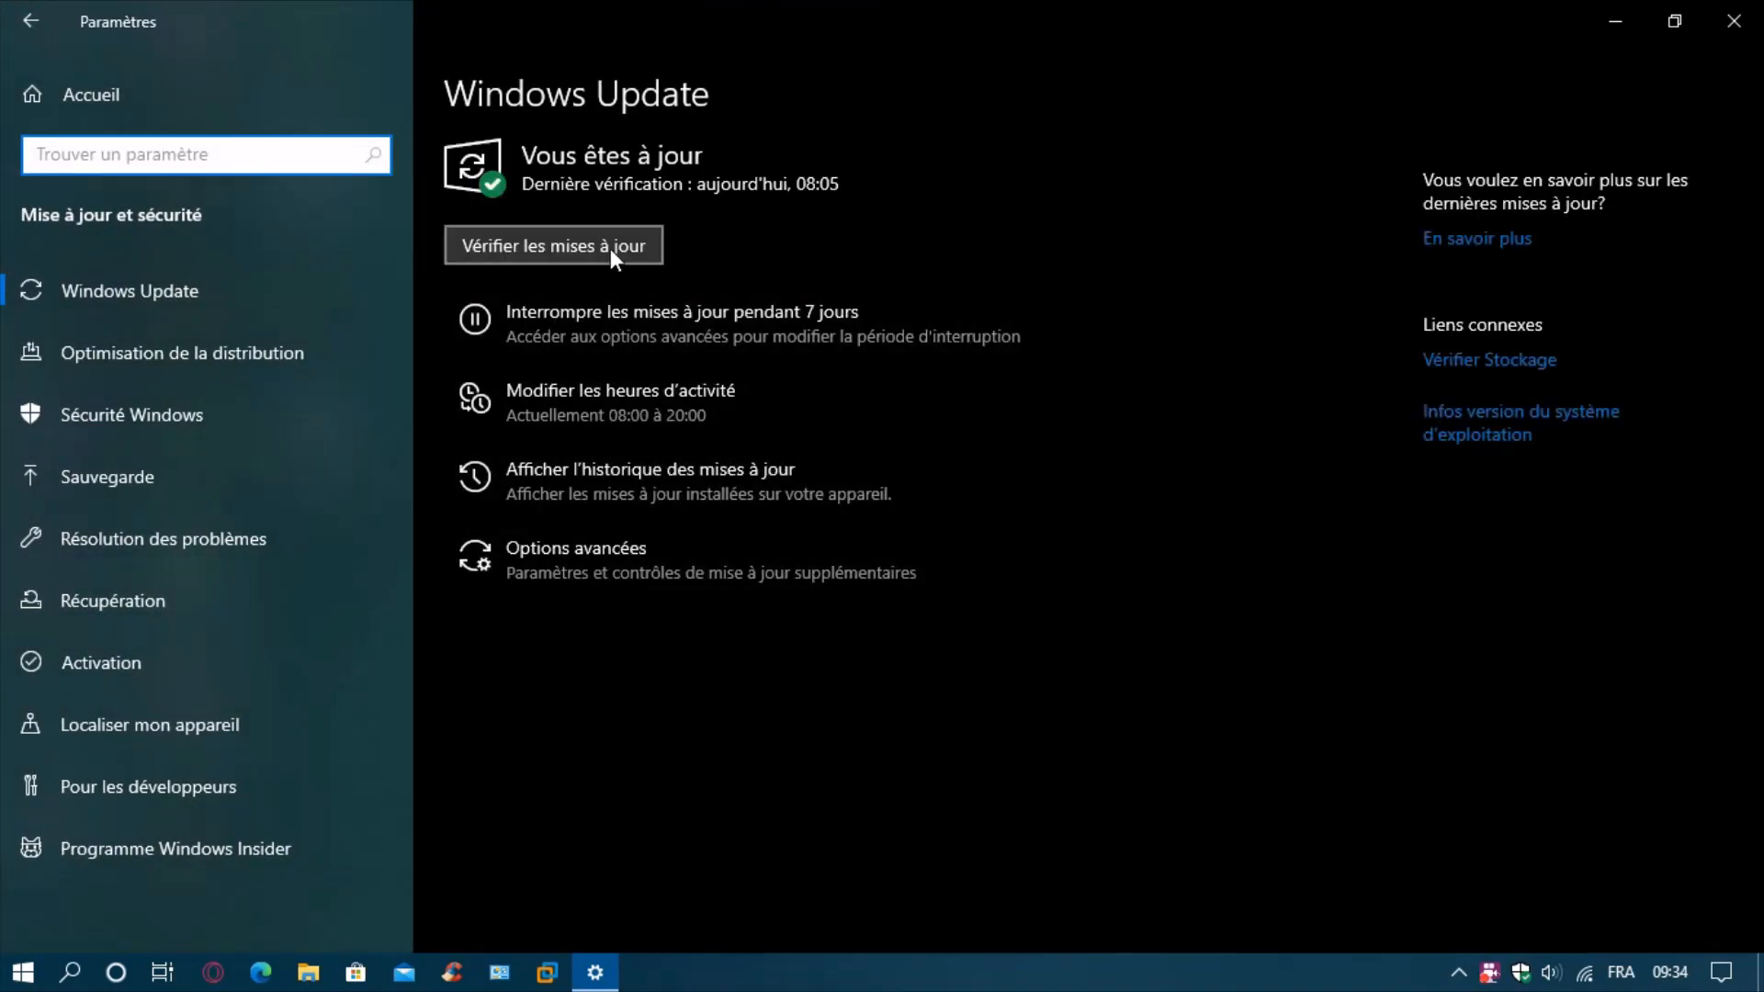
{"action": "mouse_move", "coordinate": [704, 252]}
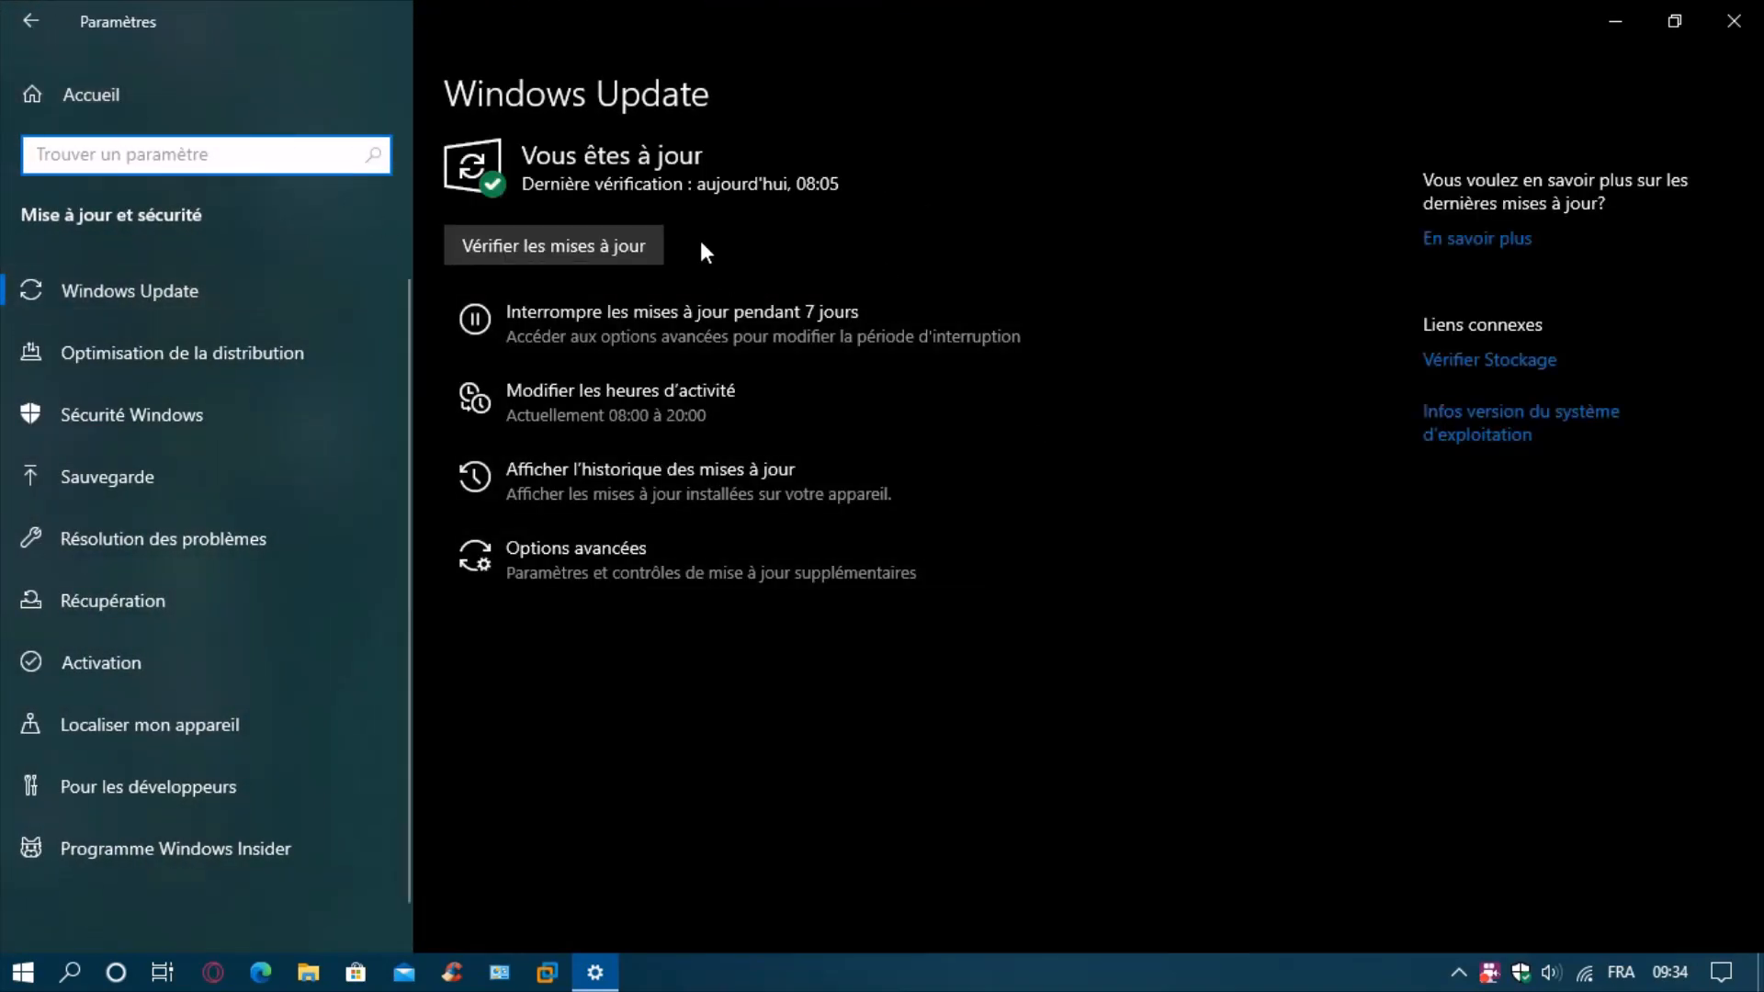
{"action": "left_click", "coordinate": [553, 244]}
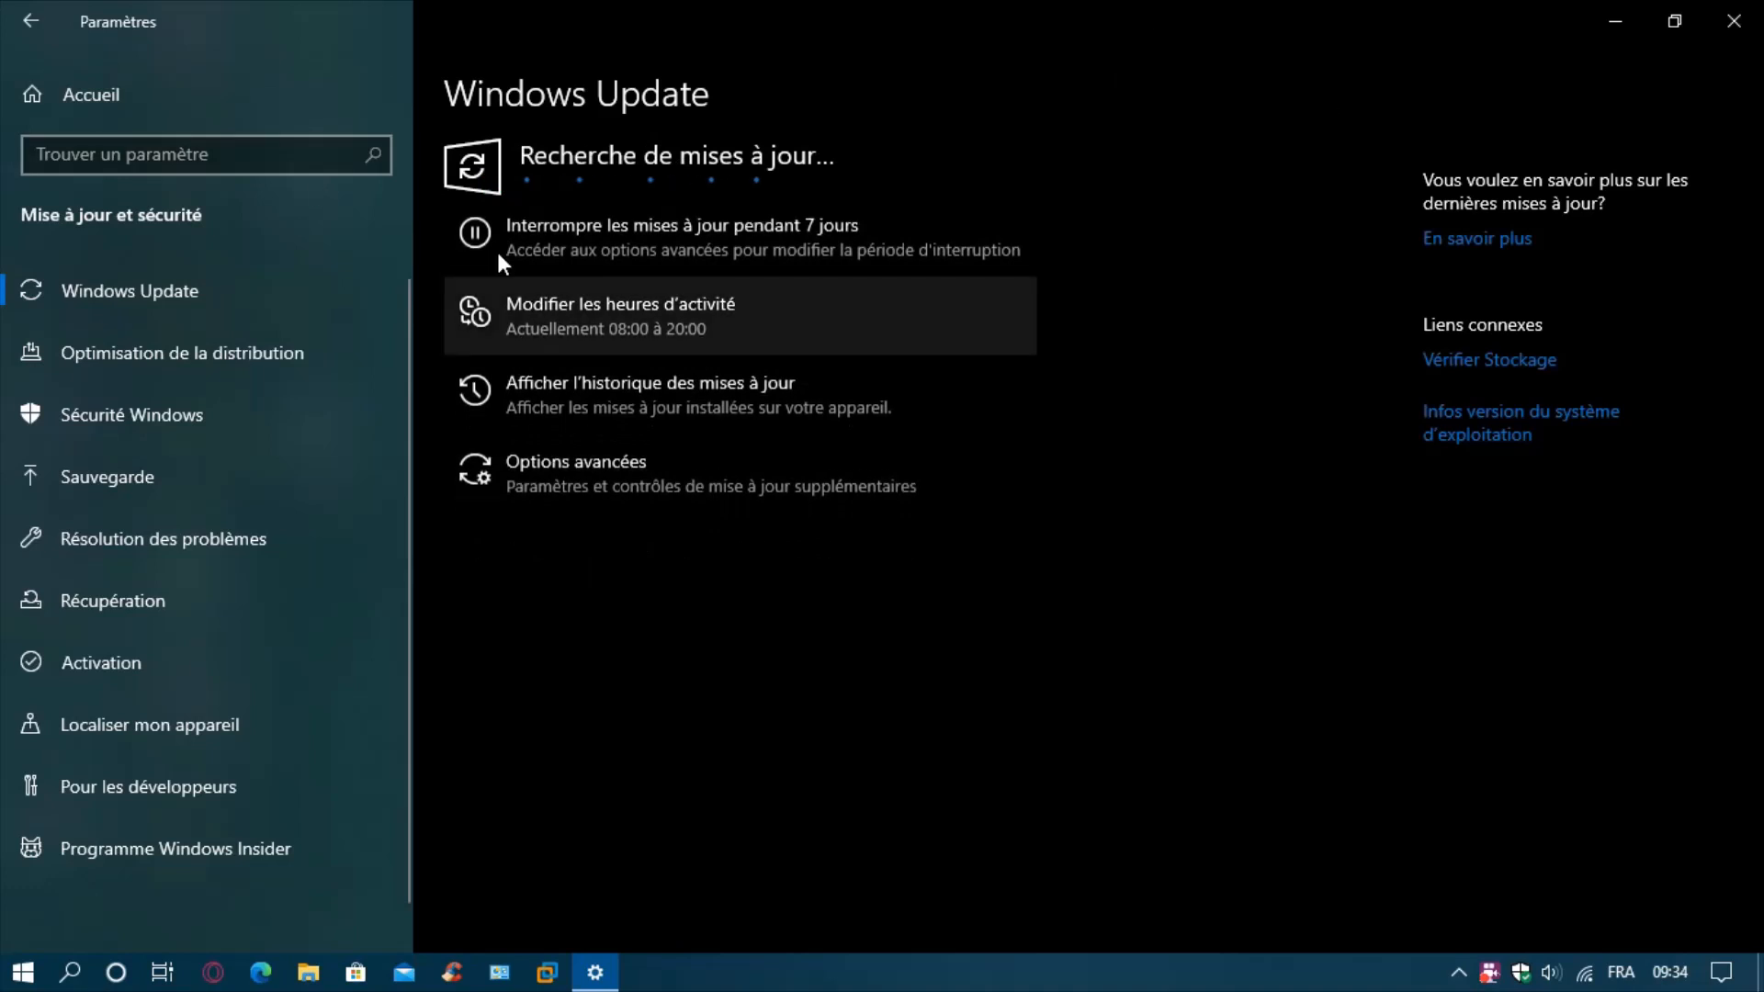
{"action": "mouse_move", "coordinate": [849, 294]}
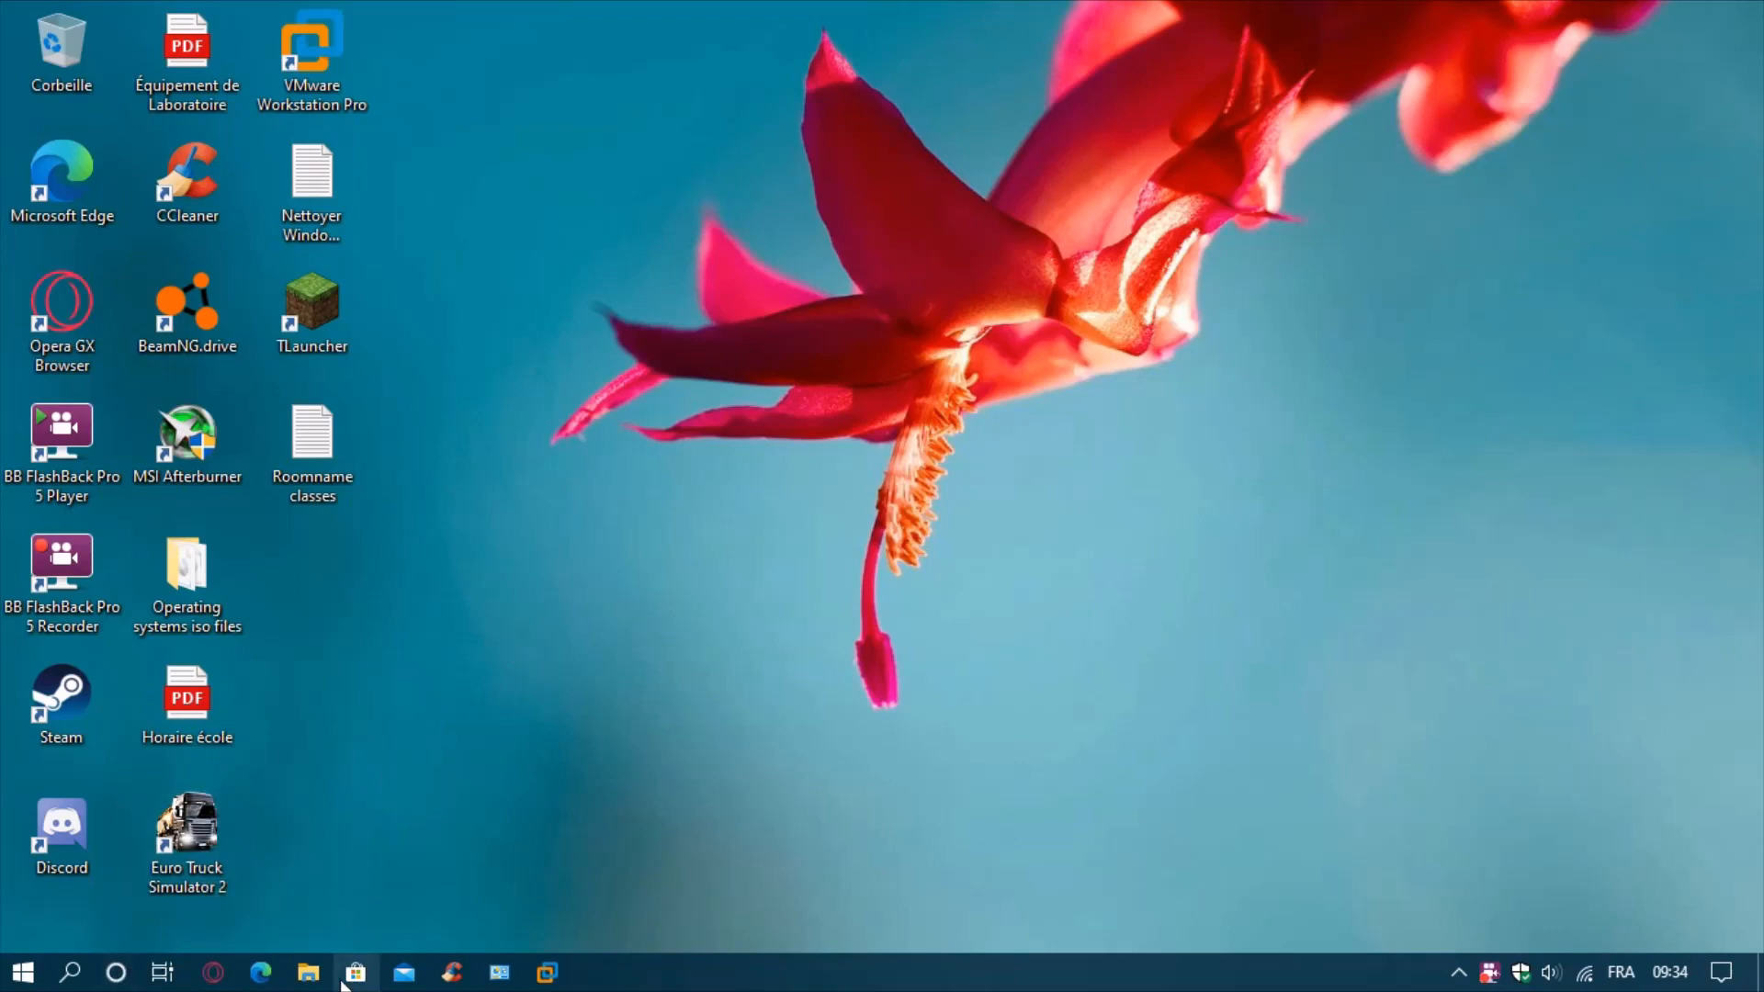
Search the Microsoft Store for 'cortana' and reach the Cortana product page.
{"action": "left_click", "coordinate": [354, 972]}
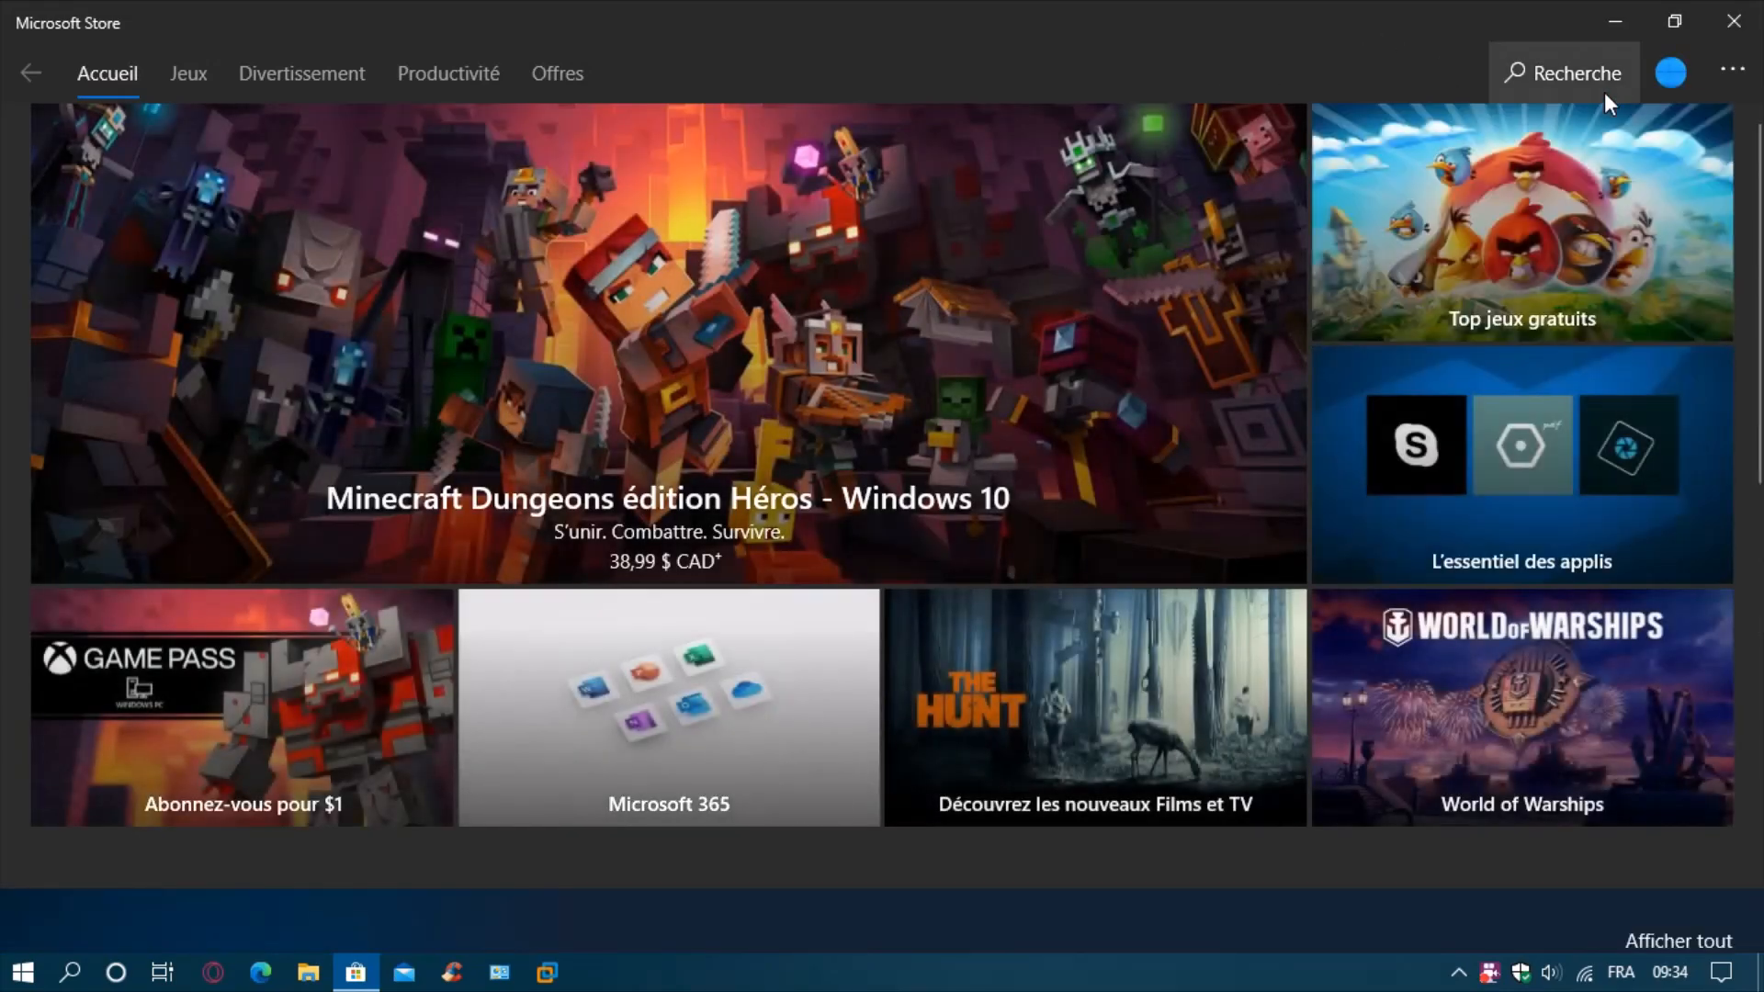
{"action": "left_click", "coordinate": [1562, 71]}
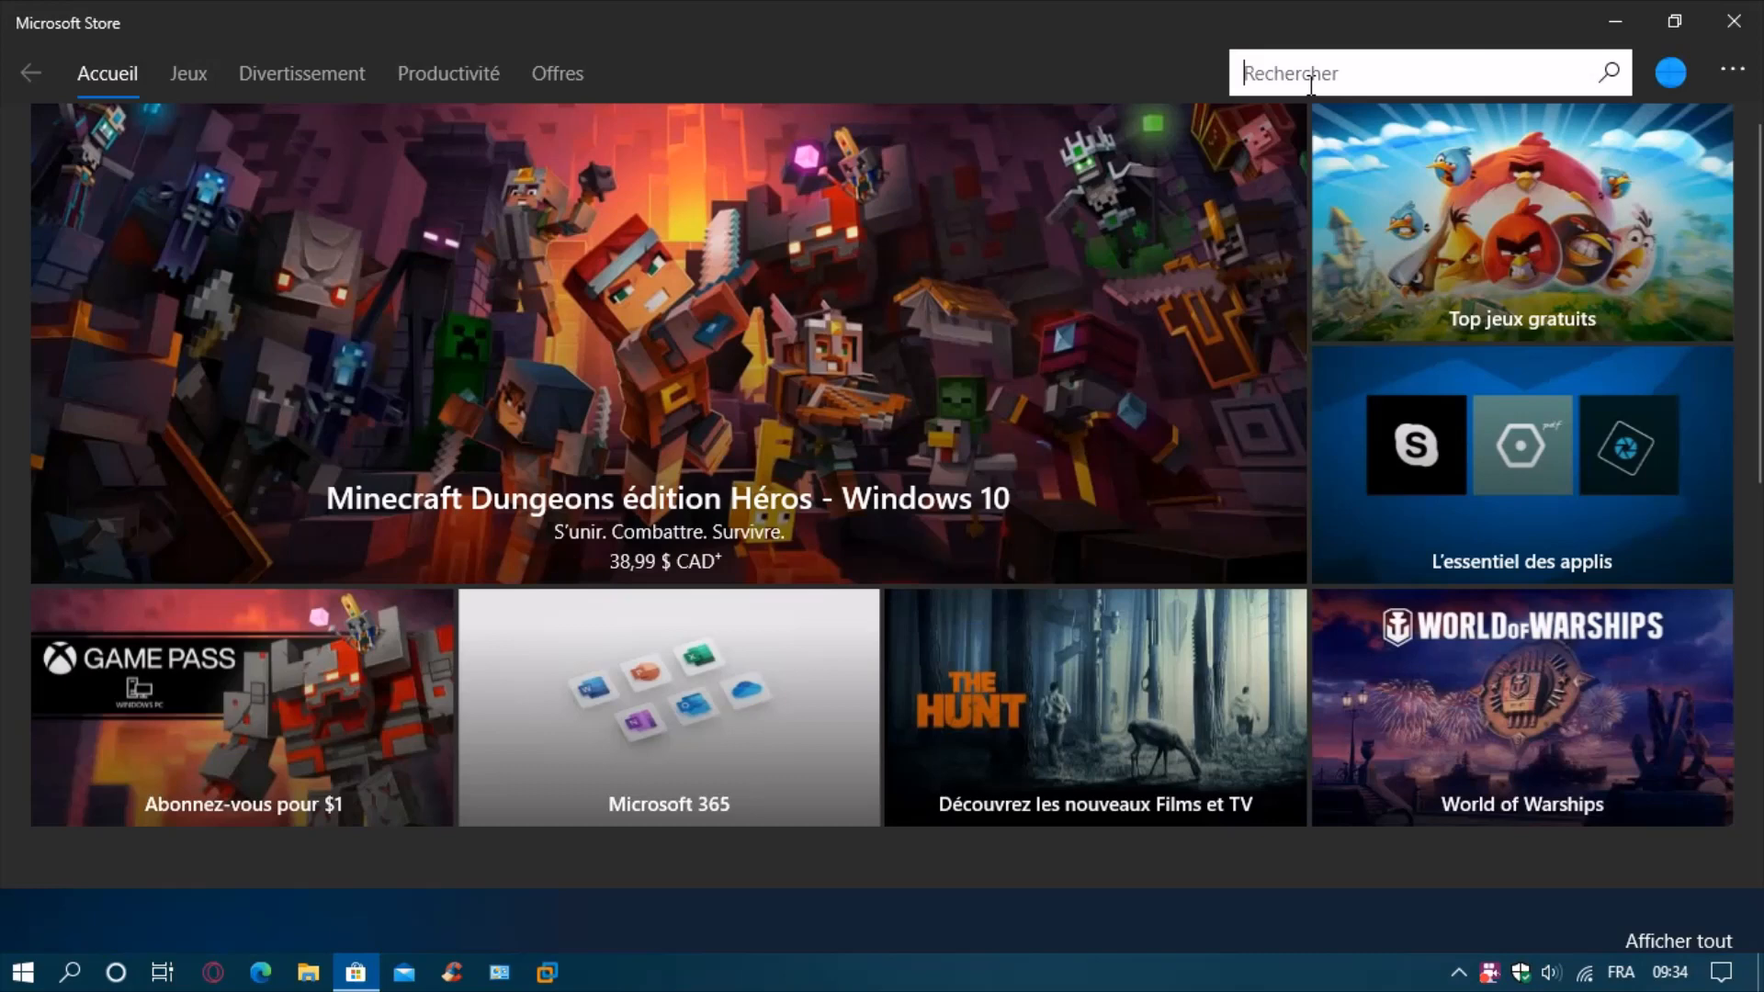
{"action": "type", "text": "cortana"}
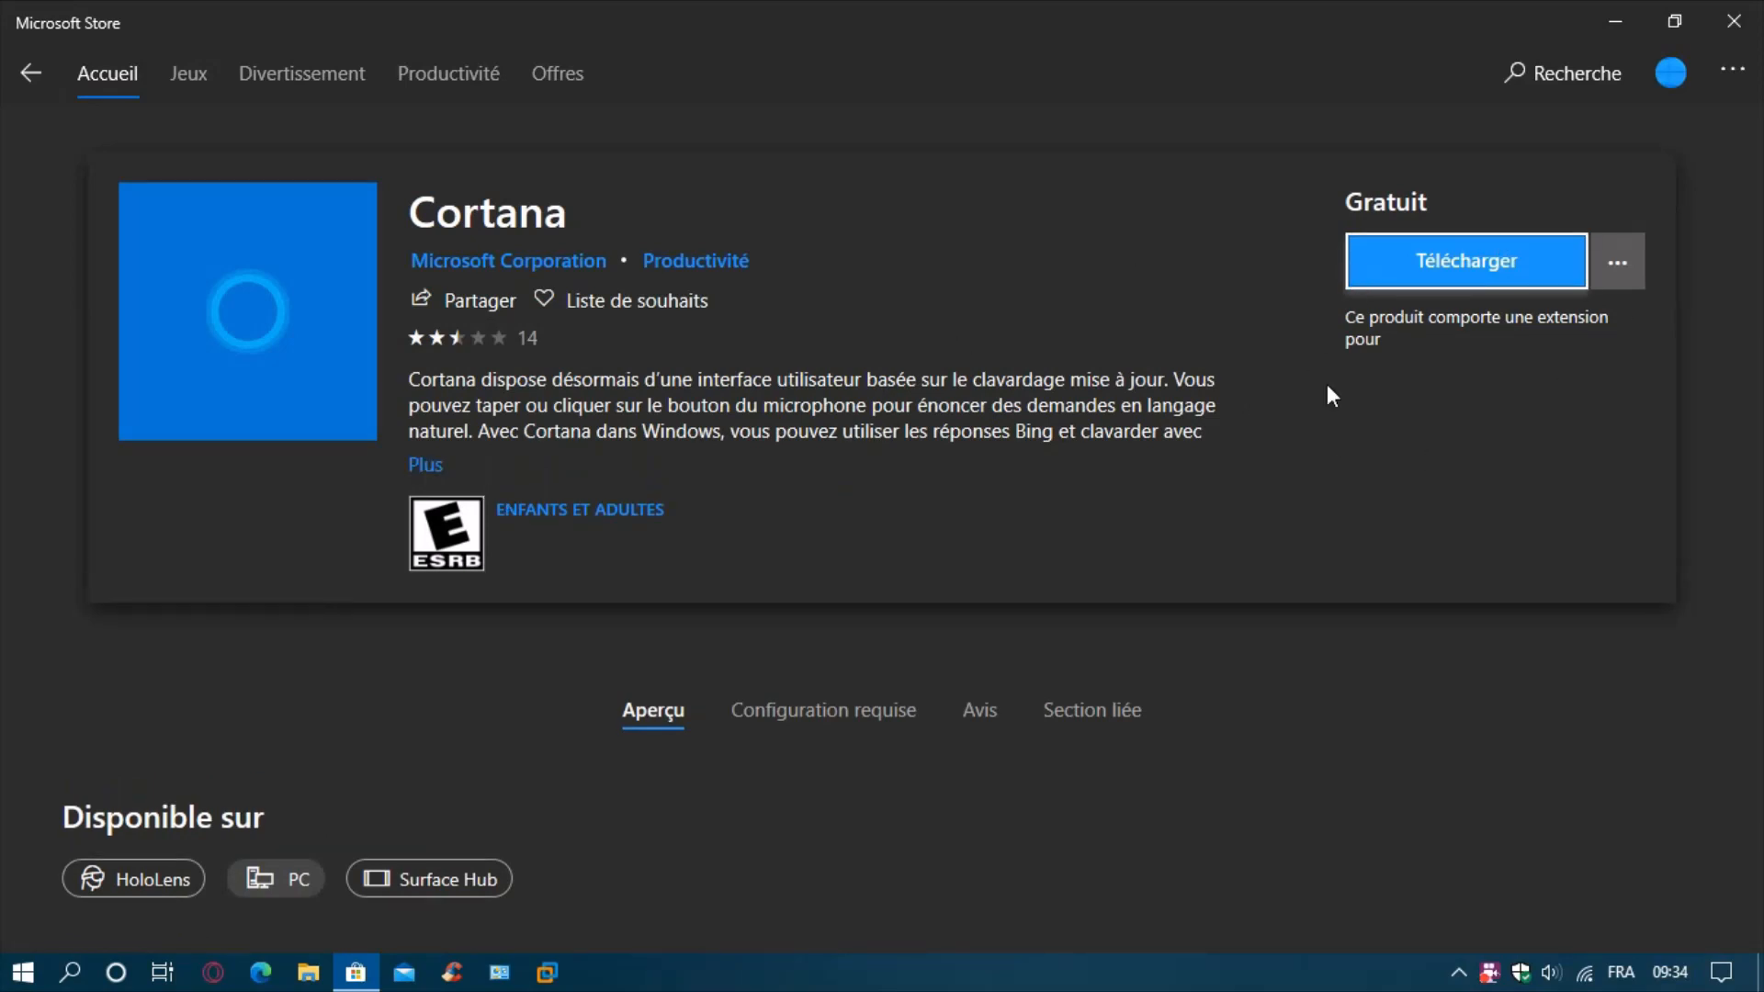
{"action": "mouse_move", "coordinate": [1059, 259]}
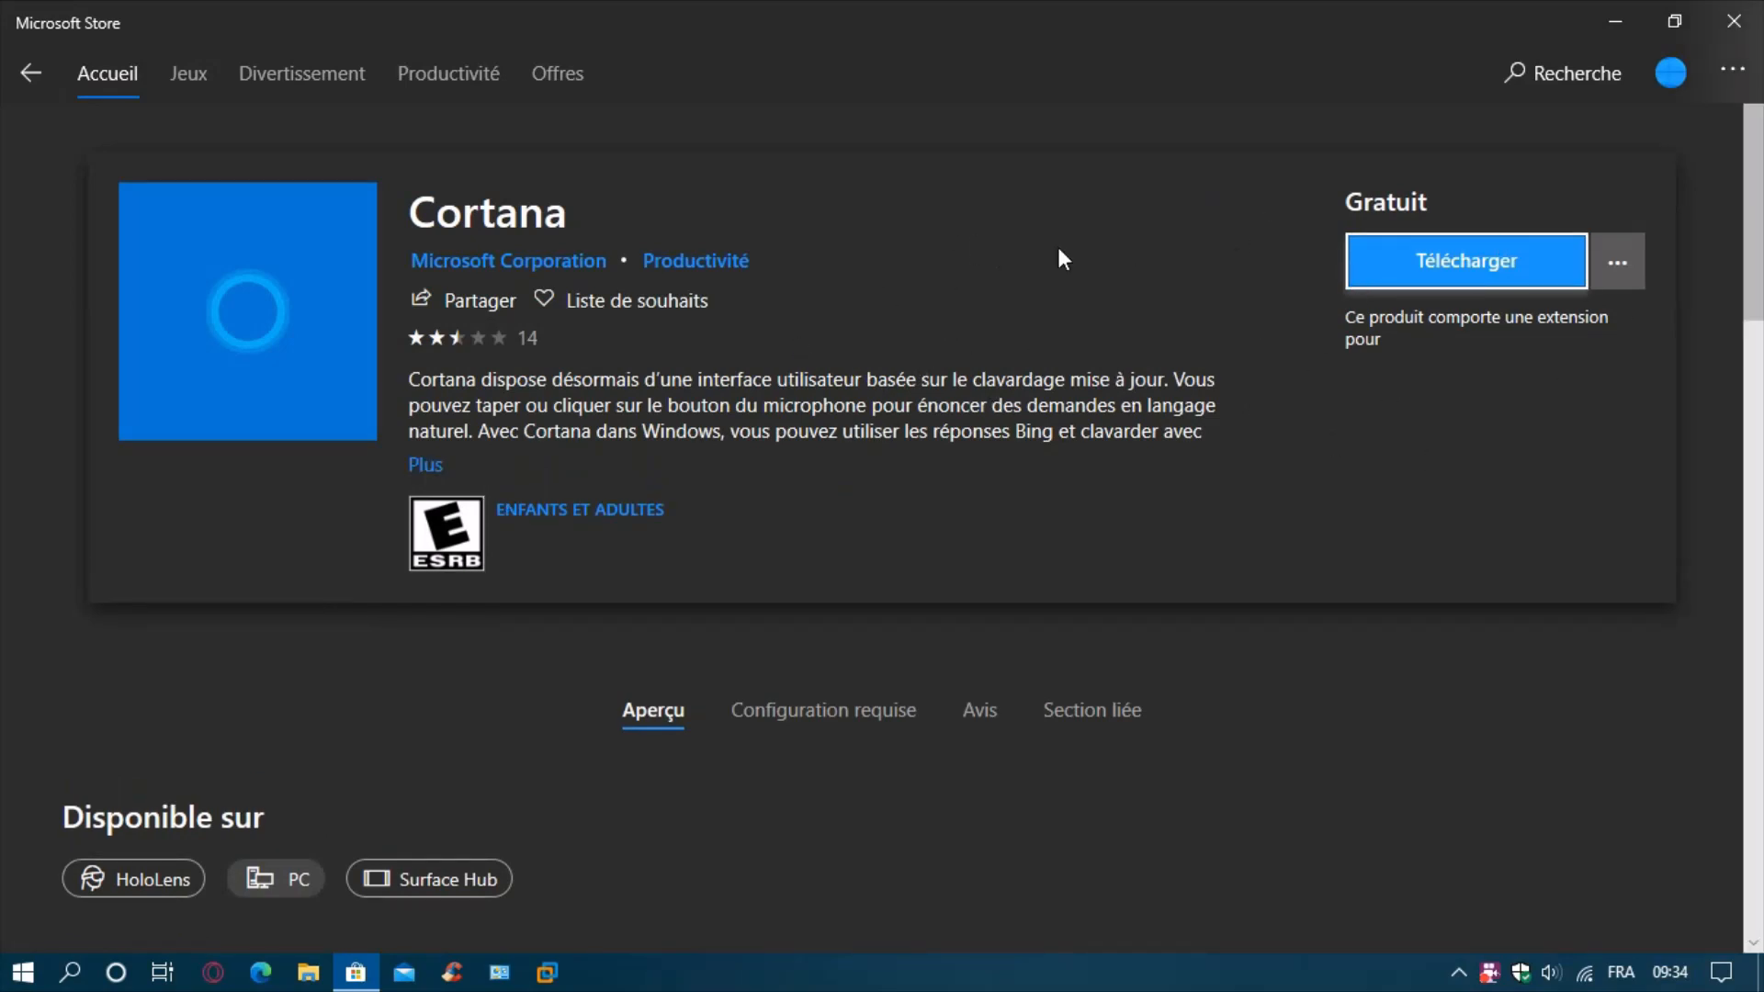
{"action": "mouse_move", "coordinate": [913, 531]}
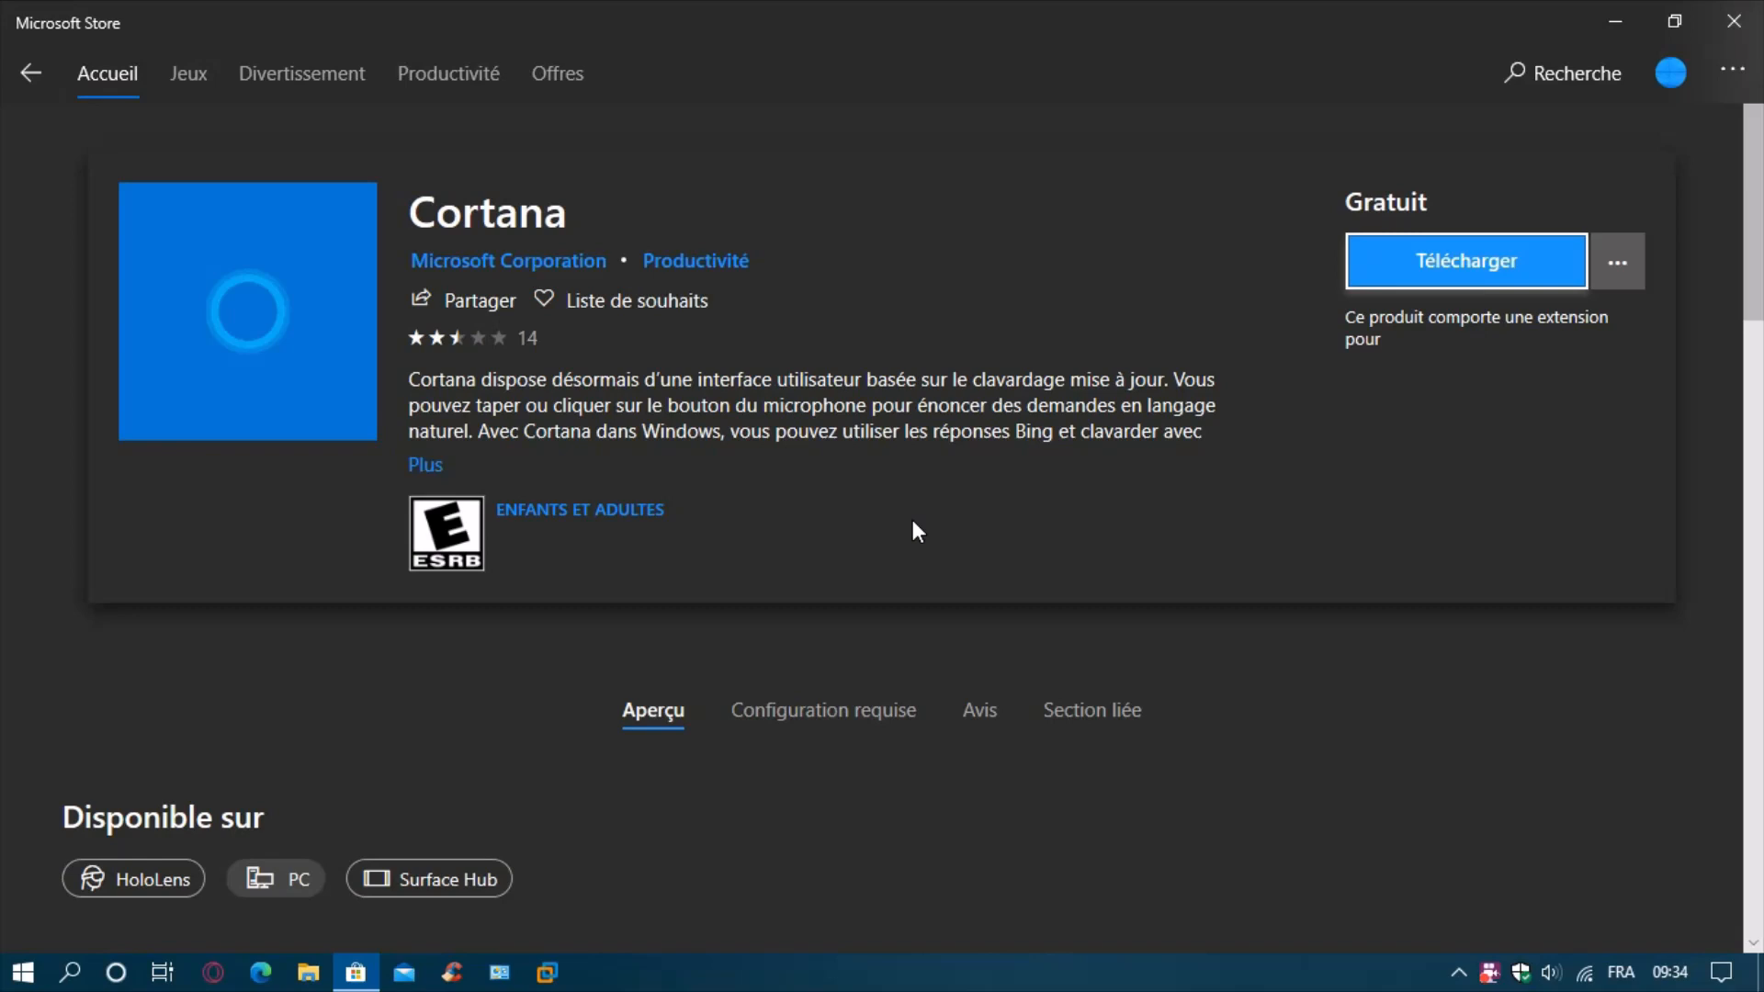
{"action": "mouse_move", "coordinate": [822, 390]}
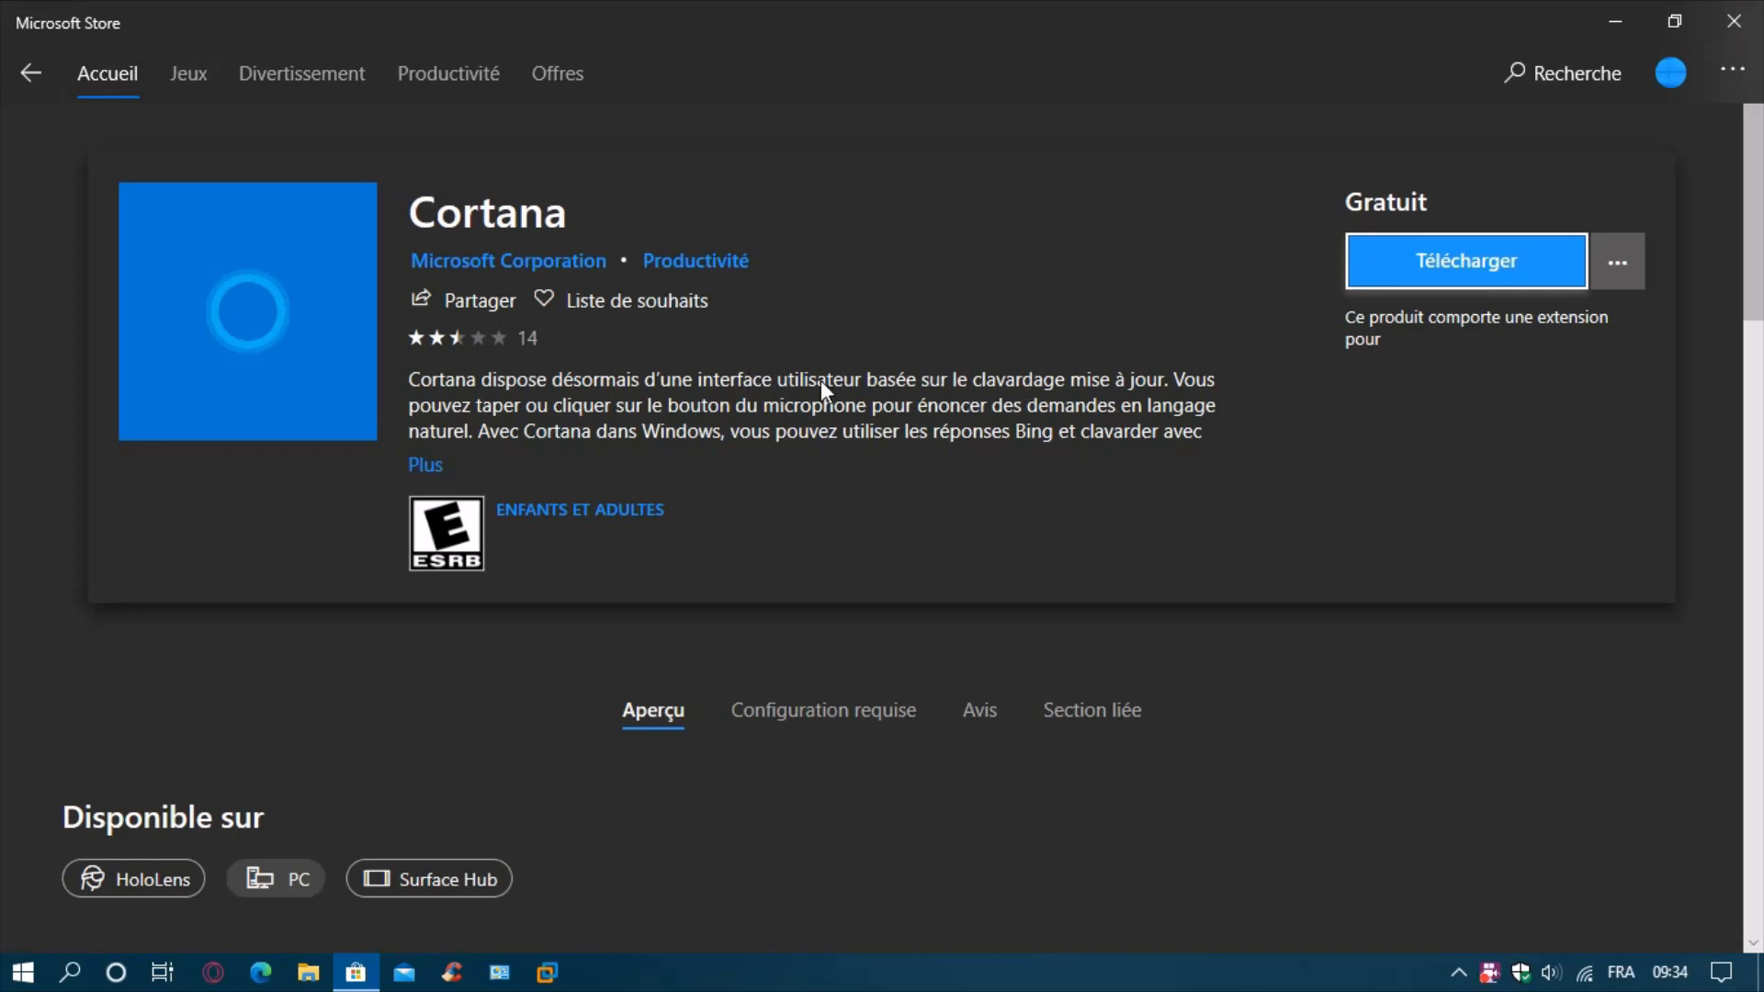
{"action": "mouse_move", "coordinate": [910, 363]}
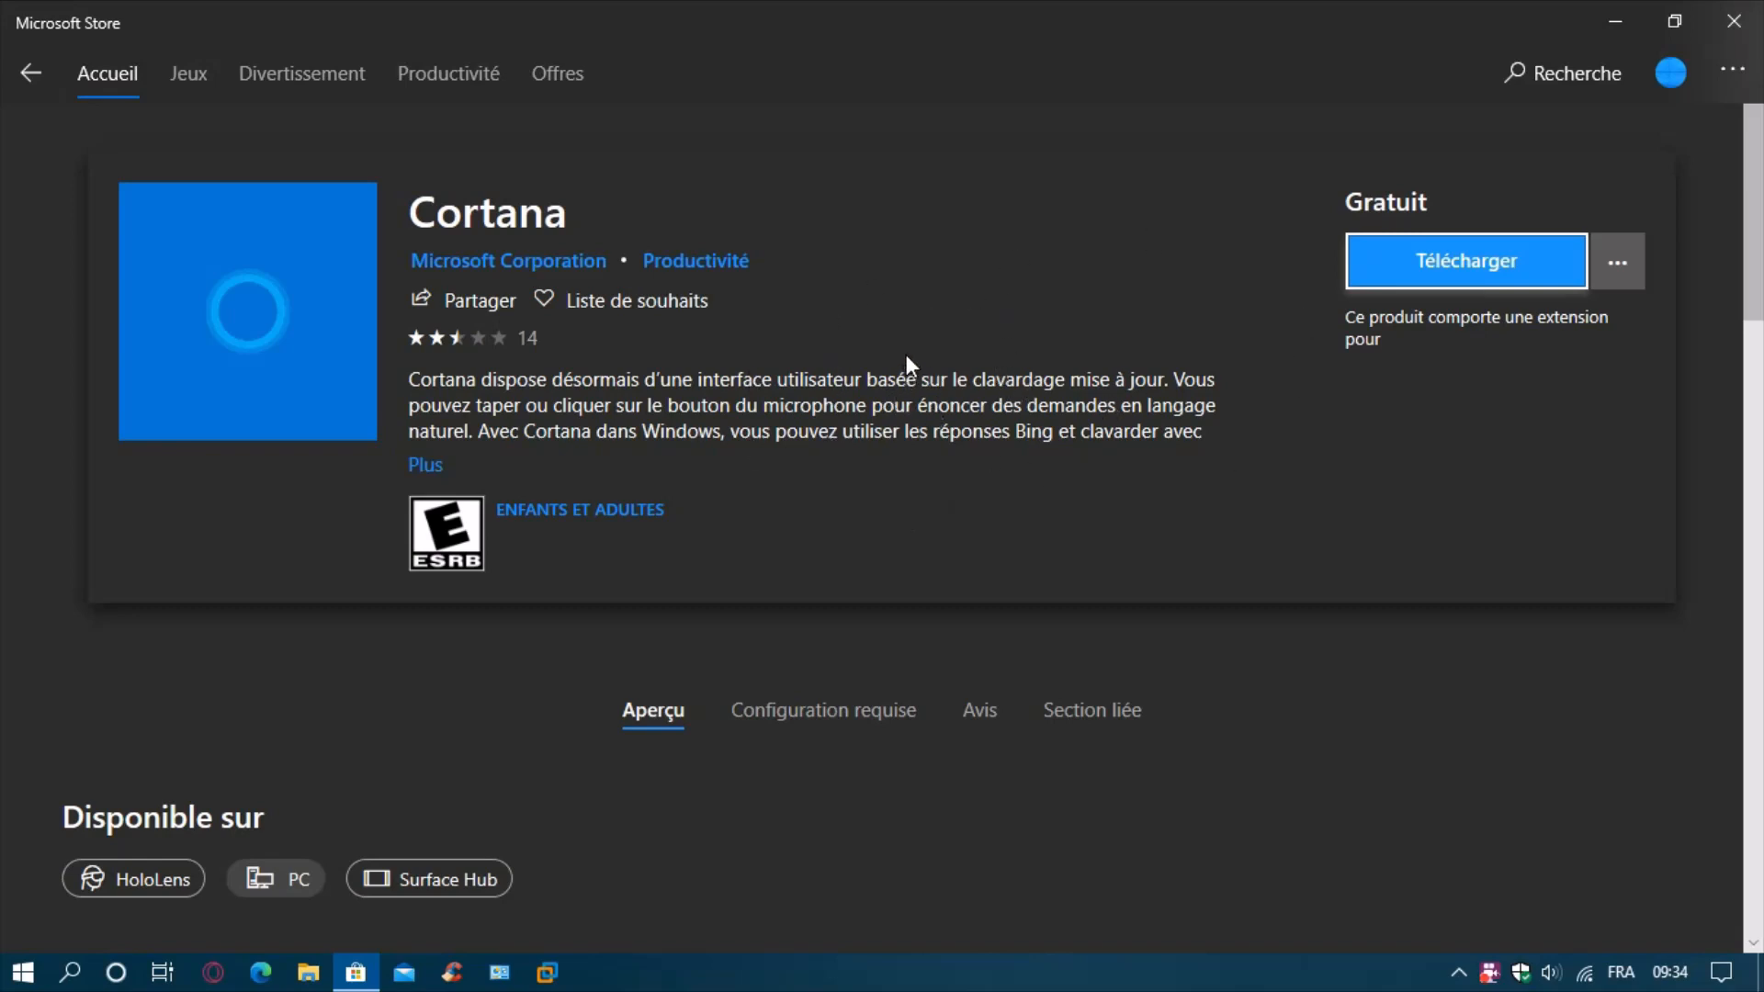
Install Cortana via Télécharger and dismiss the installation-complete notification.
{"action": "left_click", "coordinate": [1464, 259]}
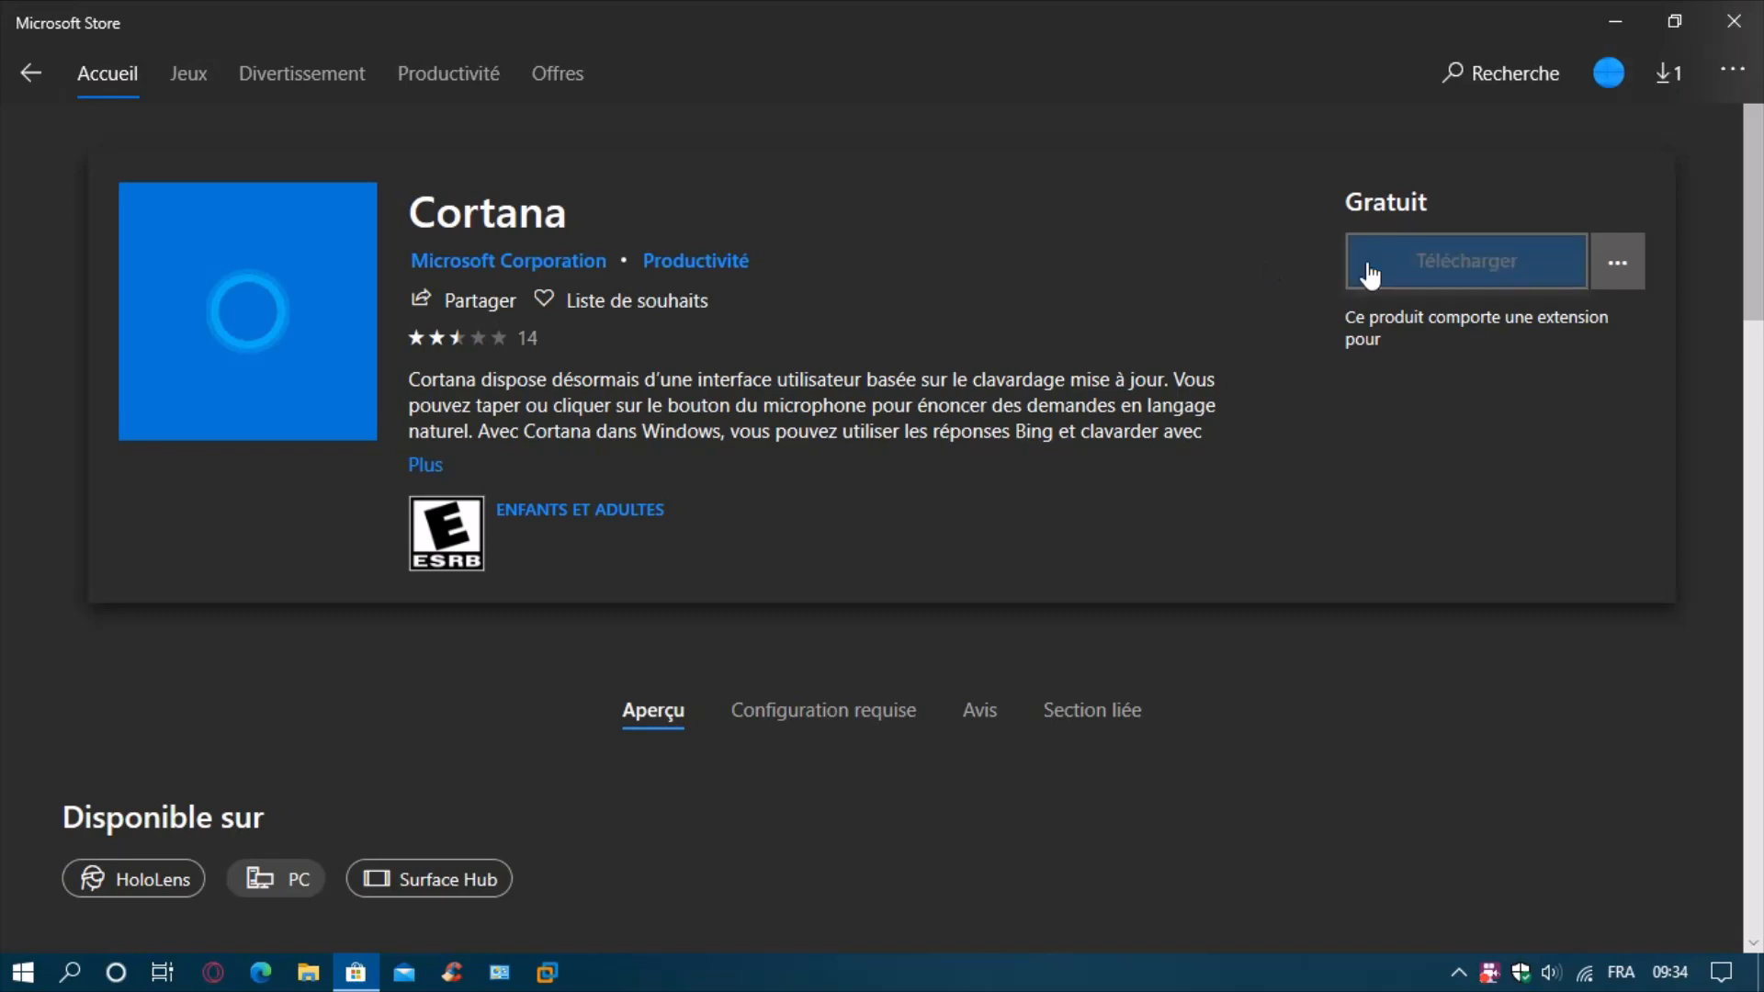
{"action": "mouse_move", "coordinate": [1371, 274]}
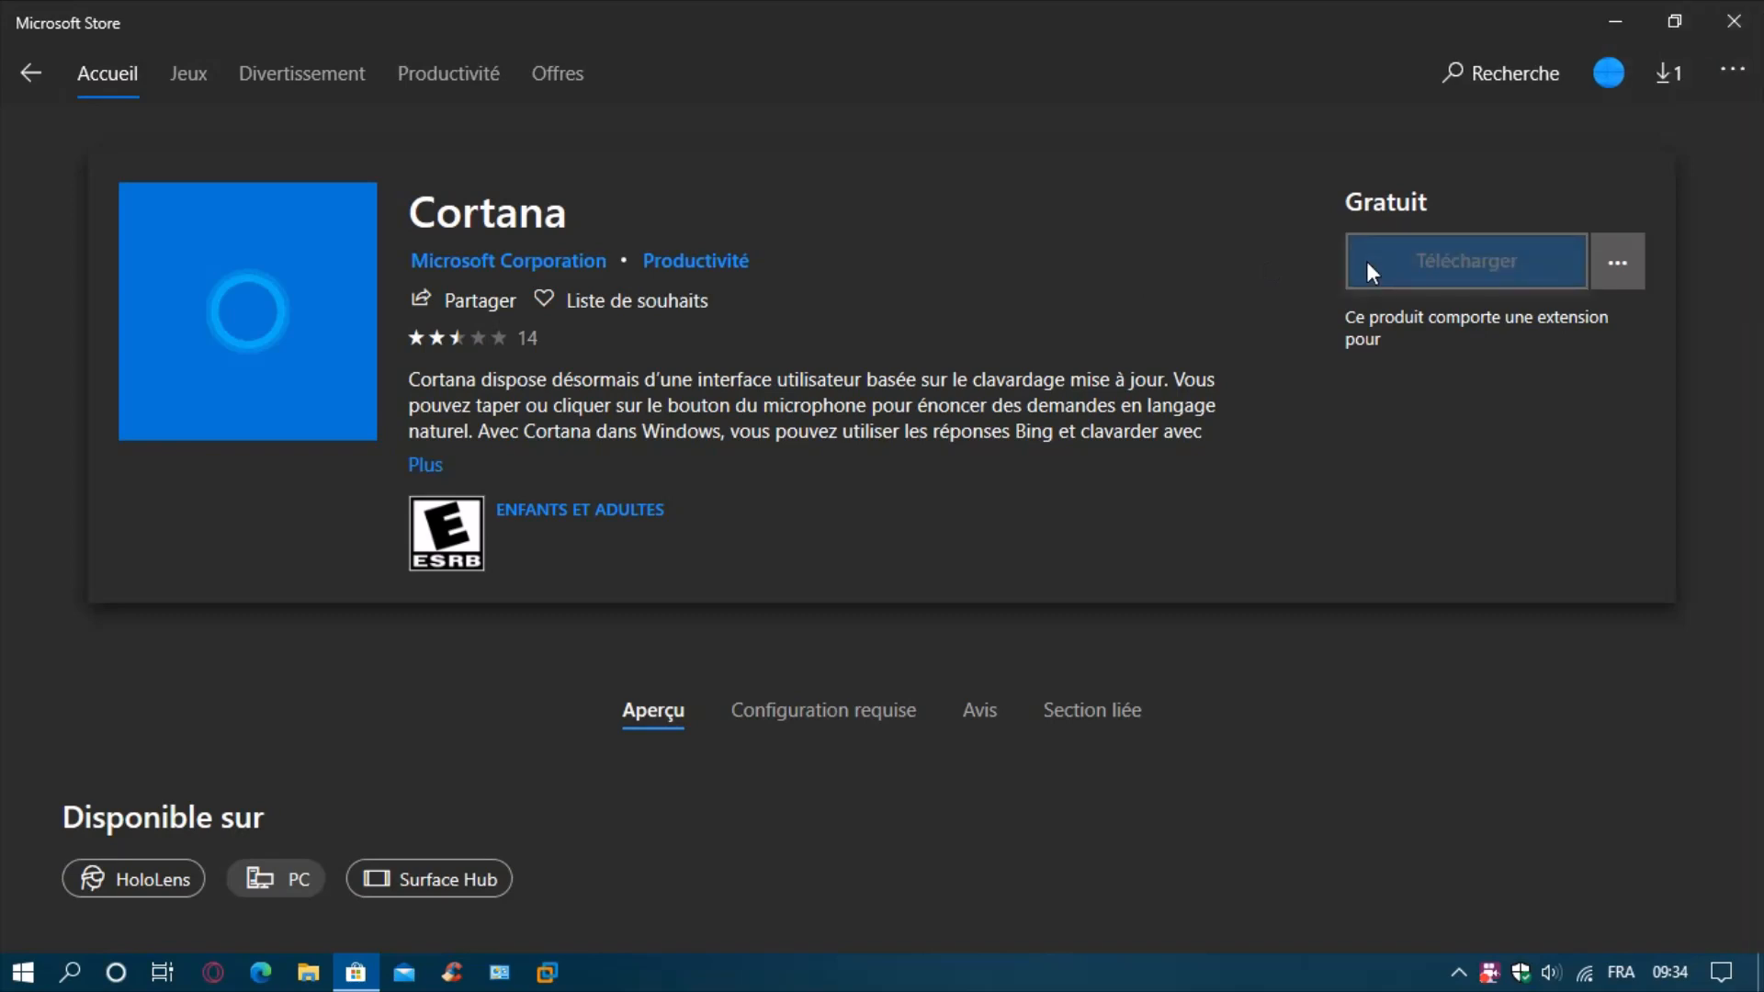
{"action": "left_click", "coordinate": [1464, 259]}
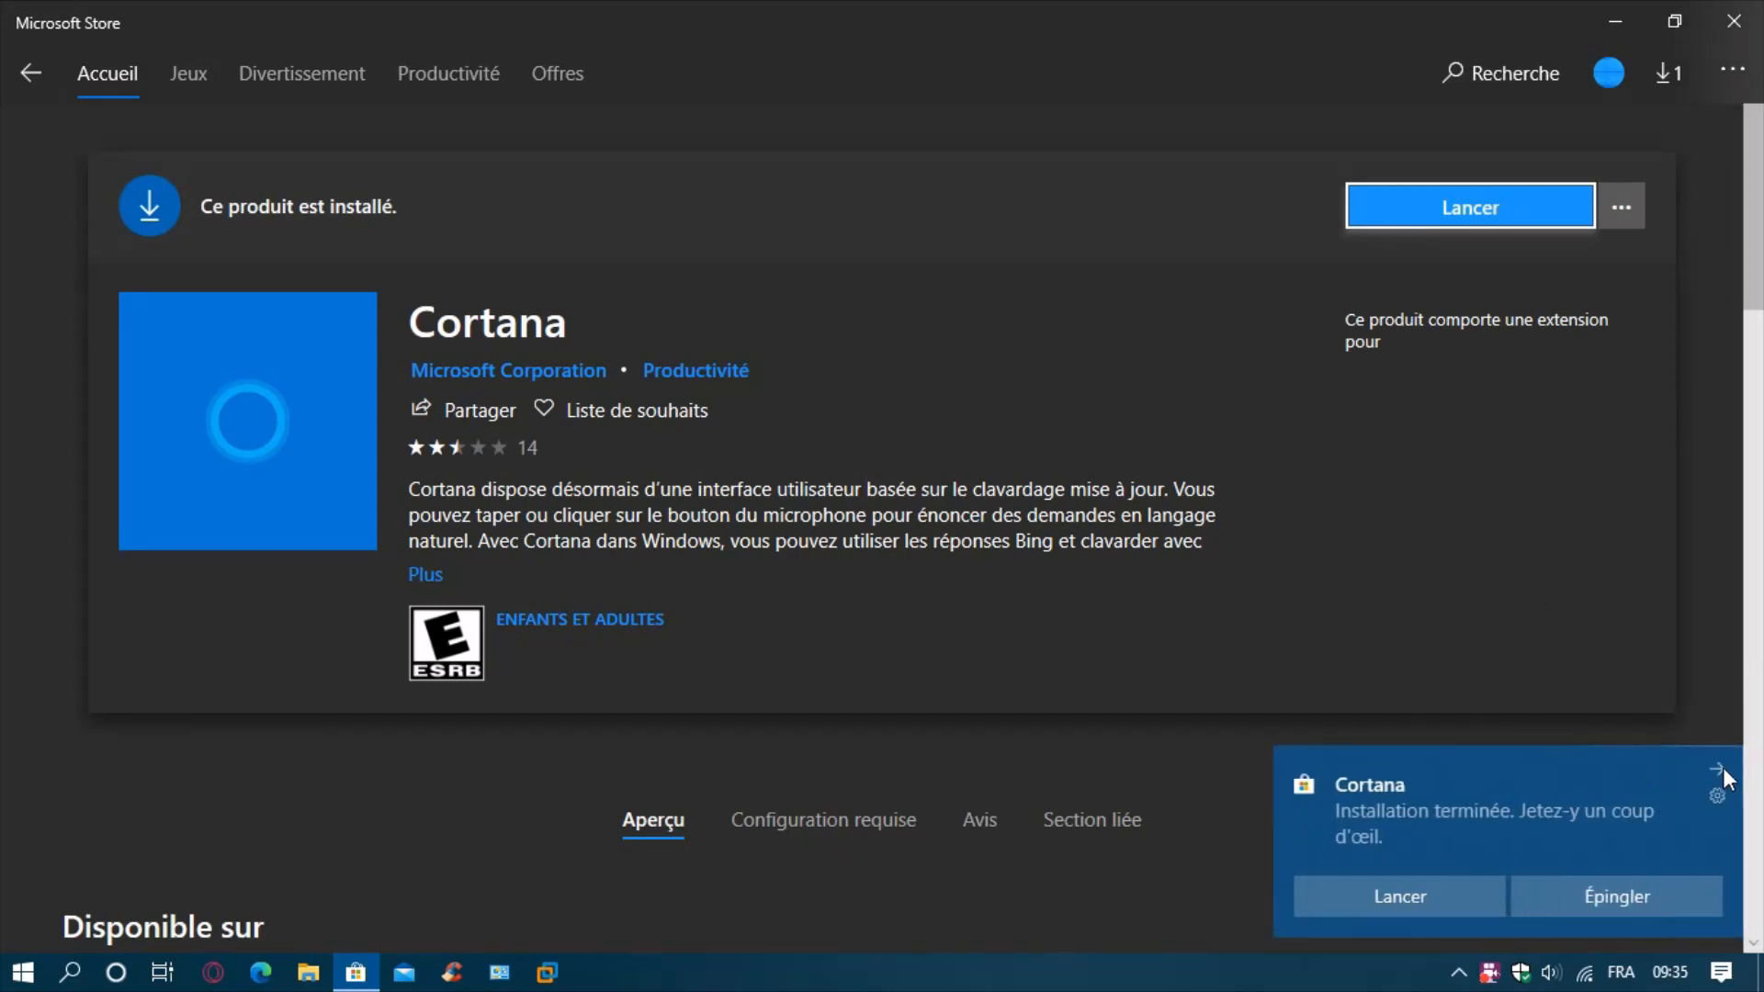
{"action": "left_click", "coordinate": [1718, 769]}
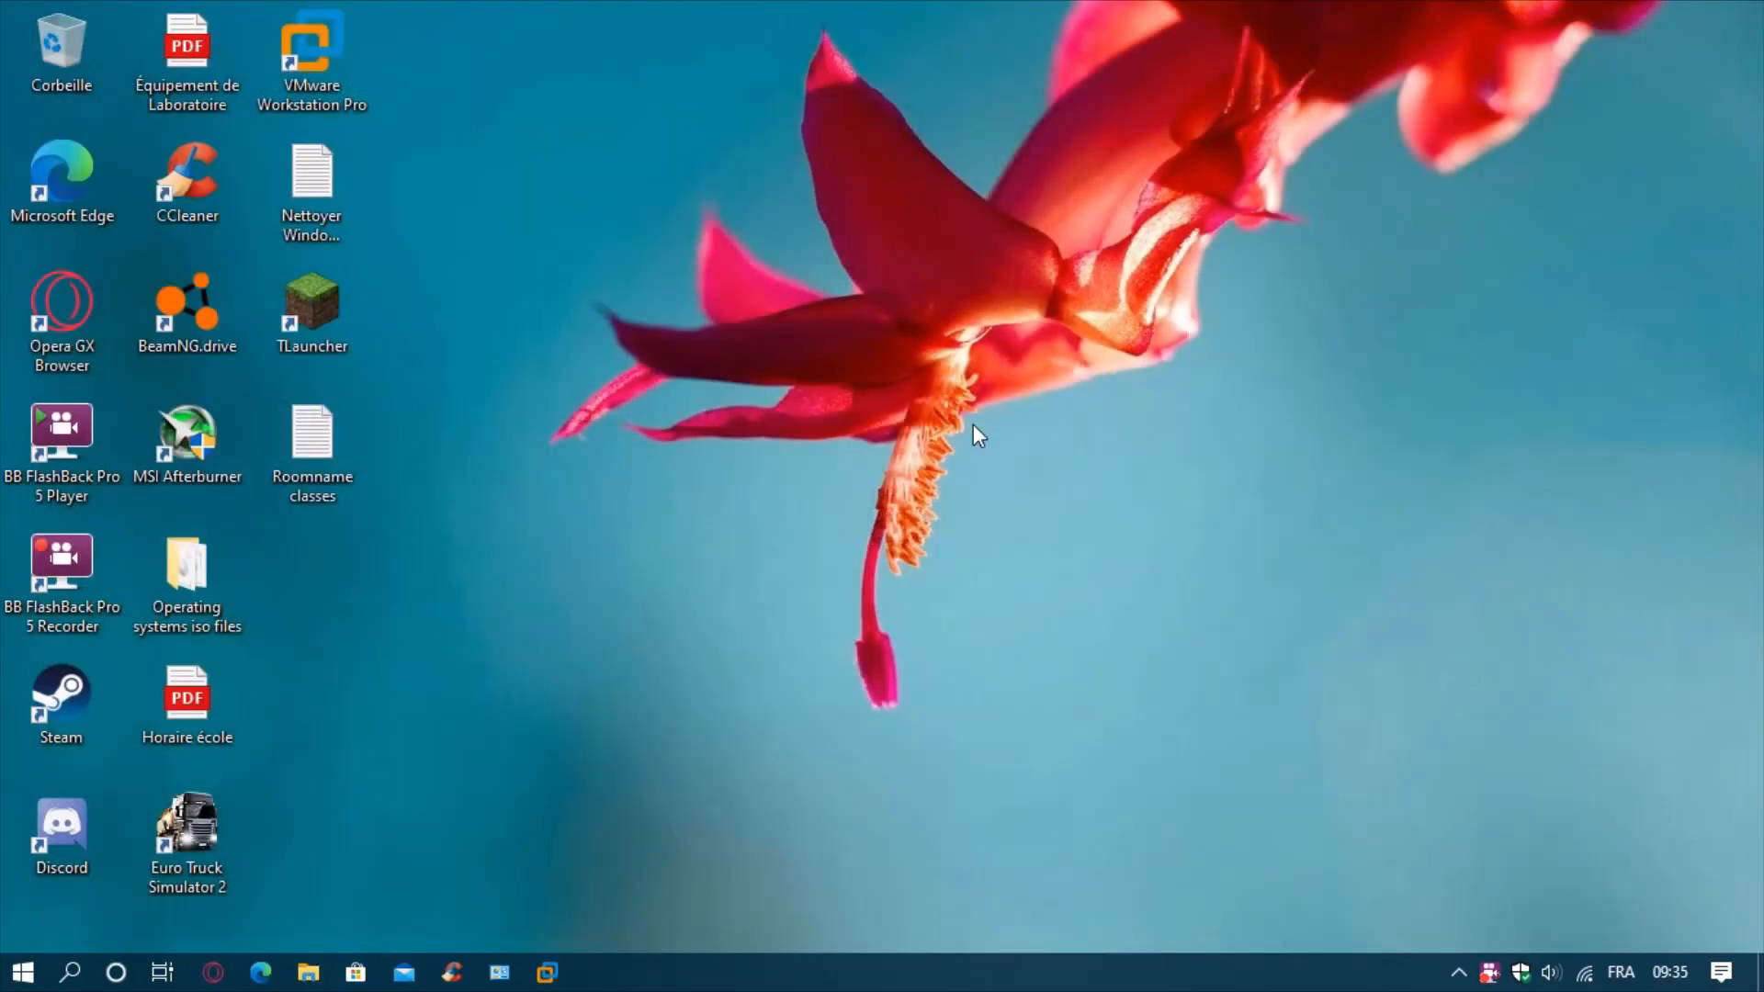
{"action": "left_click", "coordinate": [22, 970]}
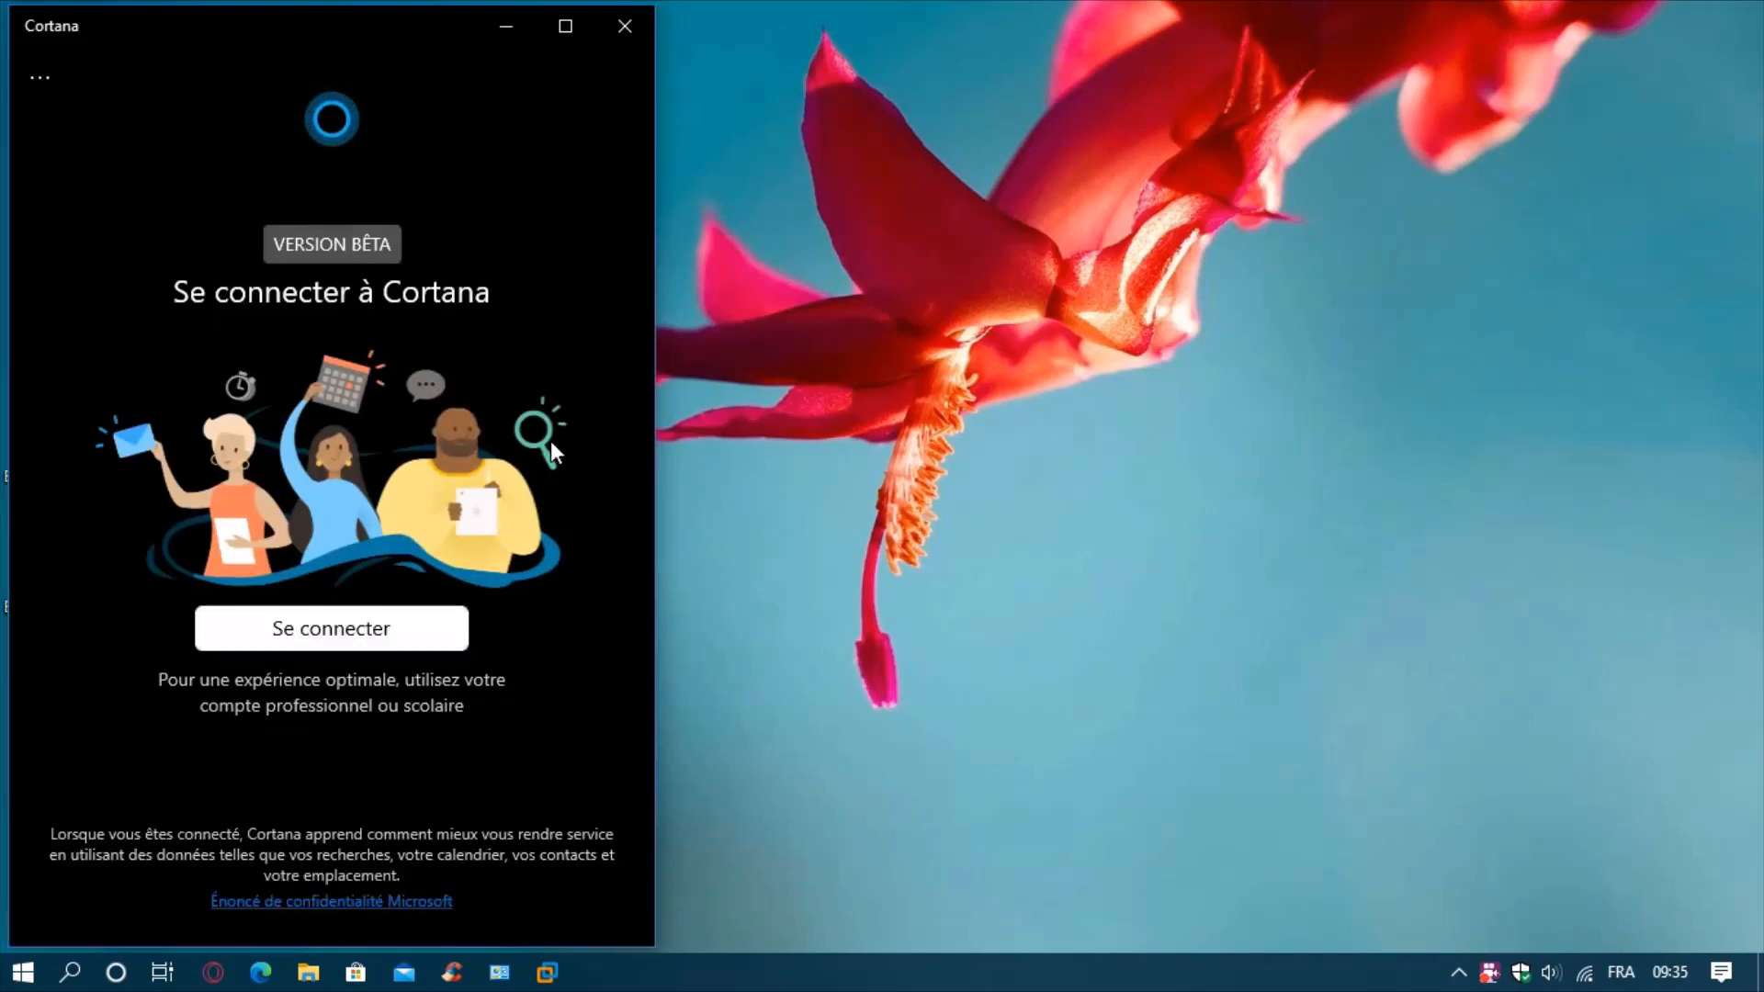
{"action": "mouse_move", "coordinate": [20, 631]}
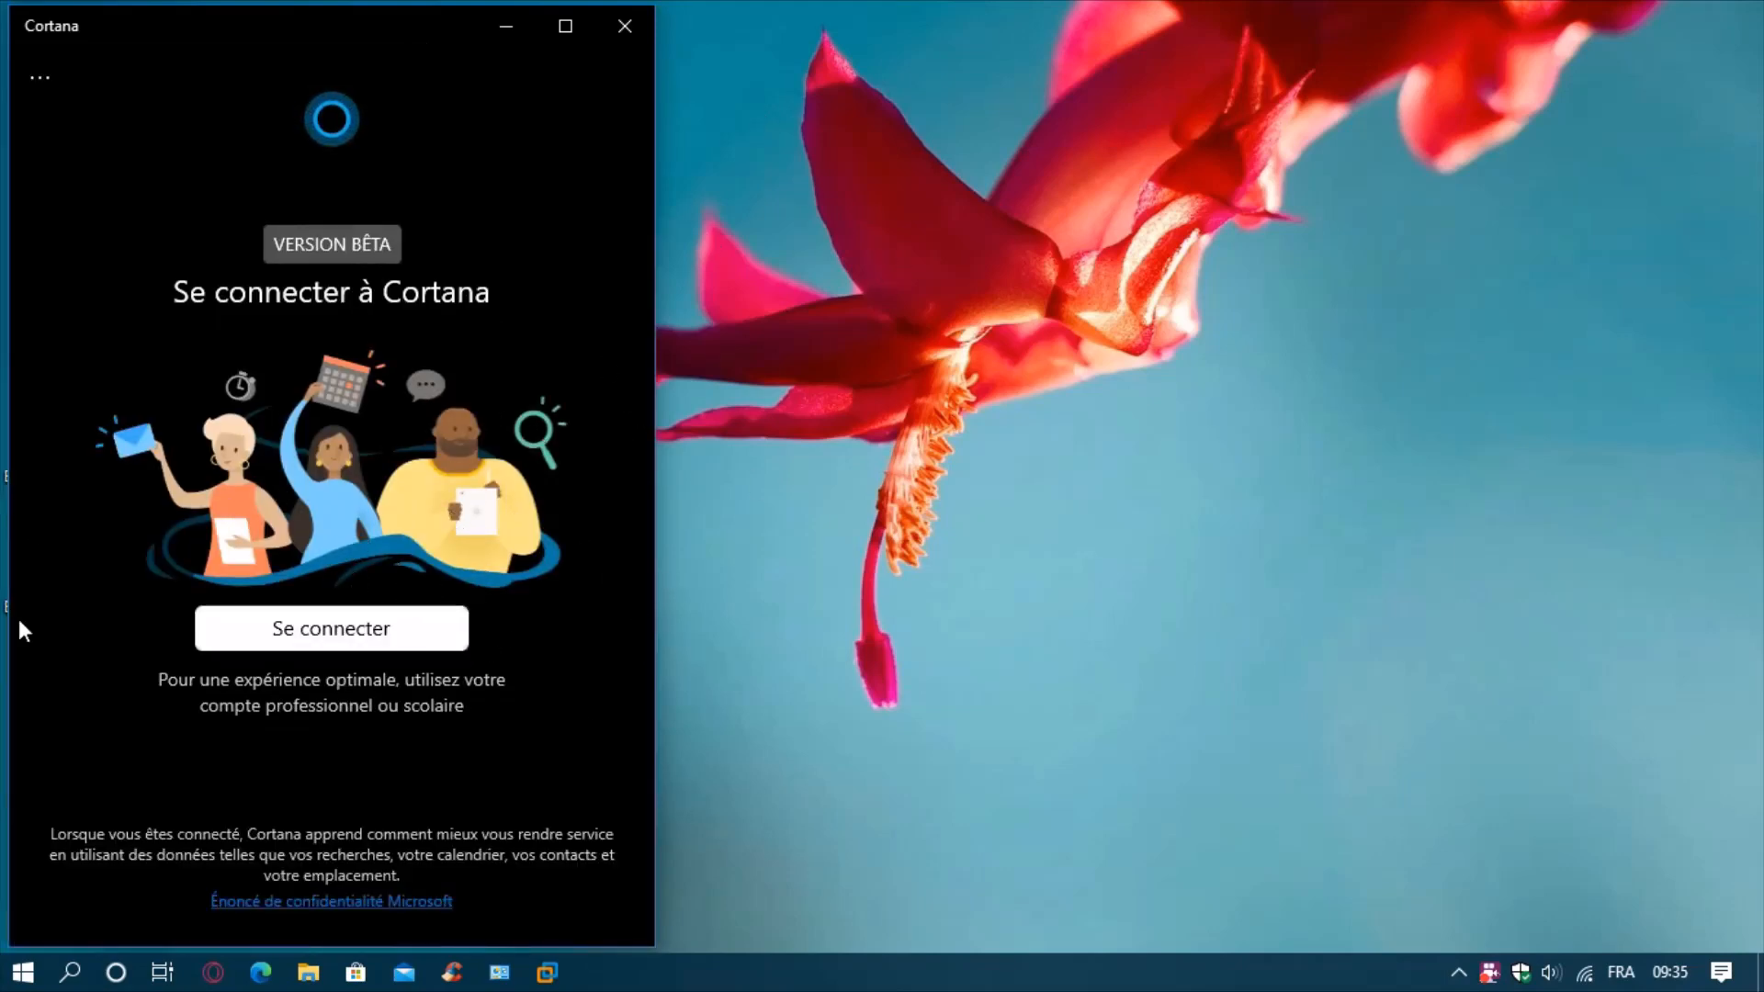
{"action": "mouse_move", "coordinate": [201, 272]}
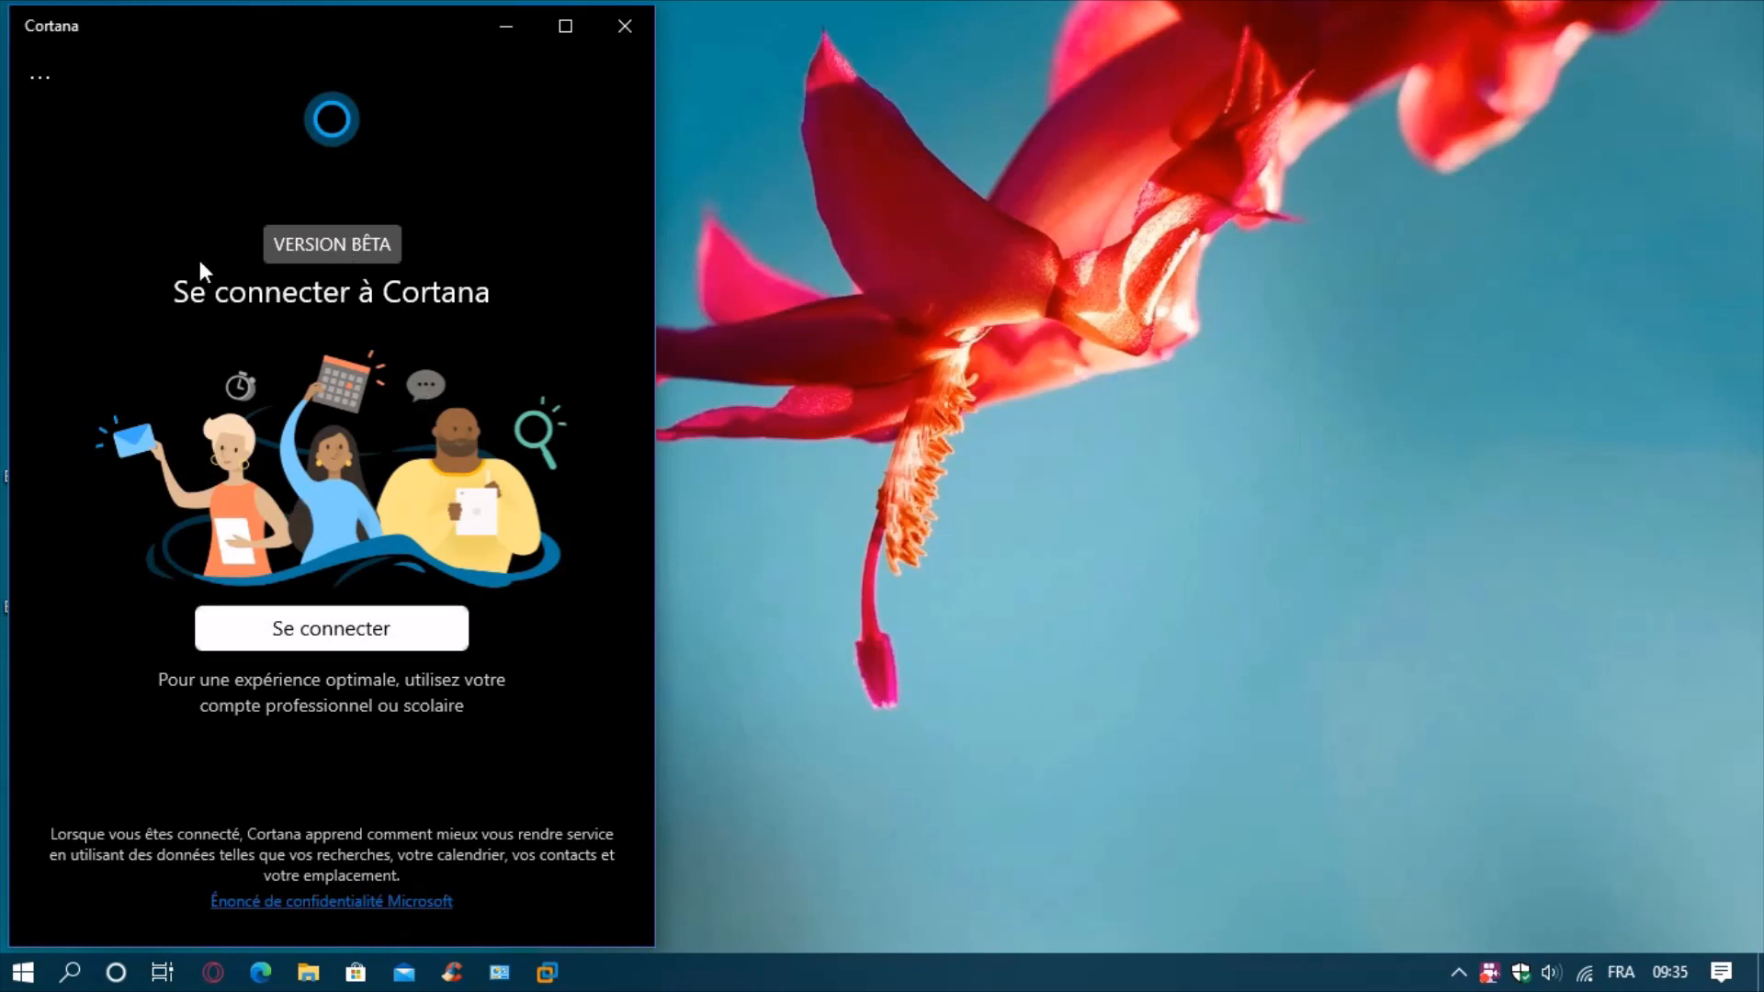
{"action": "mouse_move", "coordinate": [623, 138]}
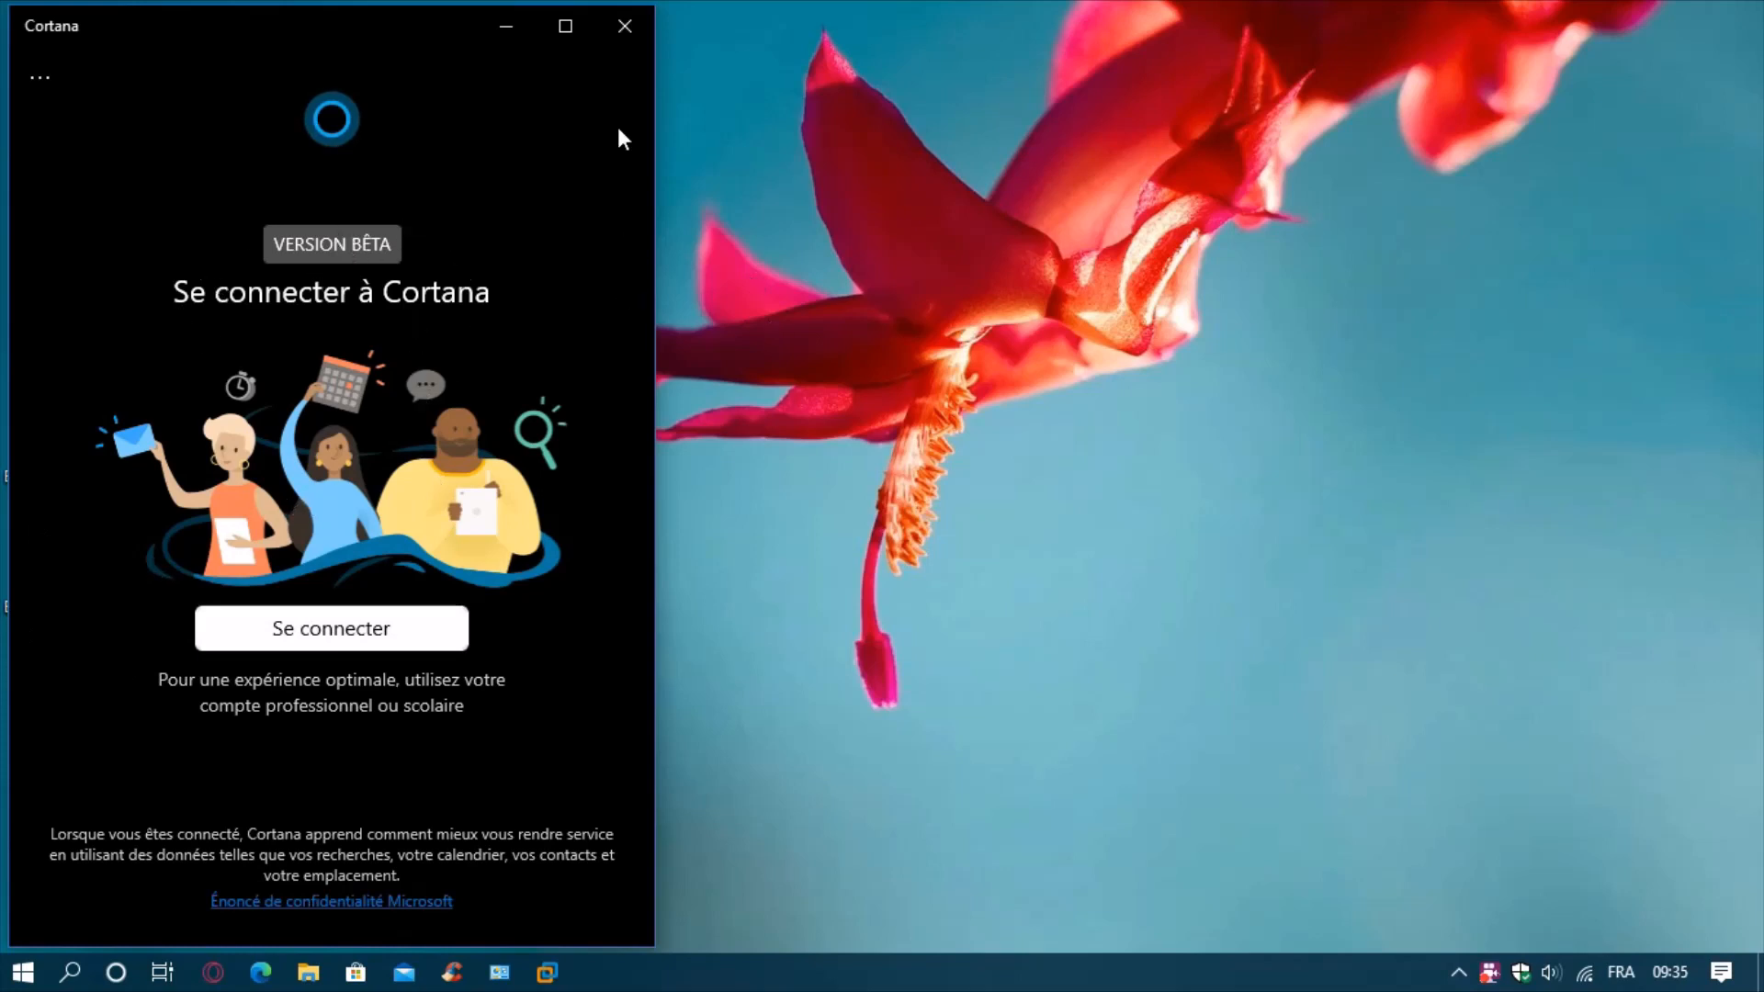
{"action": "left_click", "coordinate": [623, 24]}
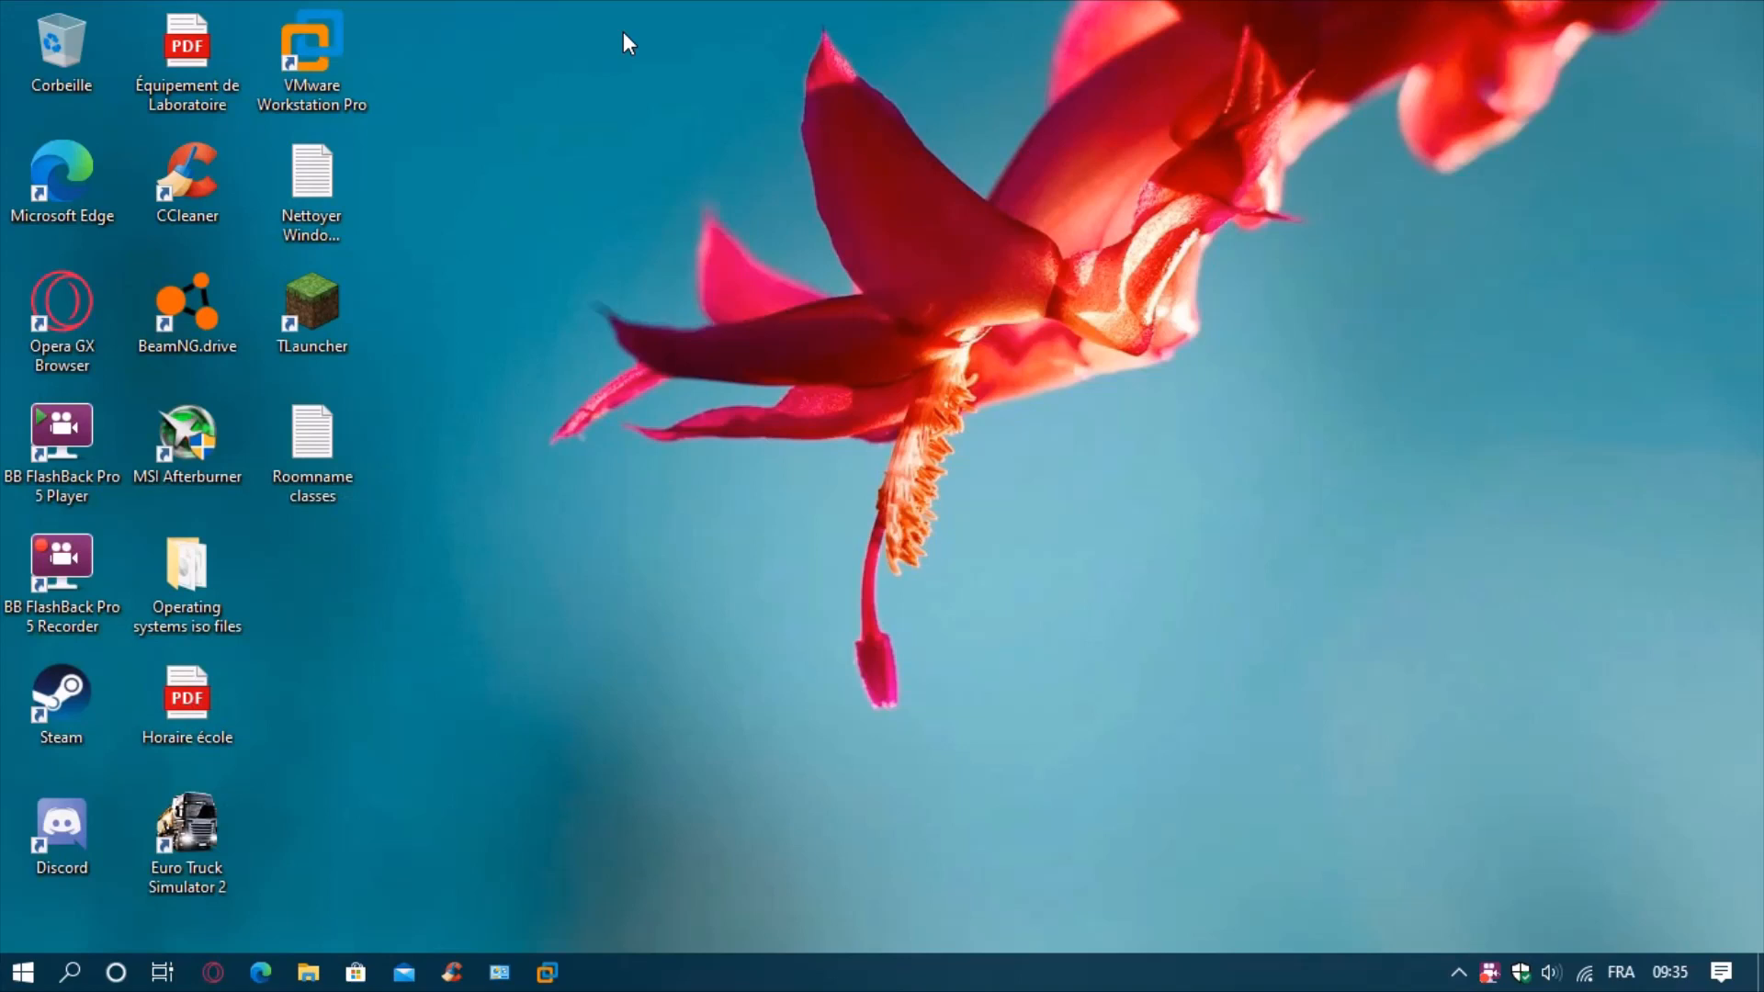
{"action": "mouse_move", "coordinate": [981, 544]}
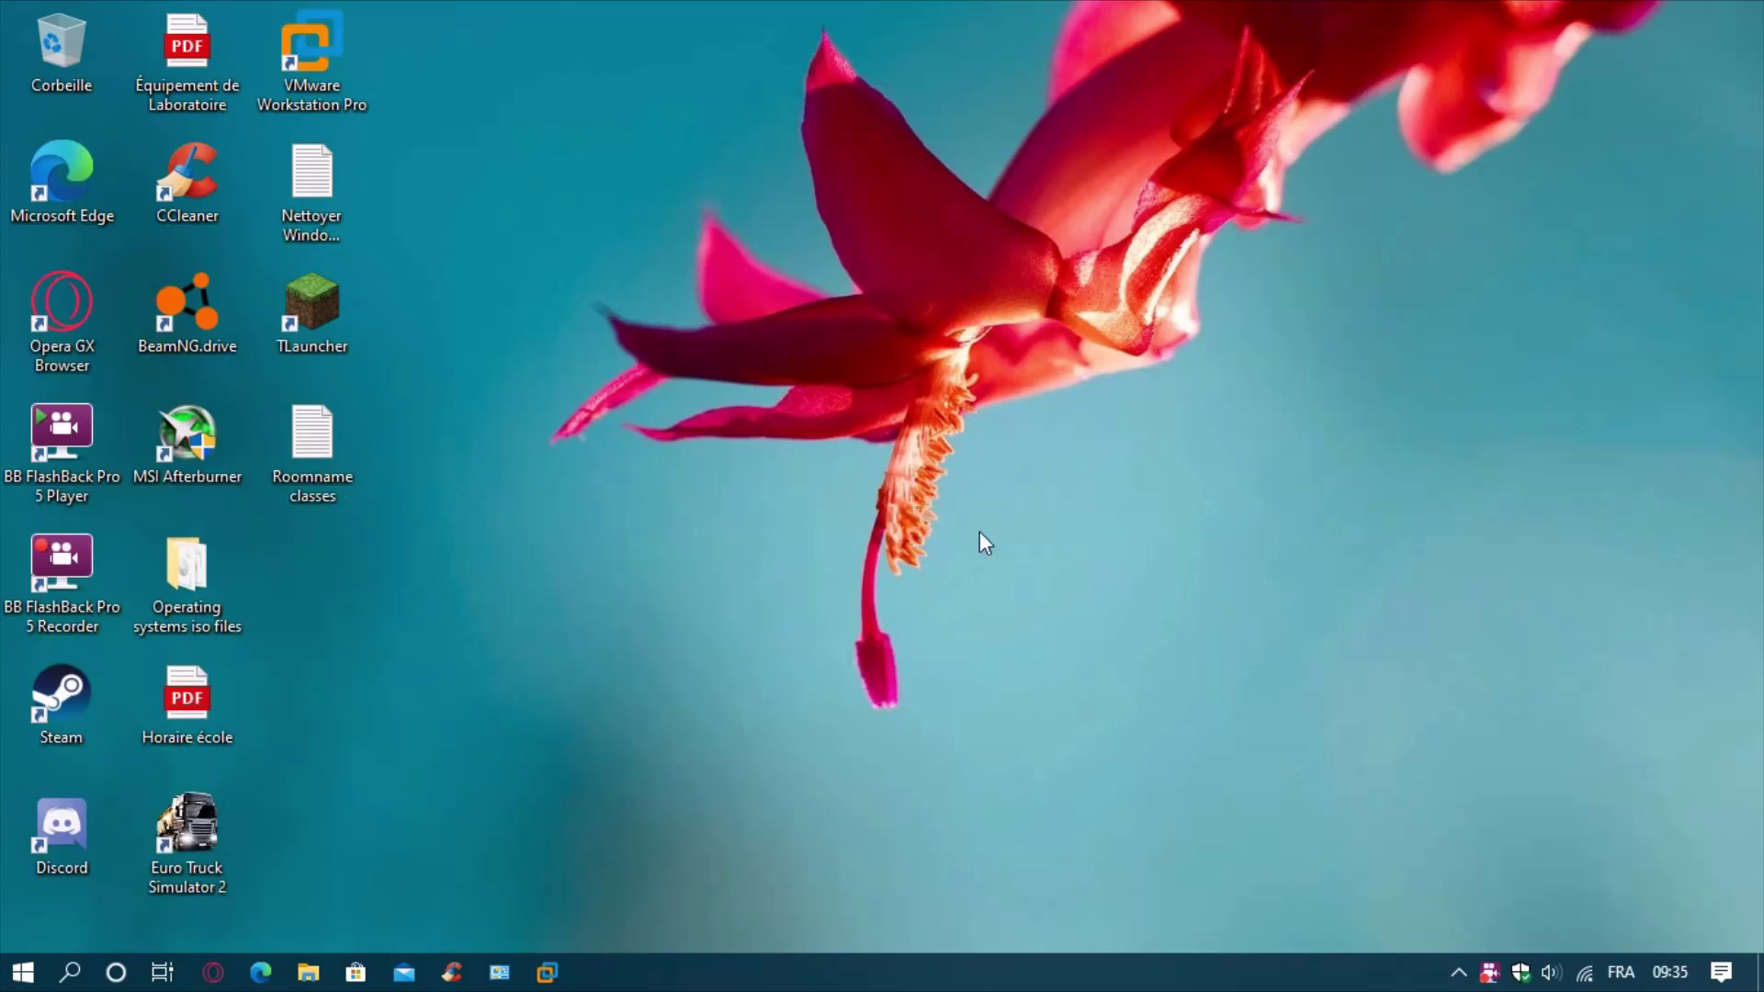
{"action": "mouse_move", "coordinate": [895, 788]}
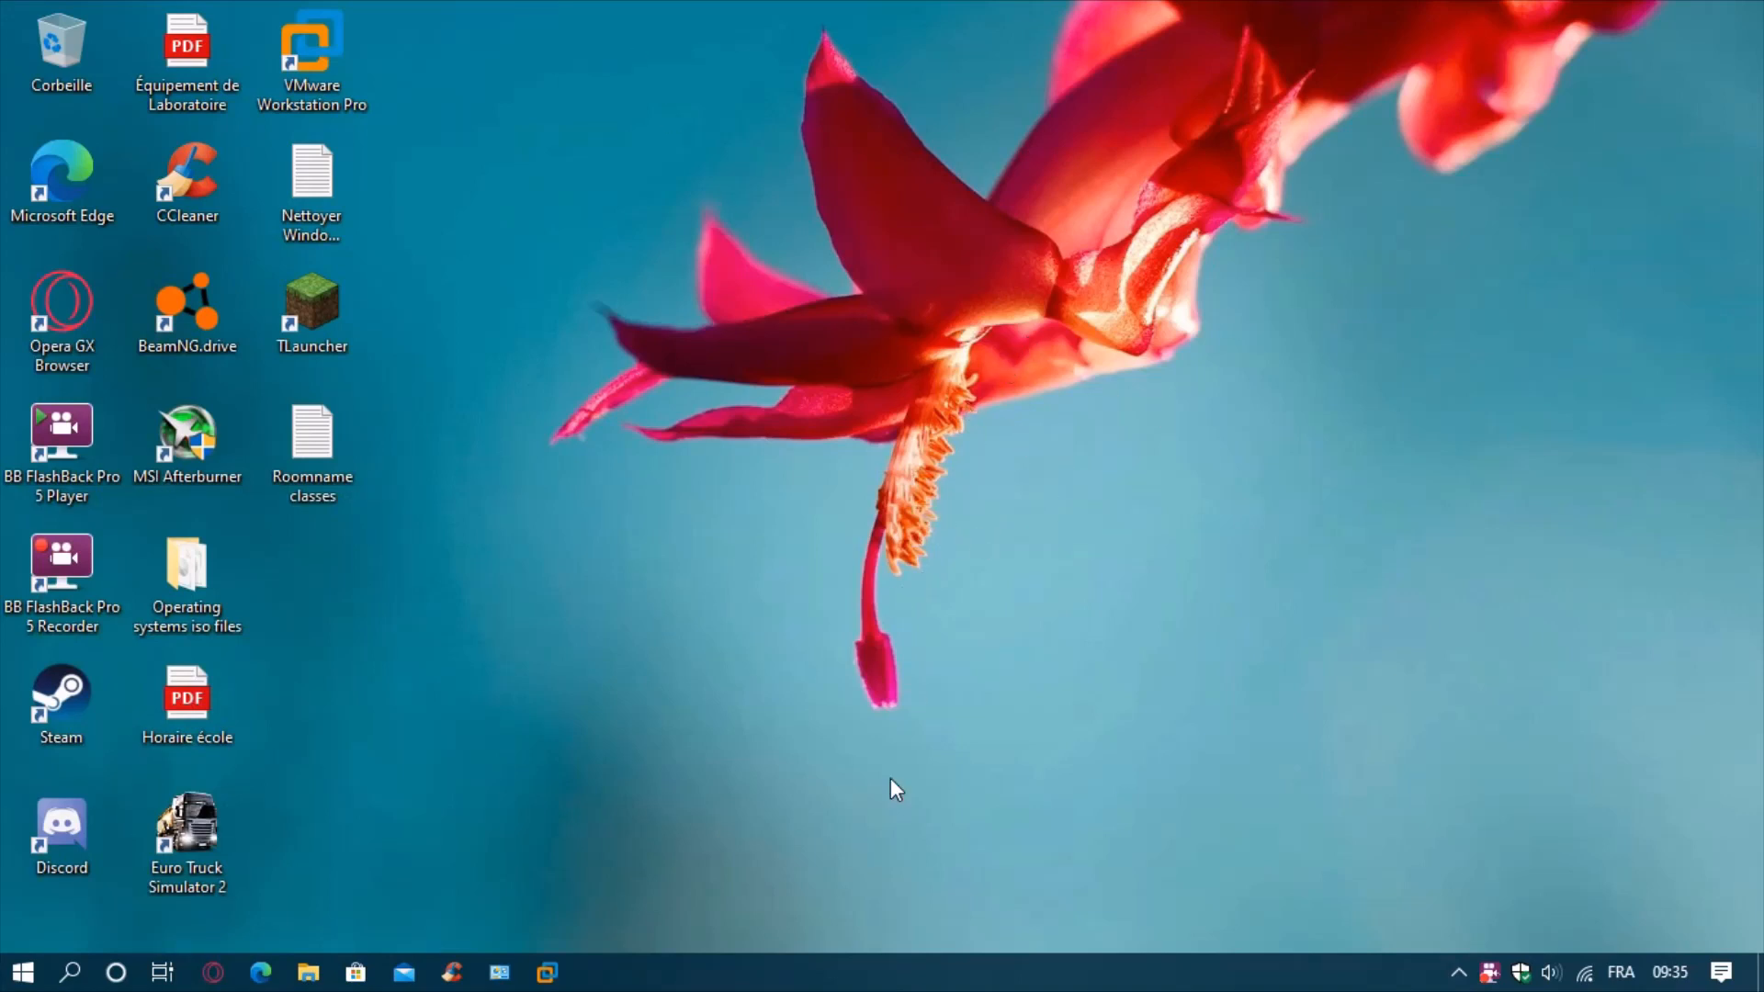
End the Cortana process from Task Manager via the taskbar menu, then close Task Manager.
{"action": "right_click", "coordinate": [895, 972]}
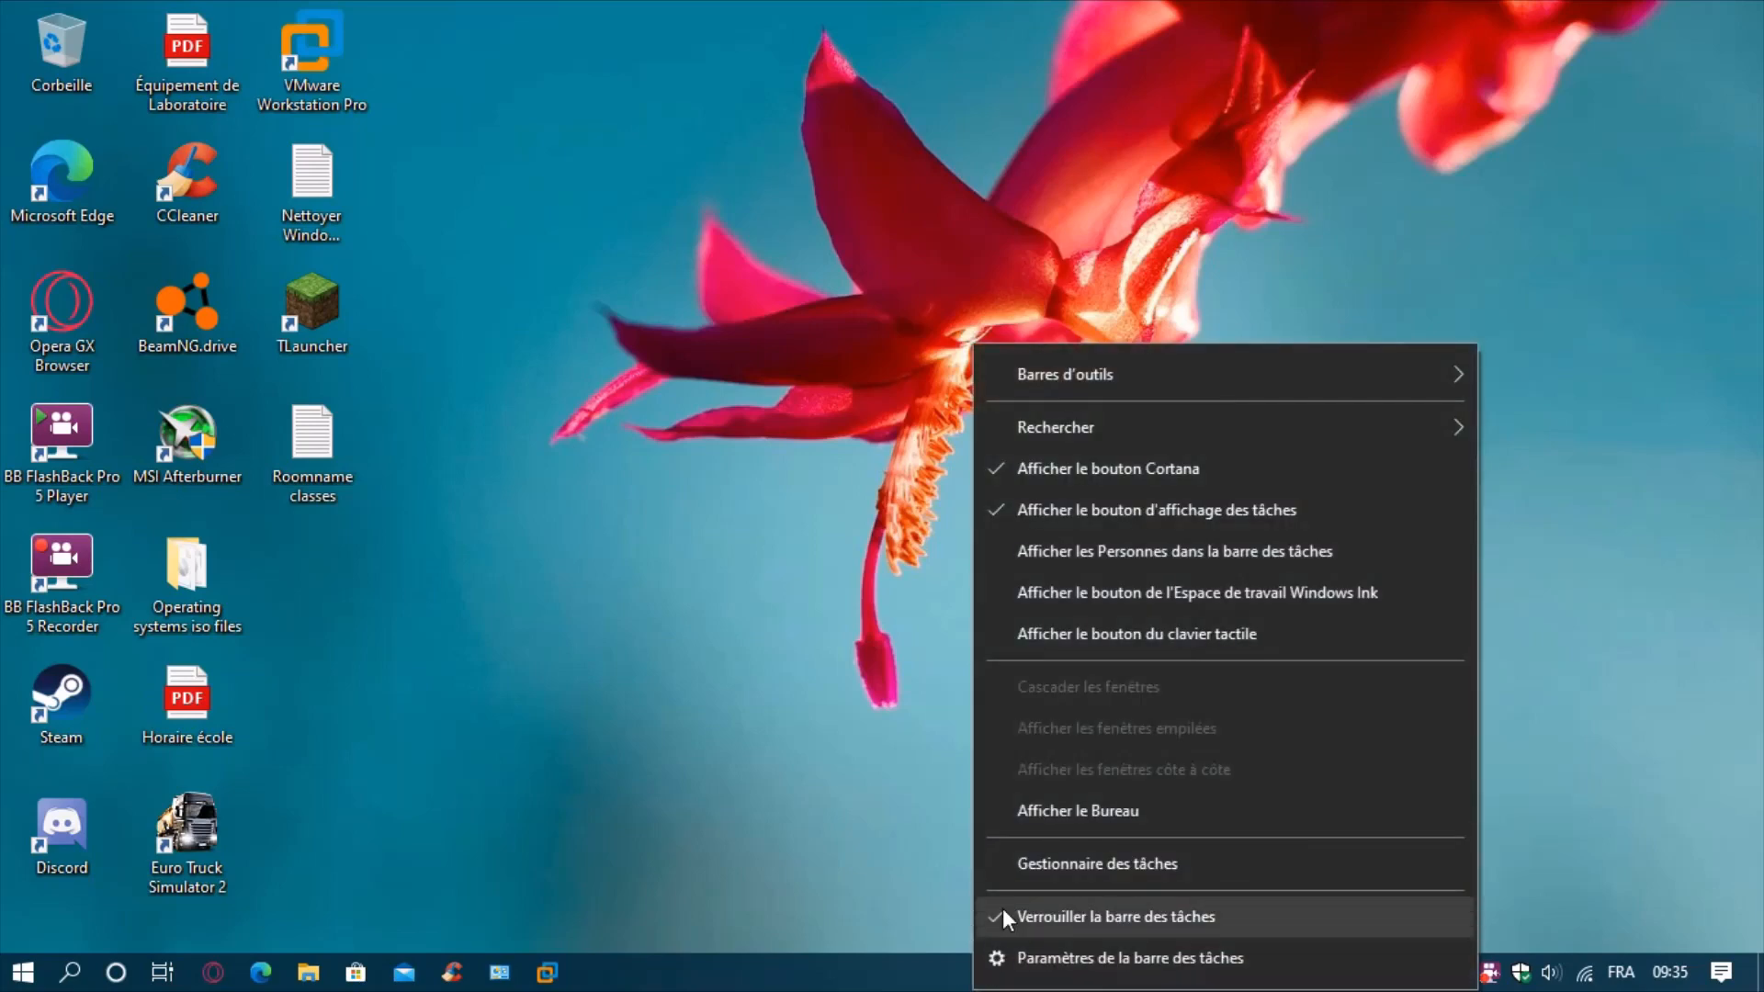
{"action": "left_click", "coordinate": [1095, 863]}
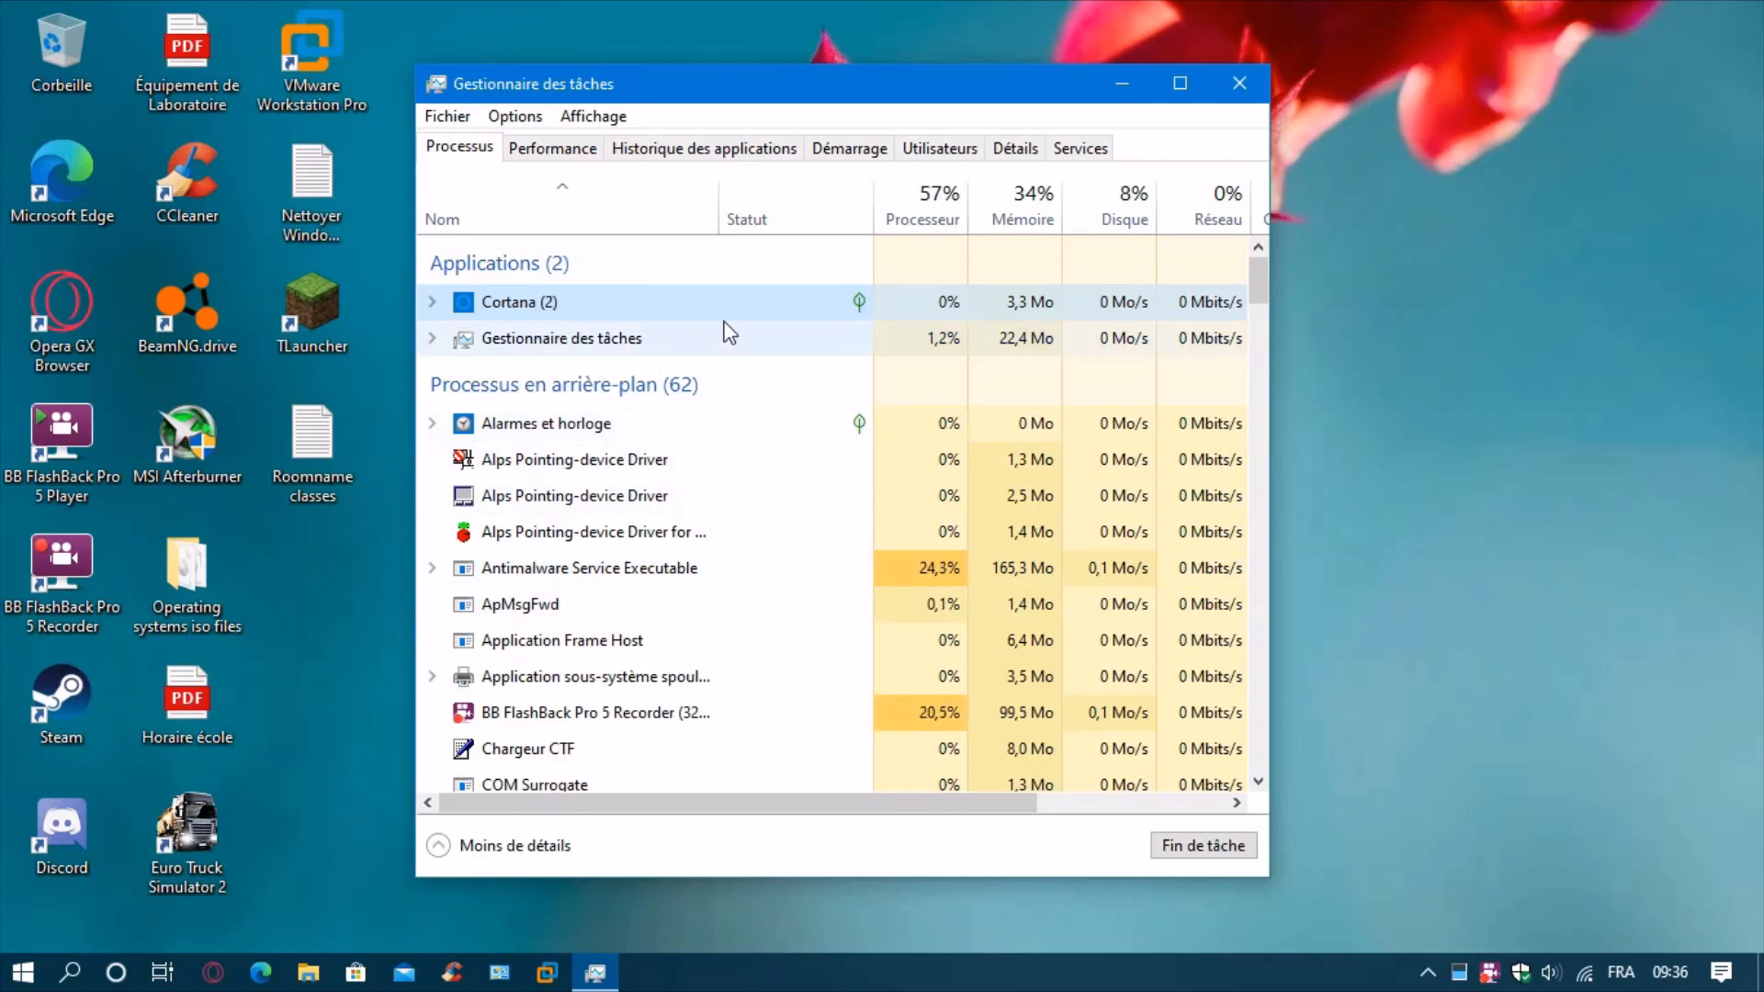
{"action": "right_click", "coordinate": [519, 301]}
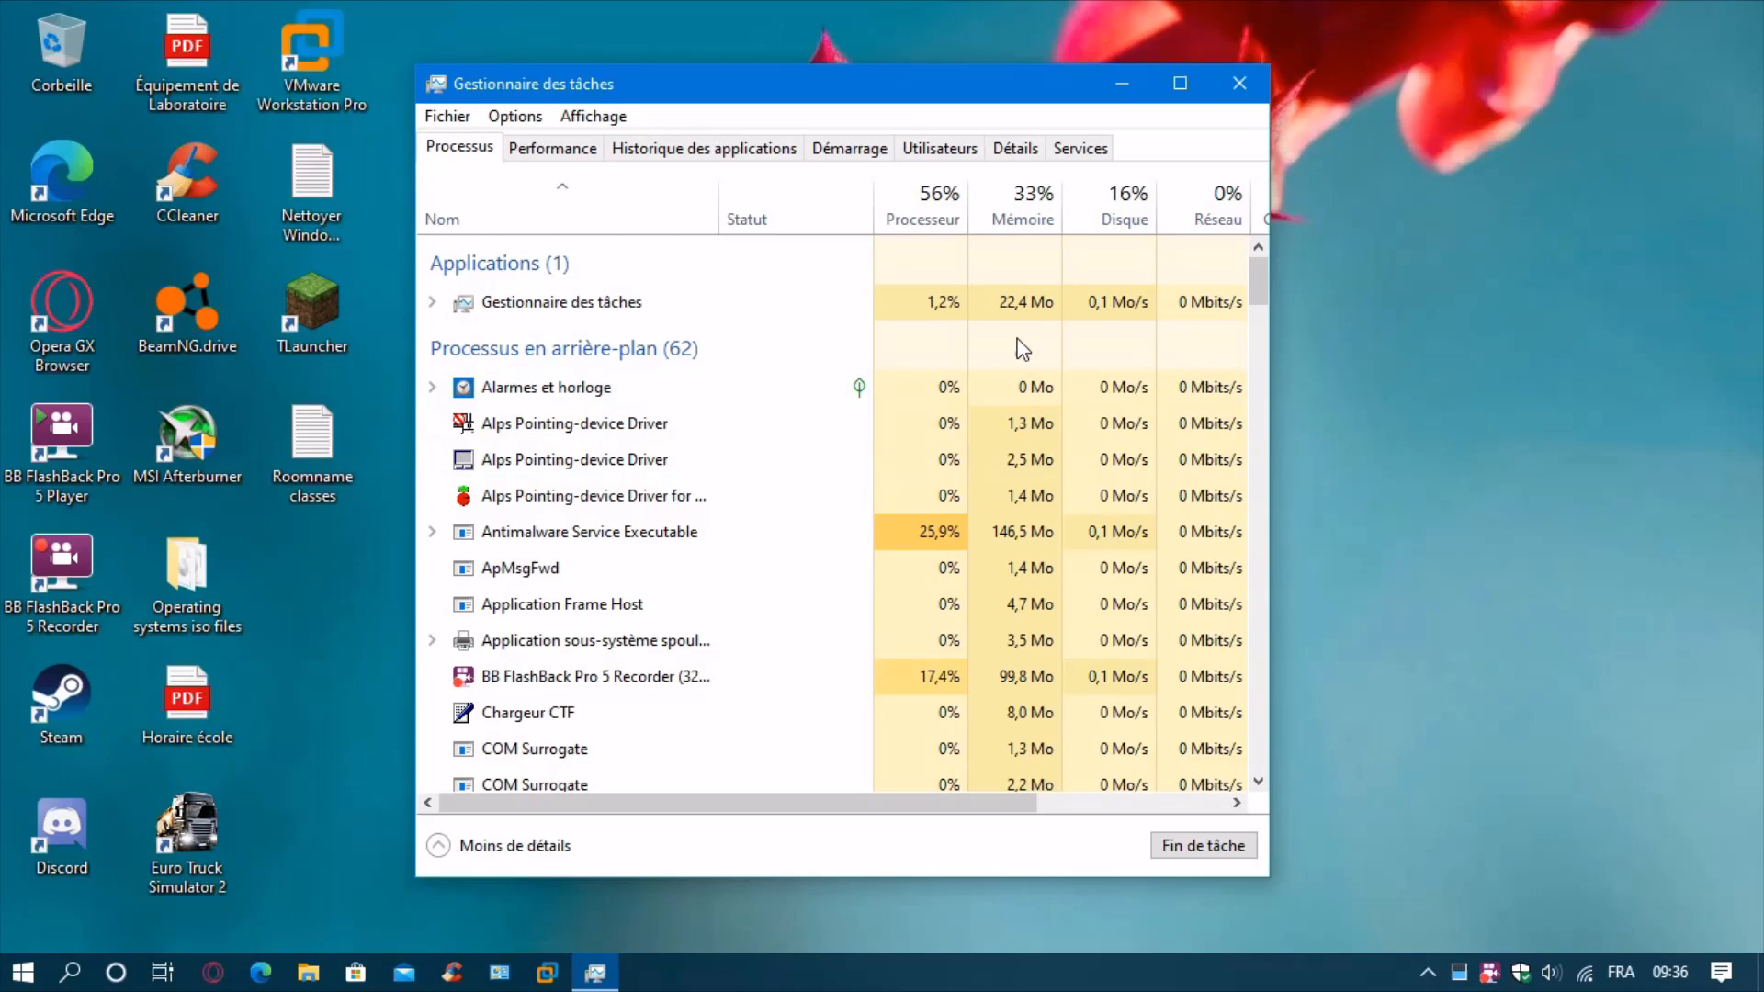
{"action": "mouse_move", "coordinate": [1240, 83]}
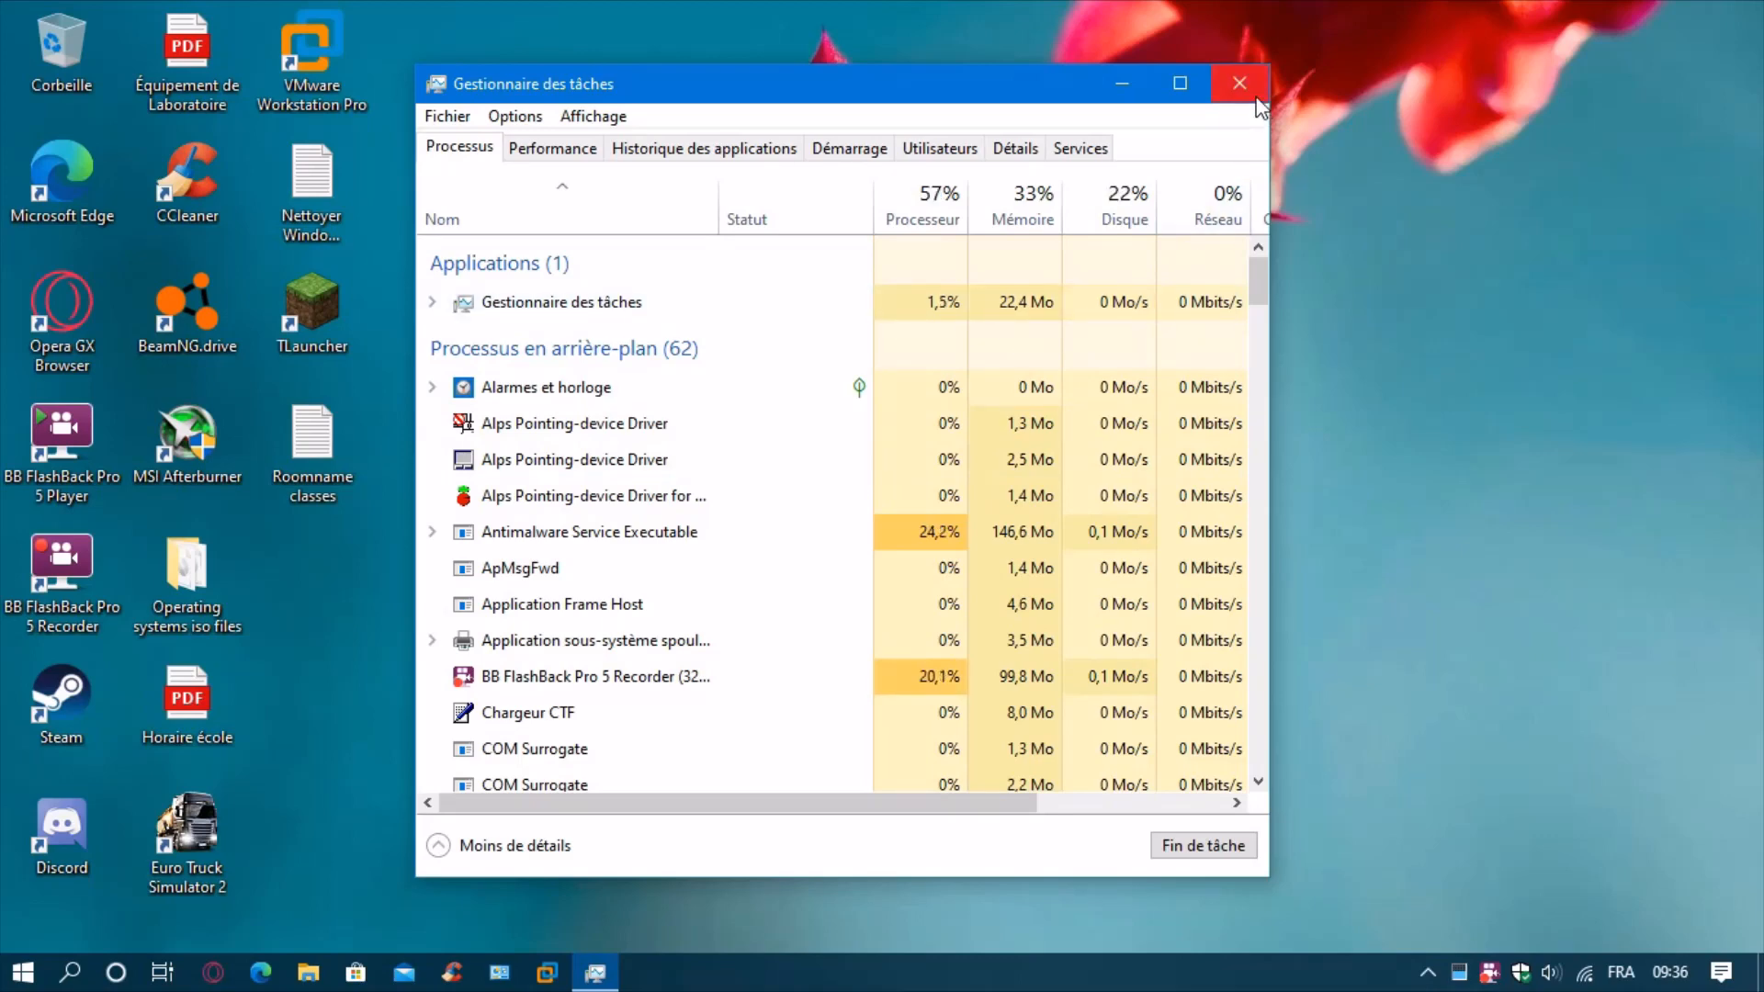
{"action": "left_click", "coordinate": [1240, 83]}
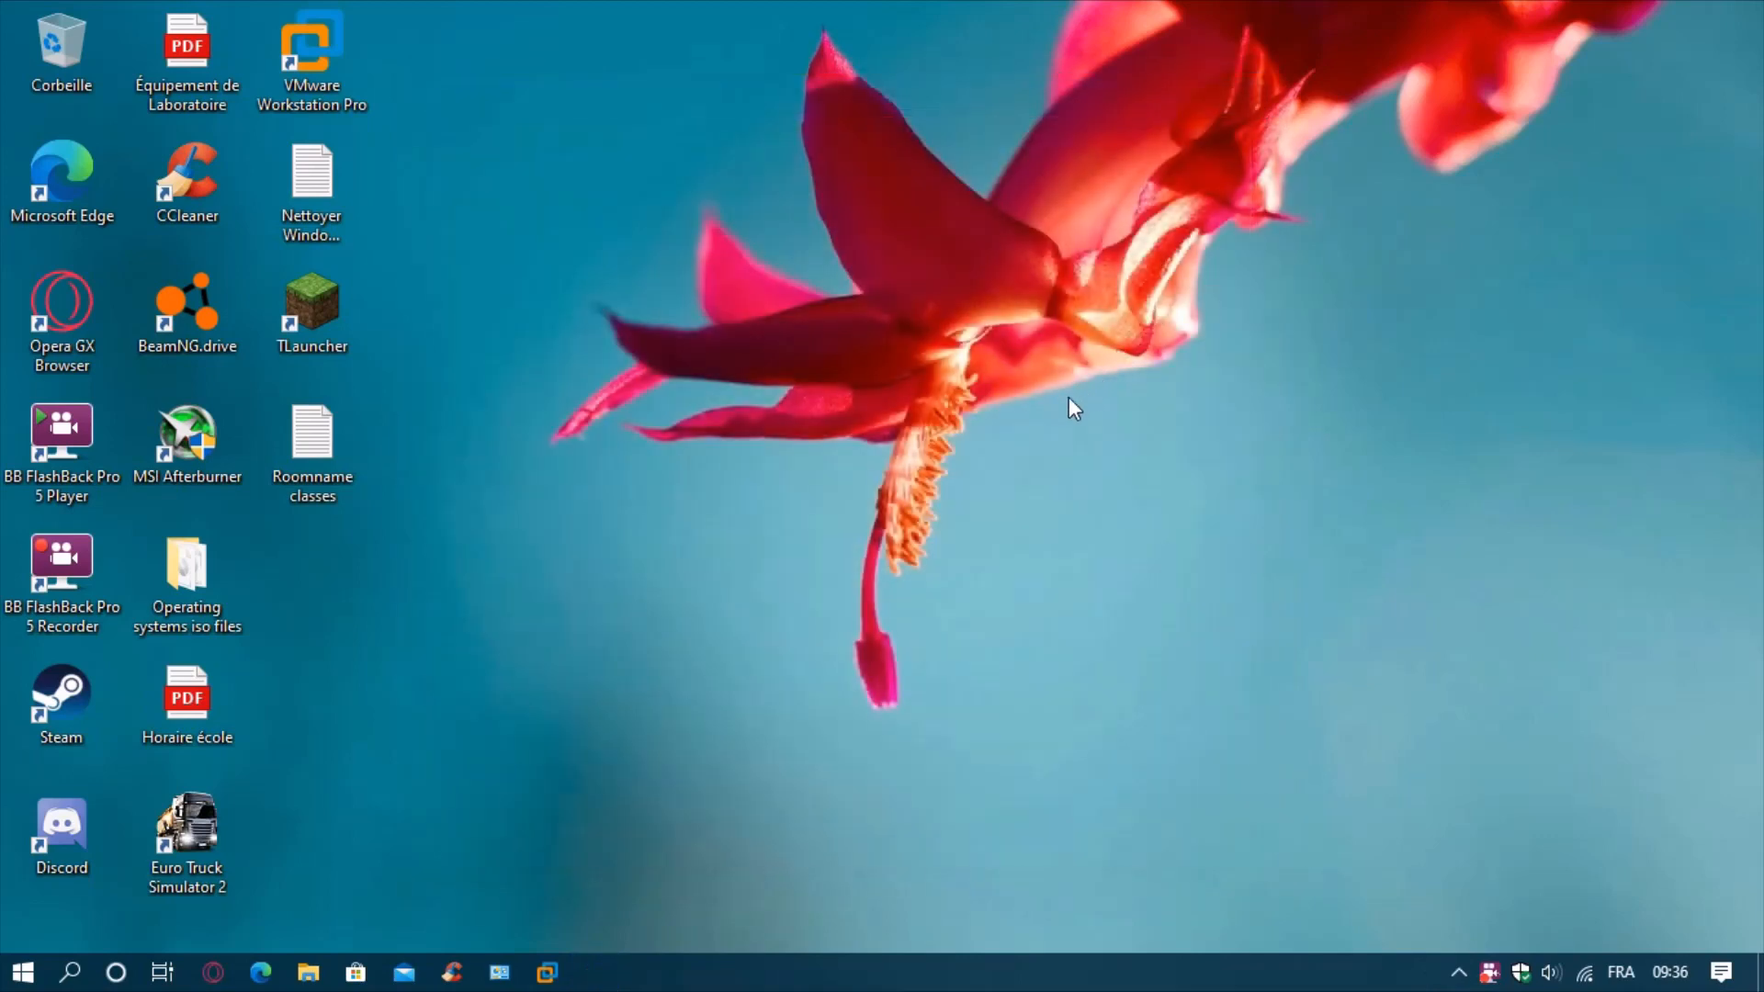
{"action": "mouse_move", "coordinate": [1086, 270]}
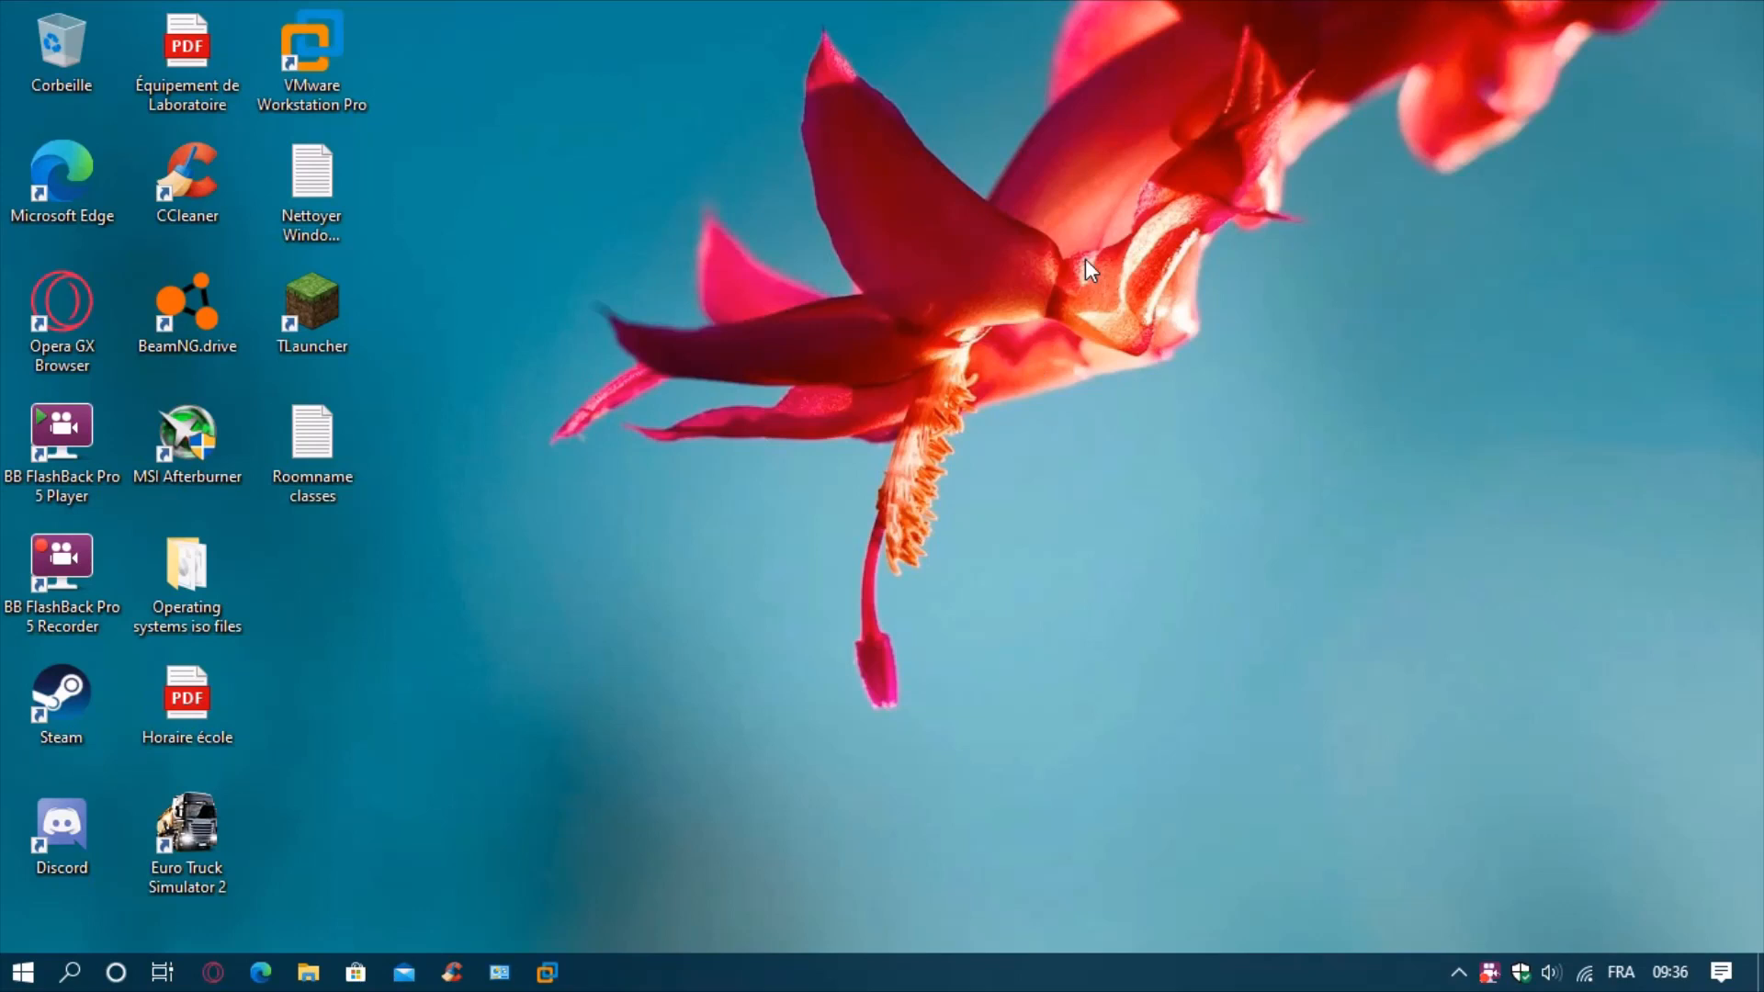
{"action": "mouse_move", "coordinate": [917, 254]}
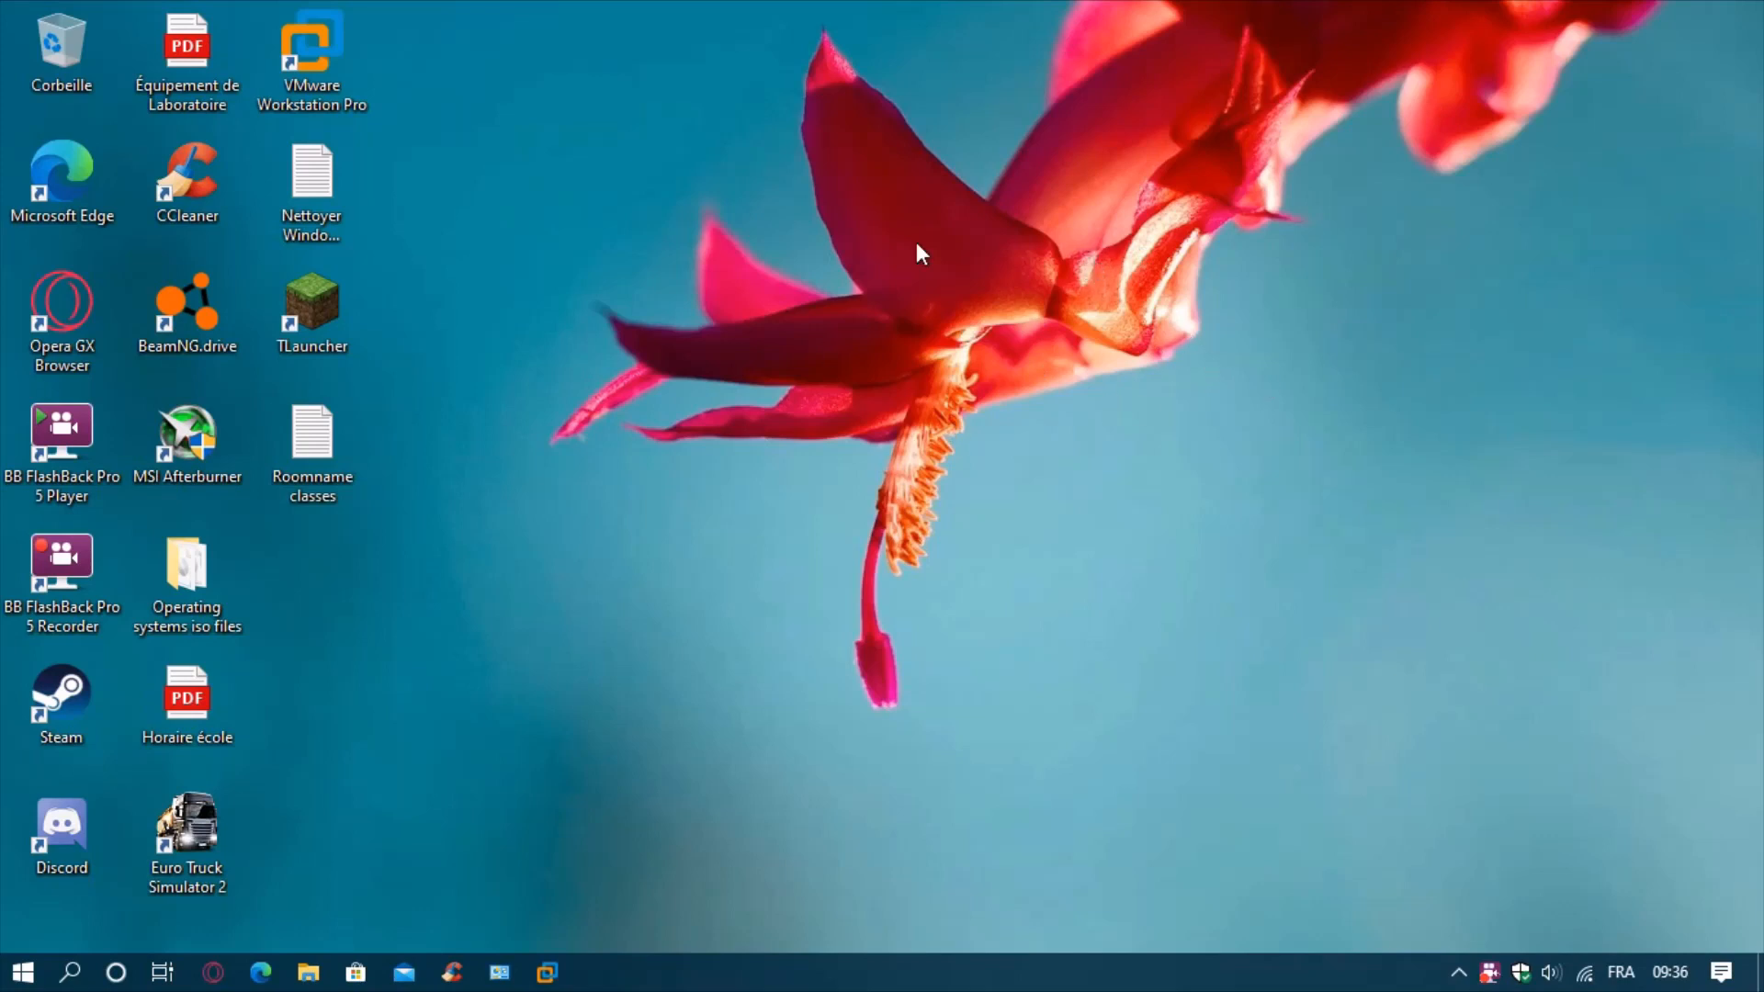
{"action": "mouse_move", "coordinate": [844, 358]}
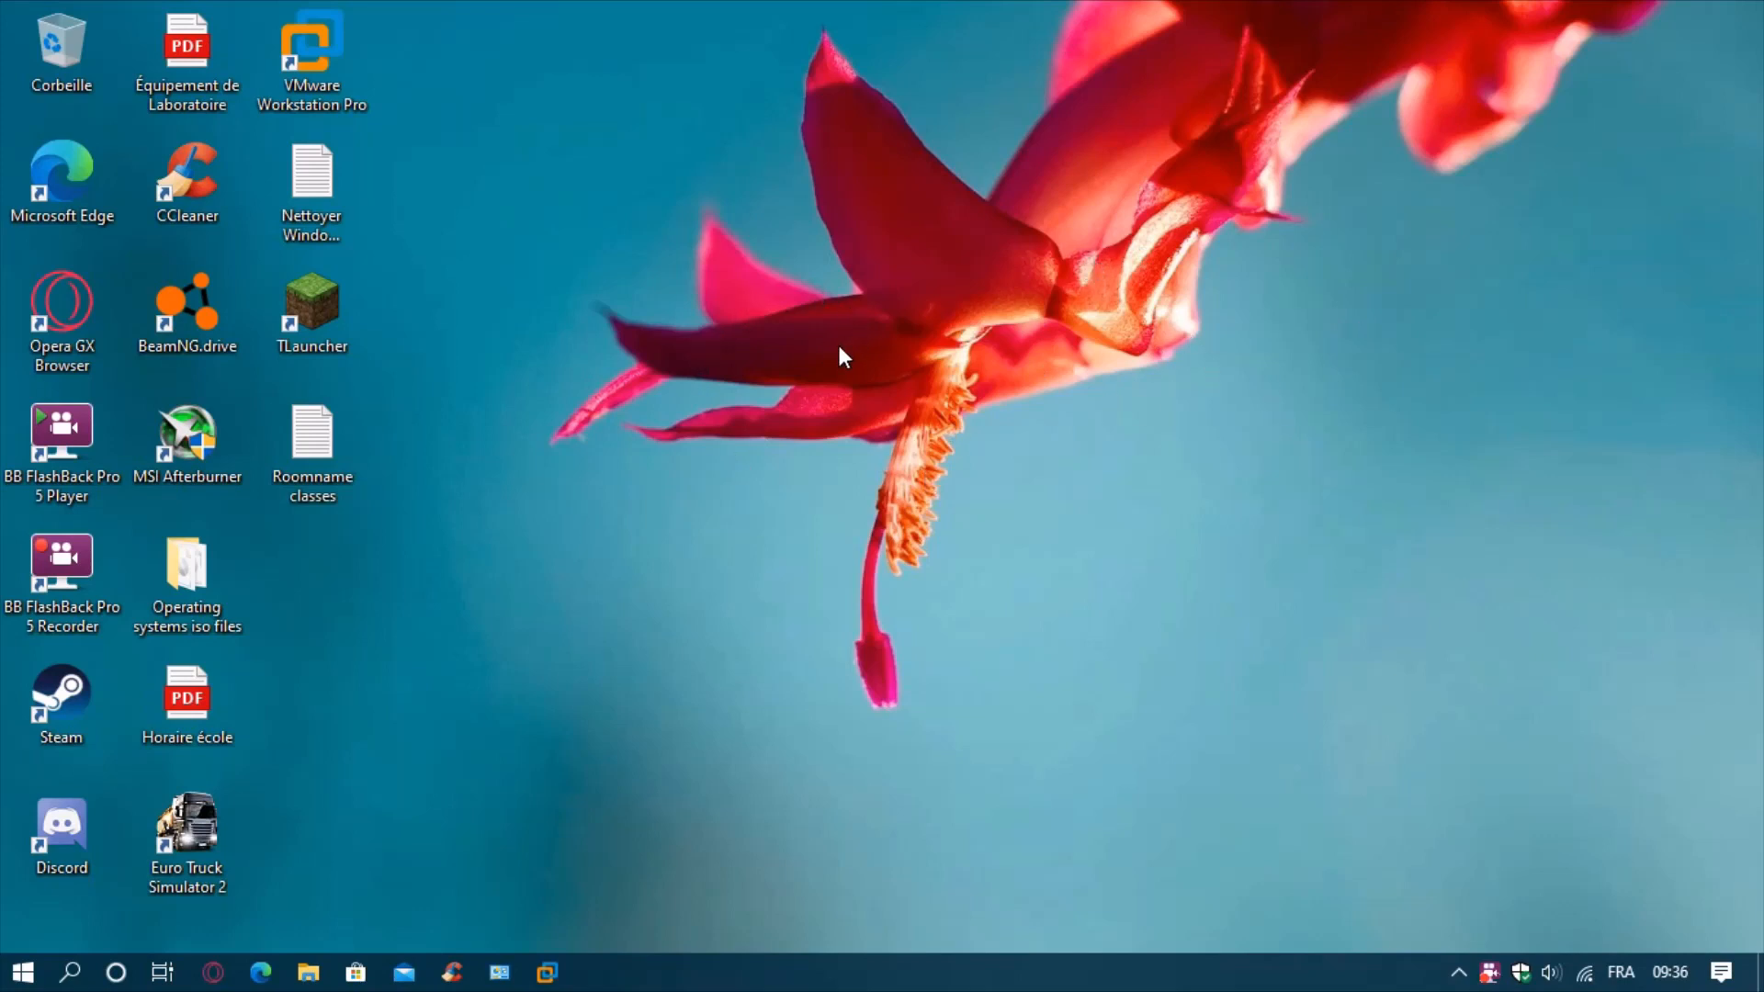
{"action": "mouse_move", "coordinate": [566, 685]}
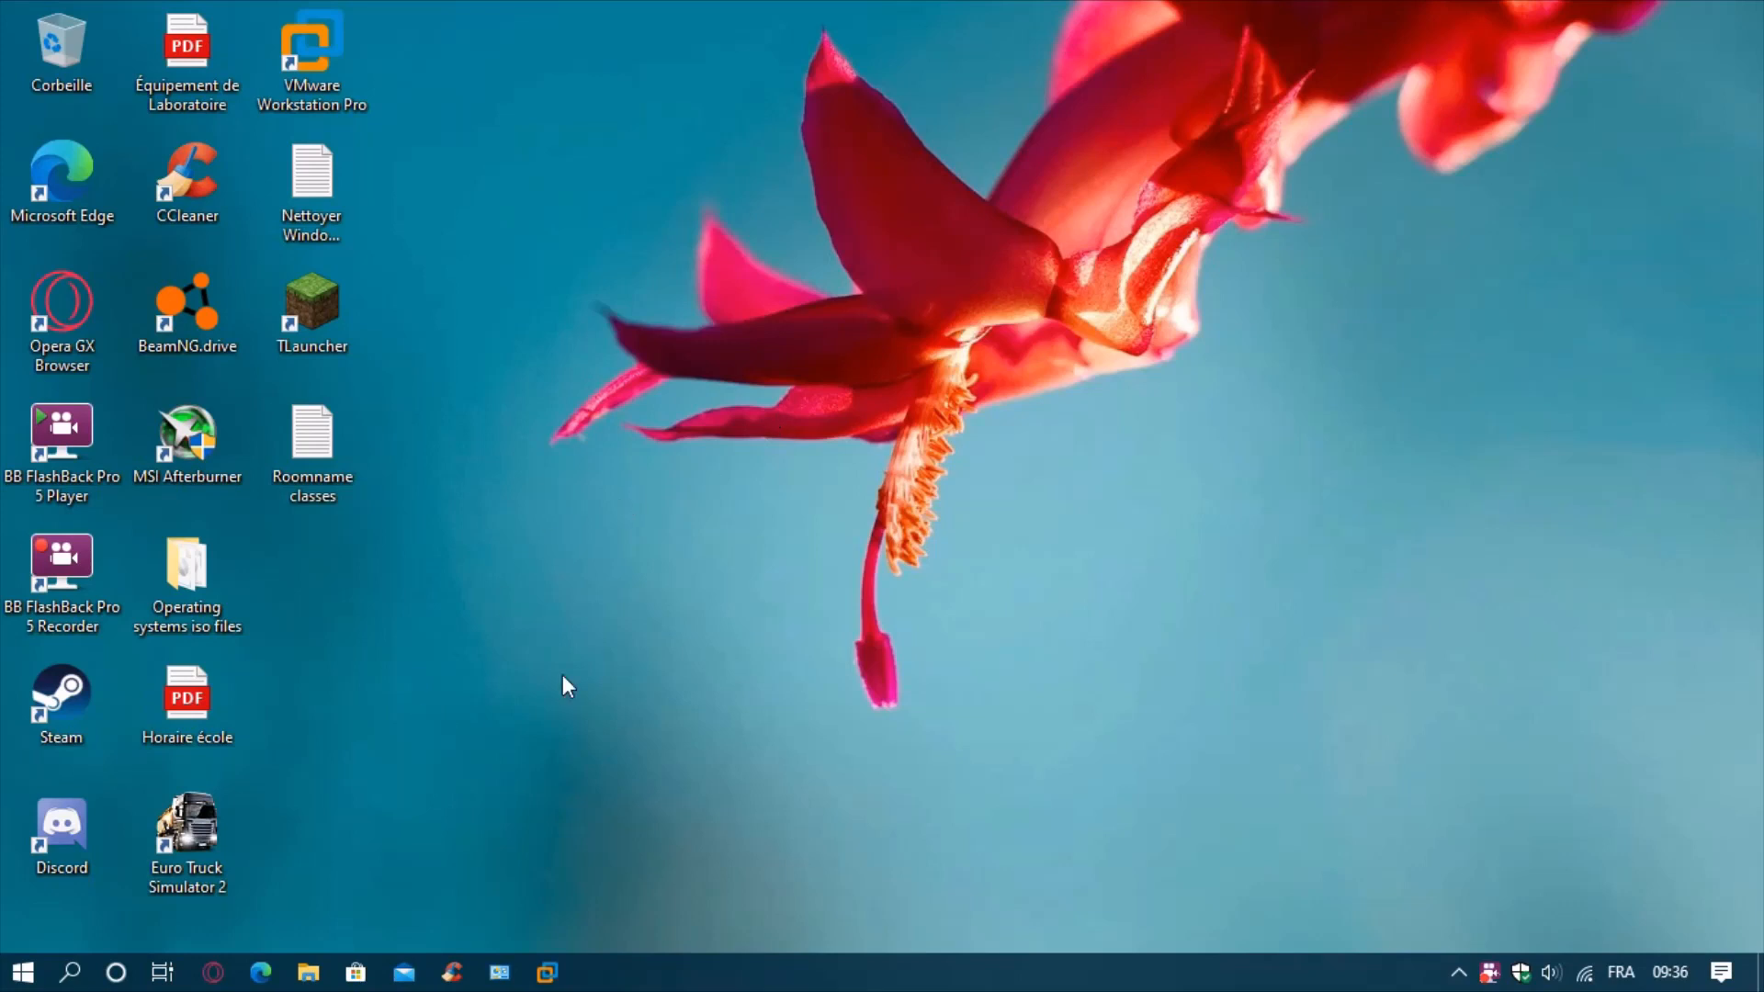
{"action": "mouse_move", "coordinate": [796, 572]}
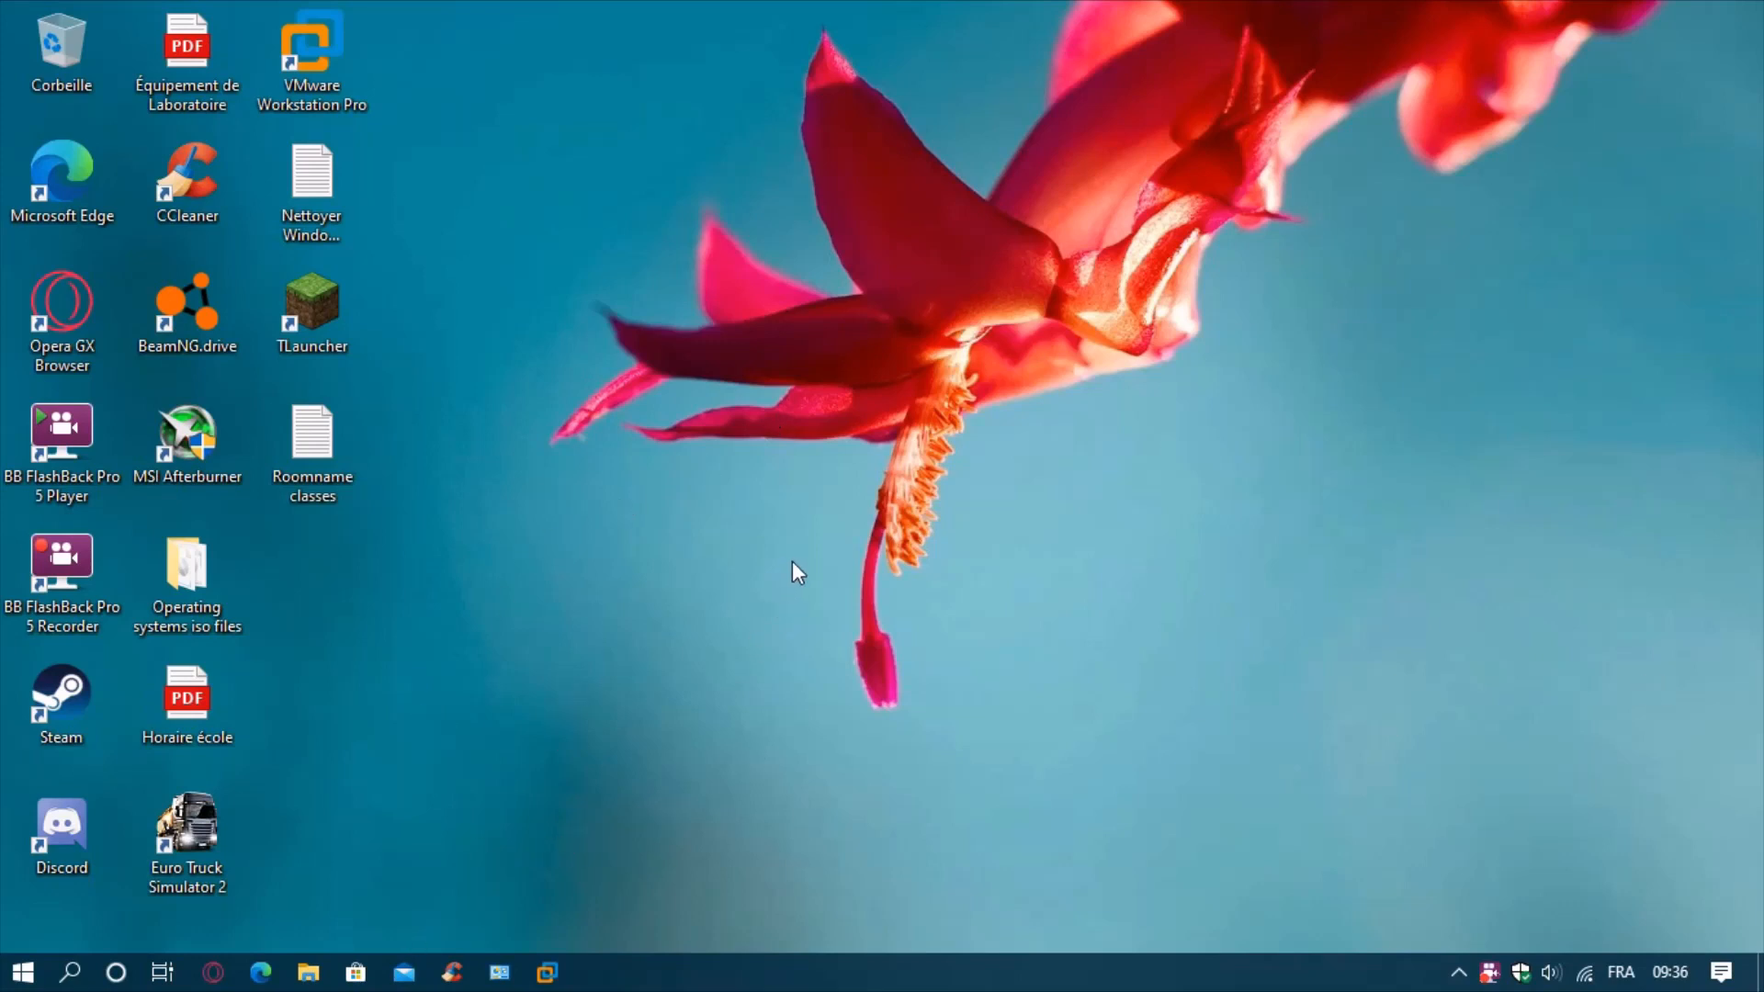
{"action": "mouse_move", "coordinate": [889, 357]}
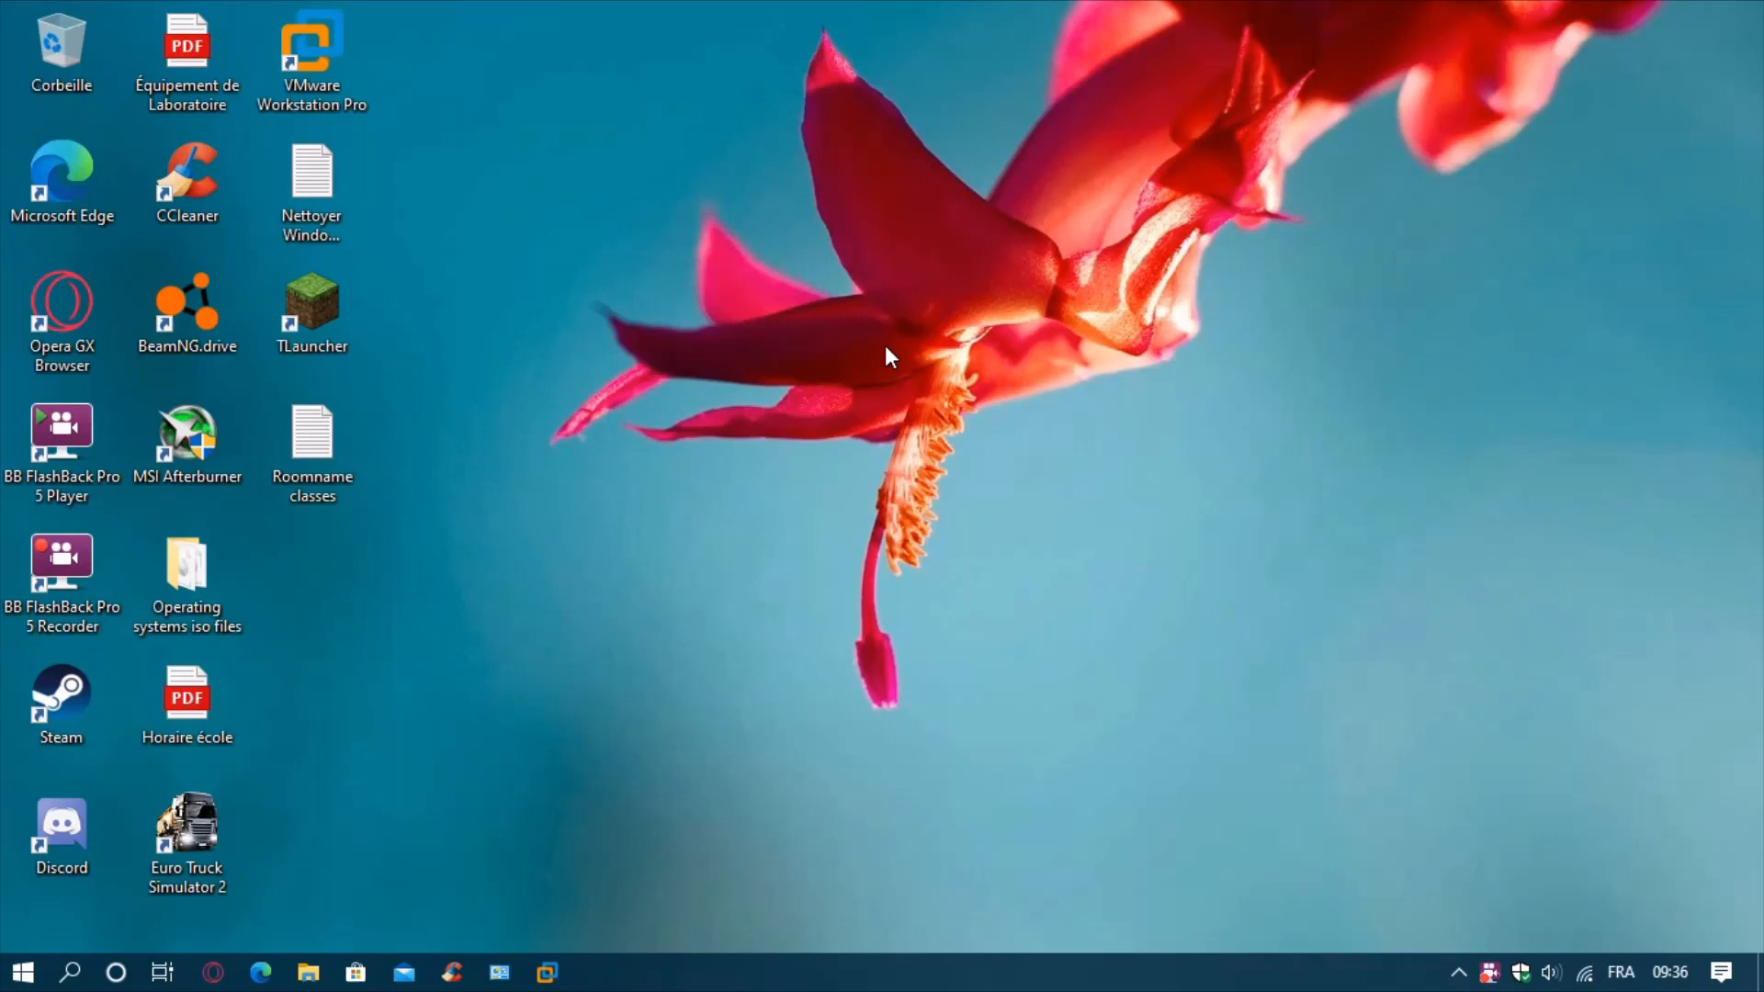
{"action": "mouse_move", "coordinate": [1231, 619]}
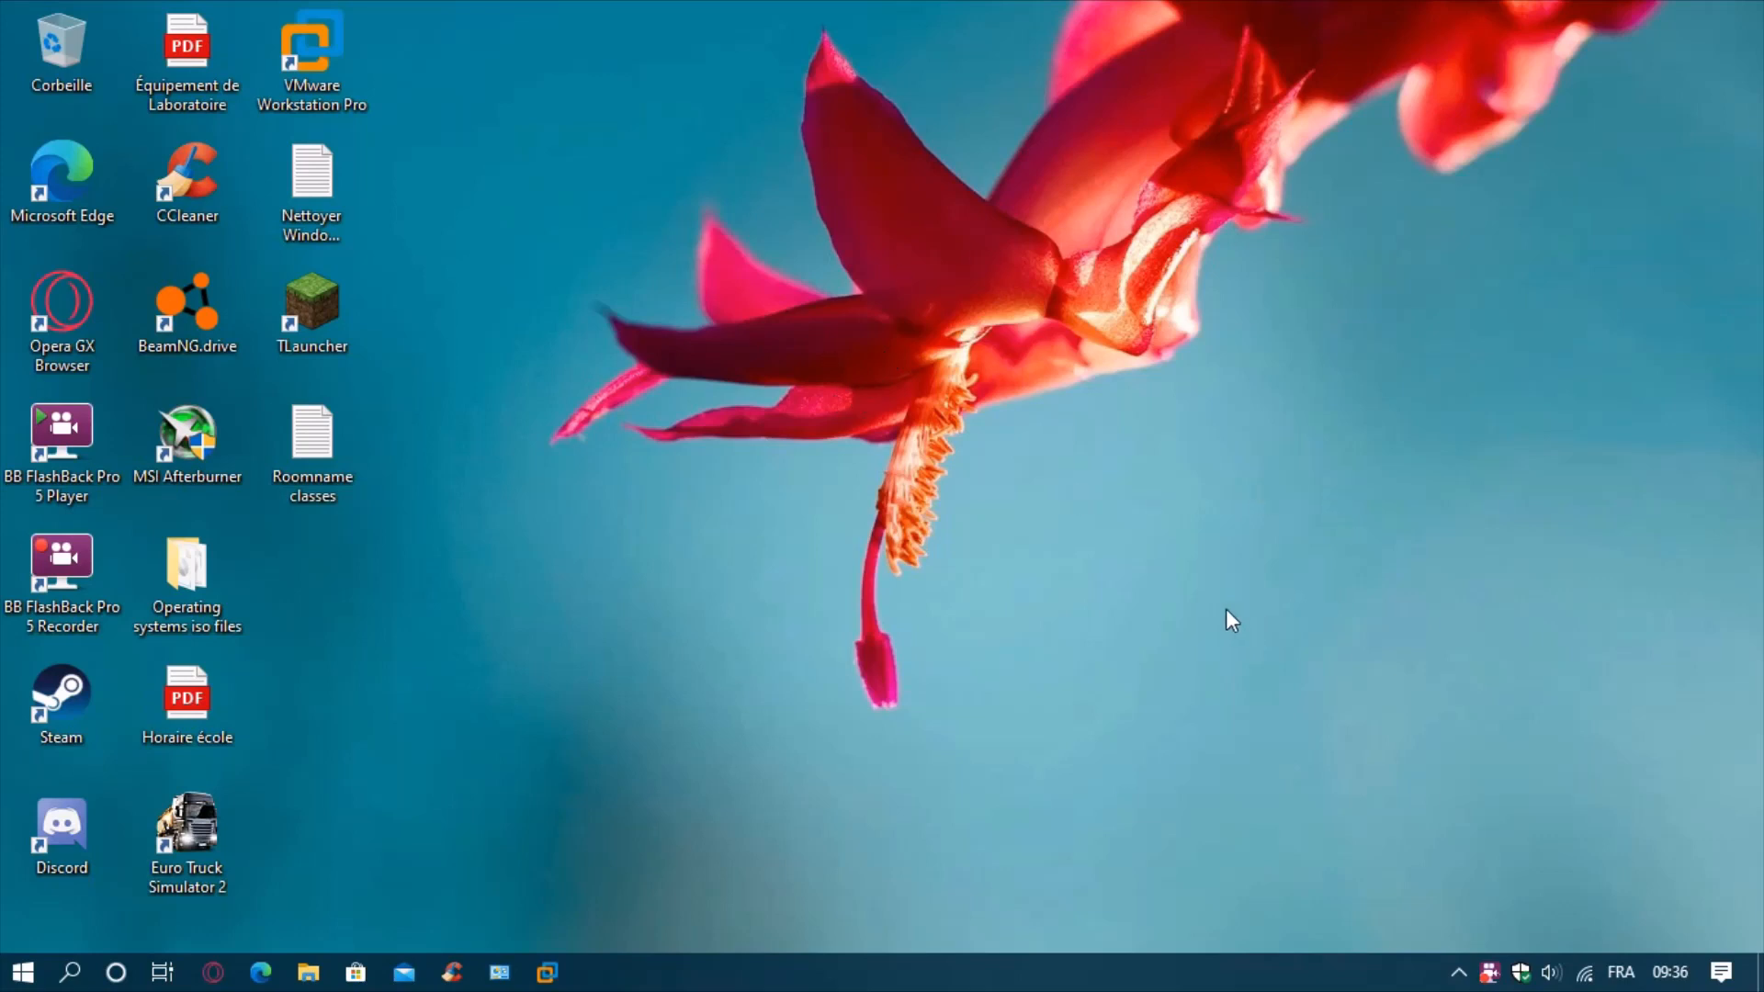
{"action": "mouse_move", "coordinate": [1069, 480]}
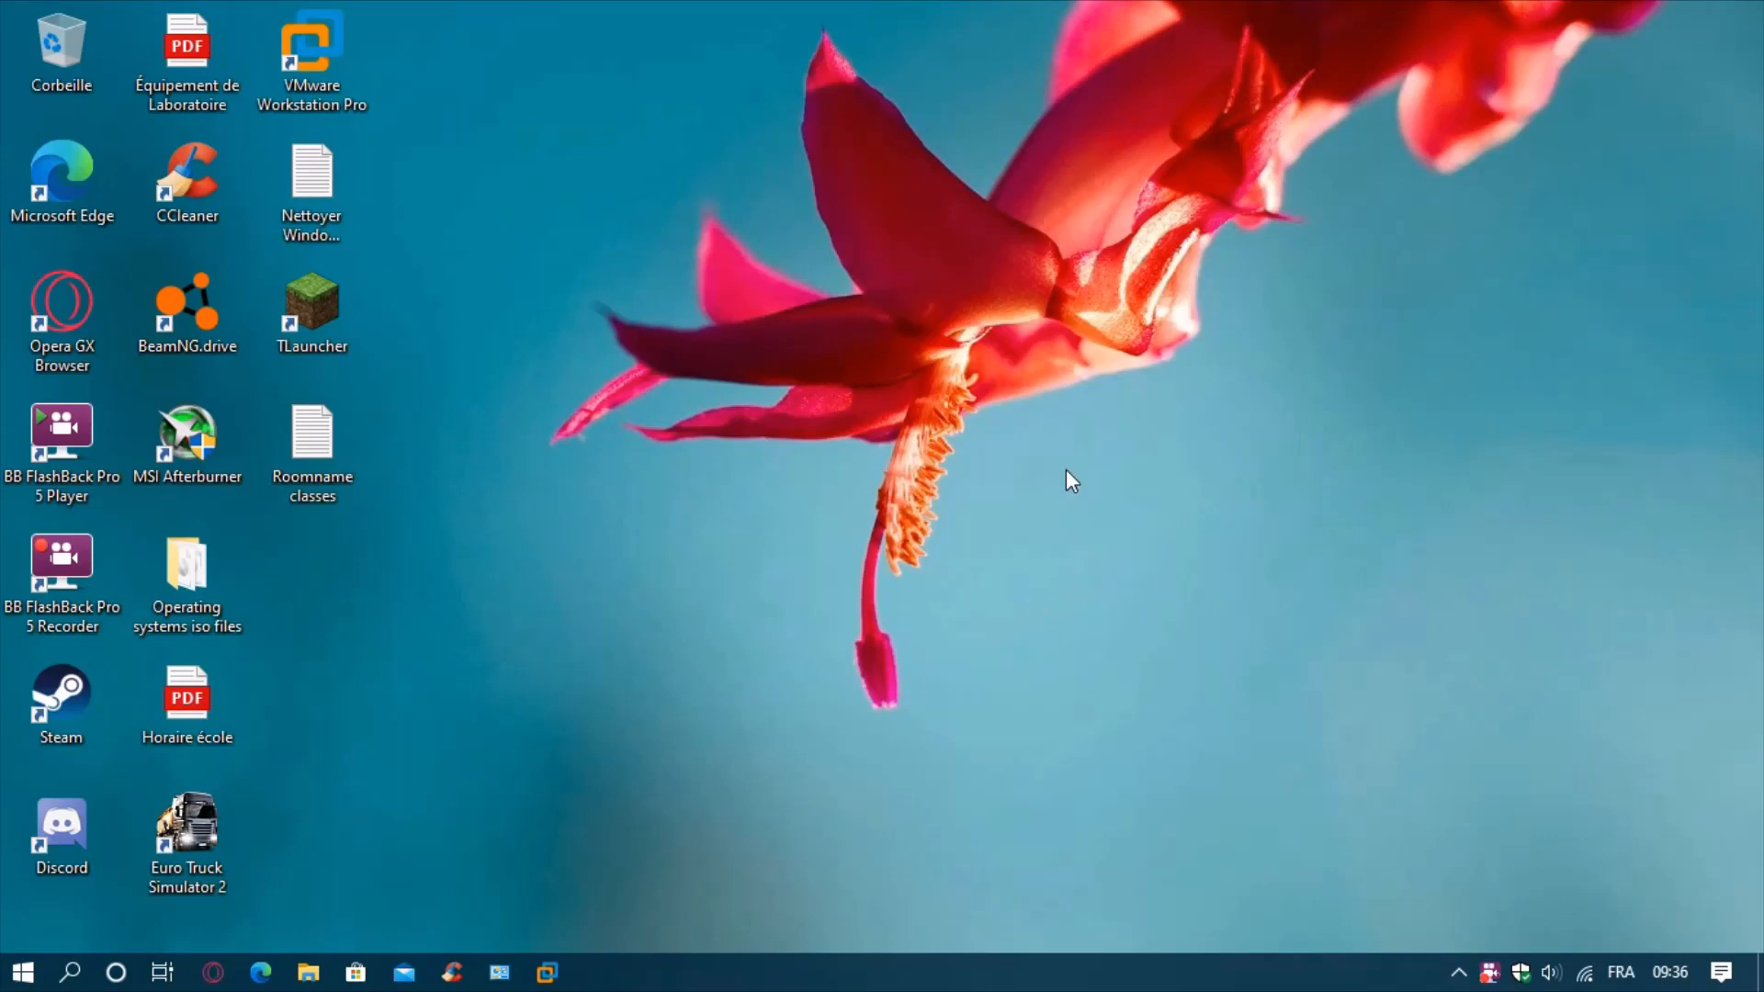
{"action": "mouse_move", "coordinate": [1193, 410]}
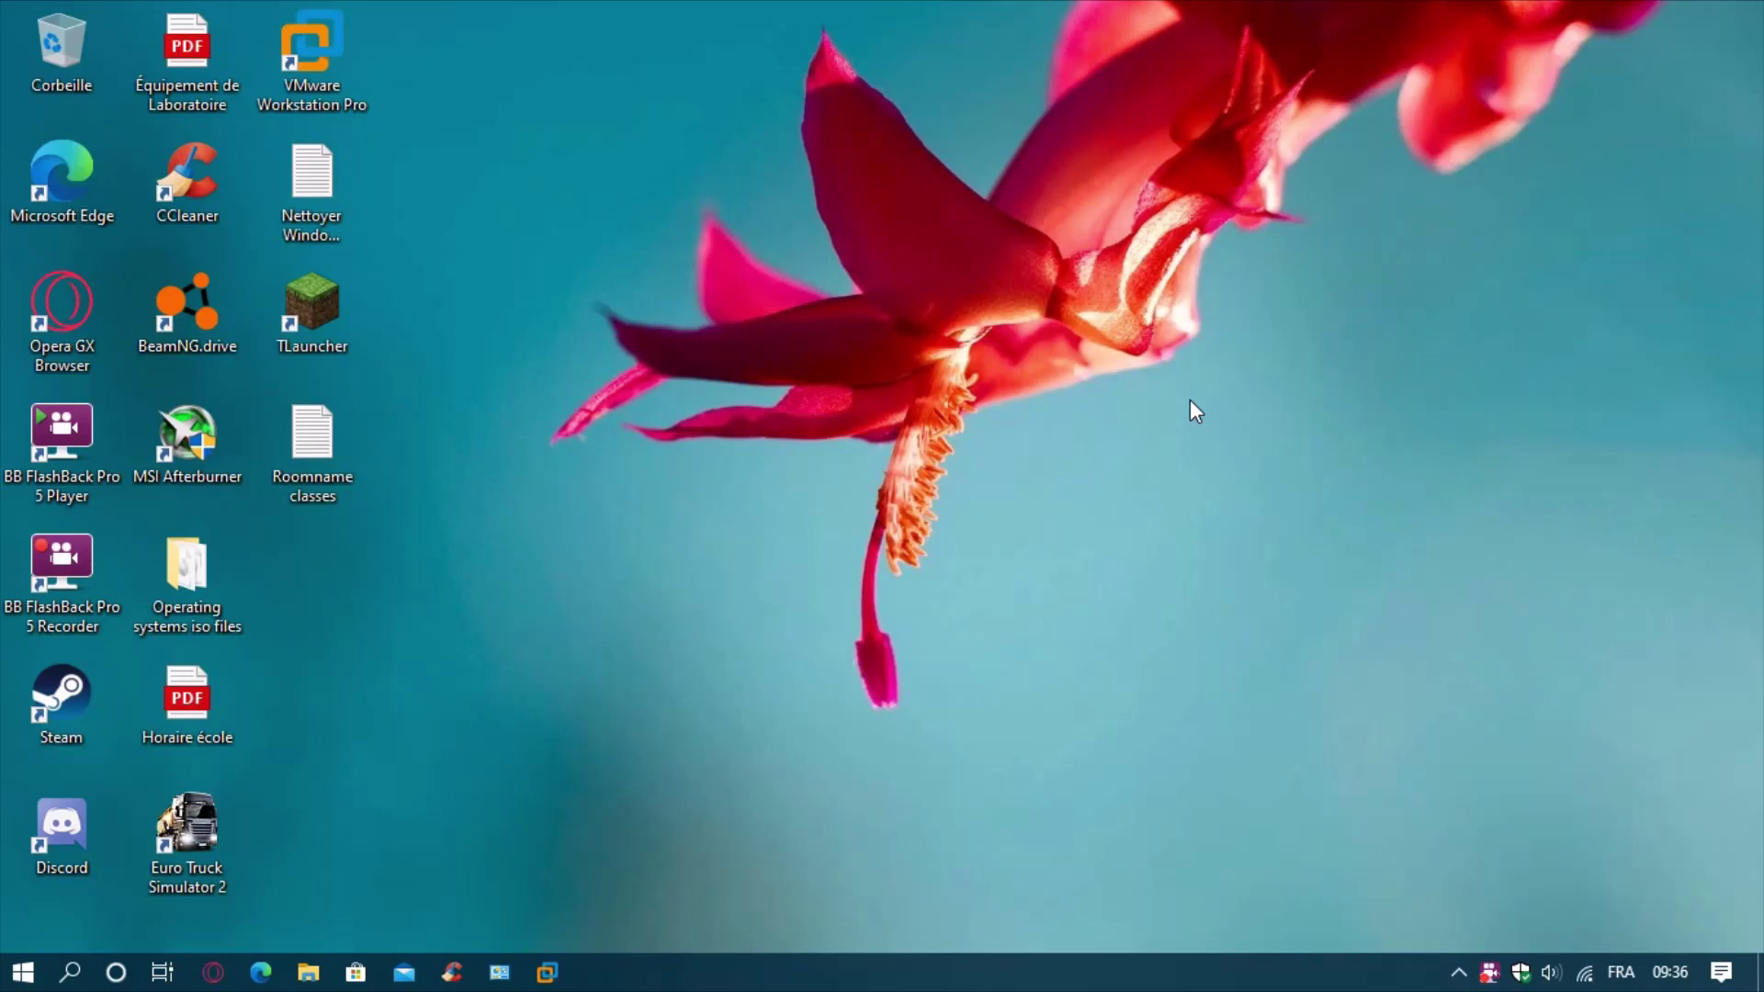
{"action": "mouse_move", "coordinate": [1238, 520]}
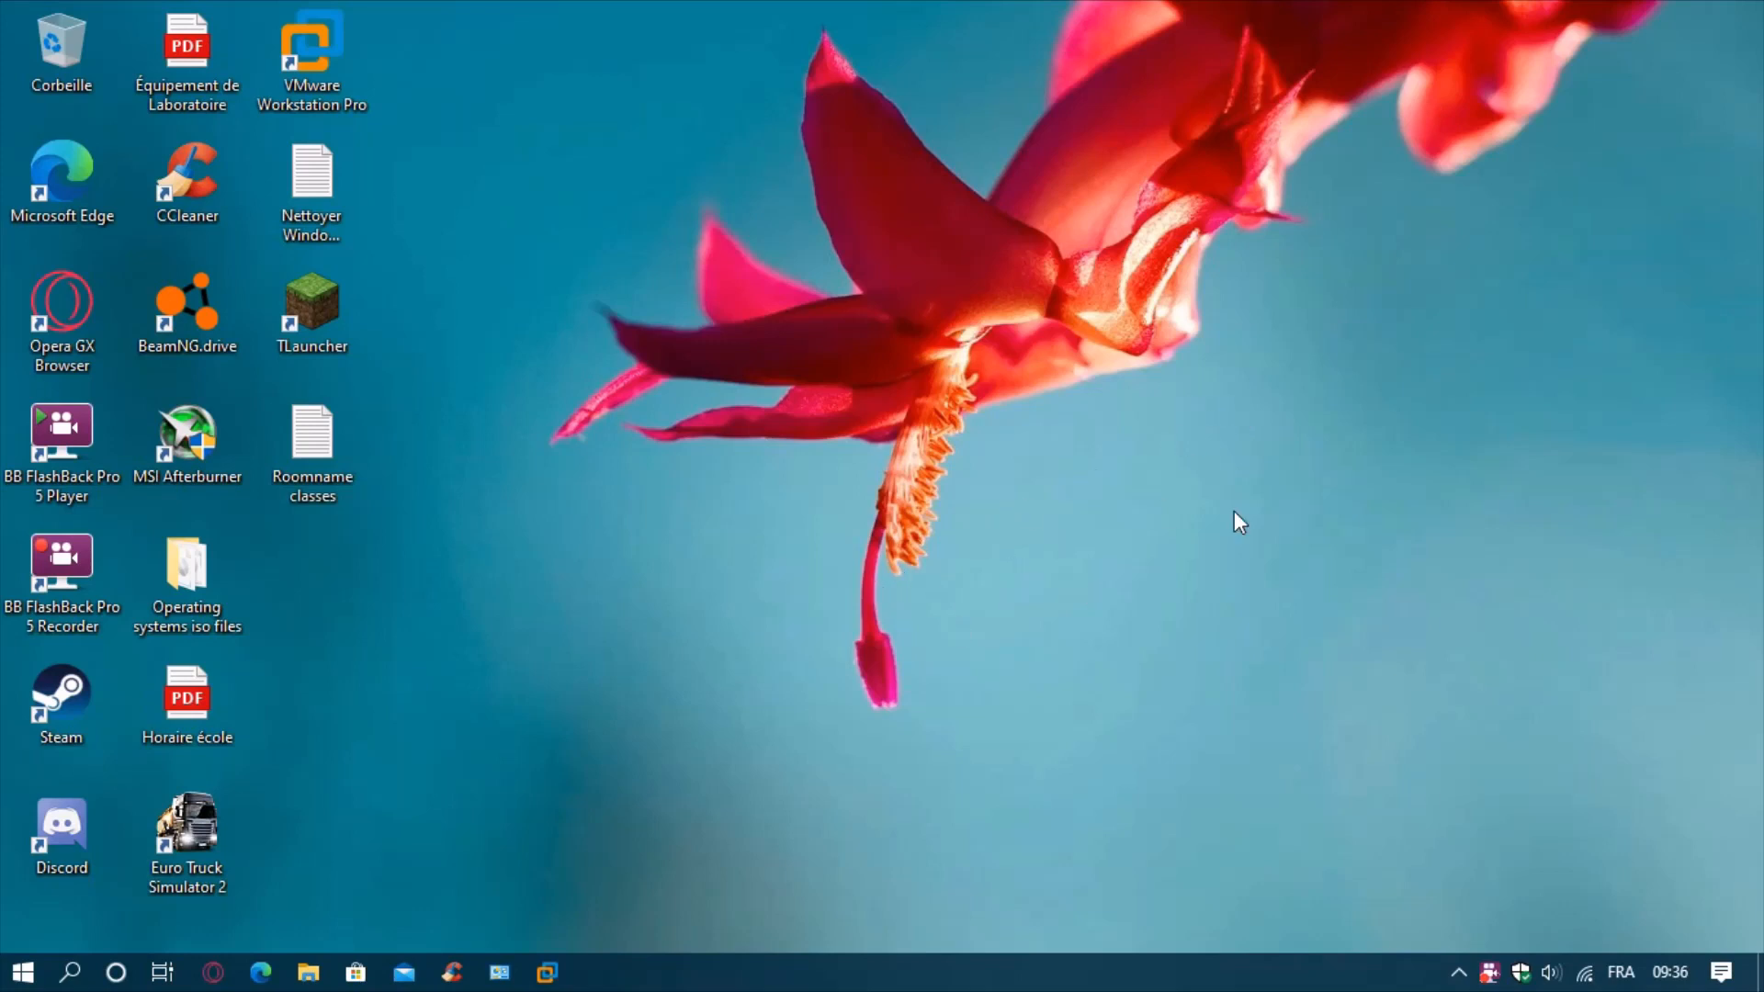
{"action": "mouse_move", "coordinate": [1222, 571]}
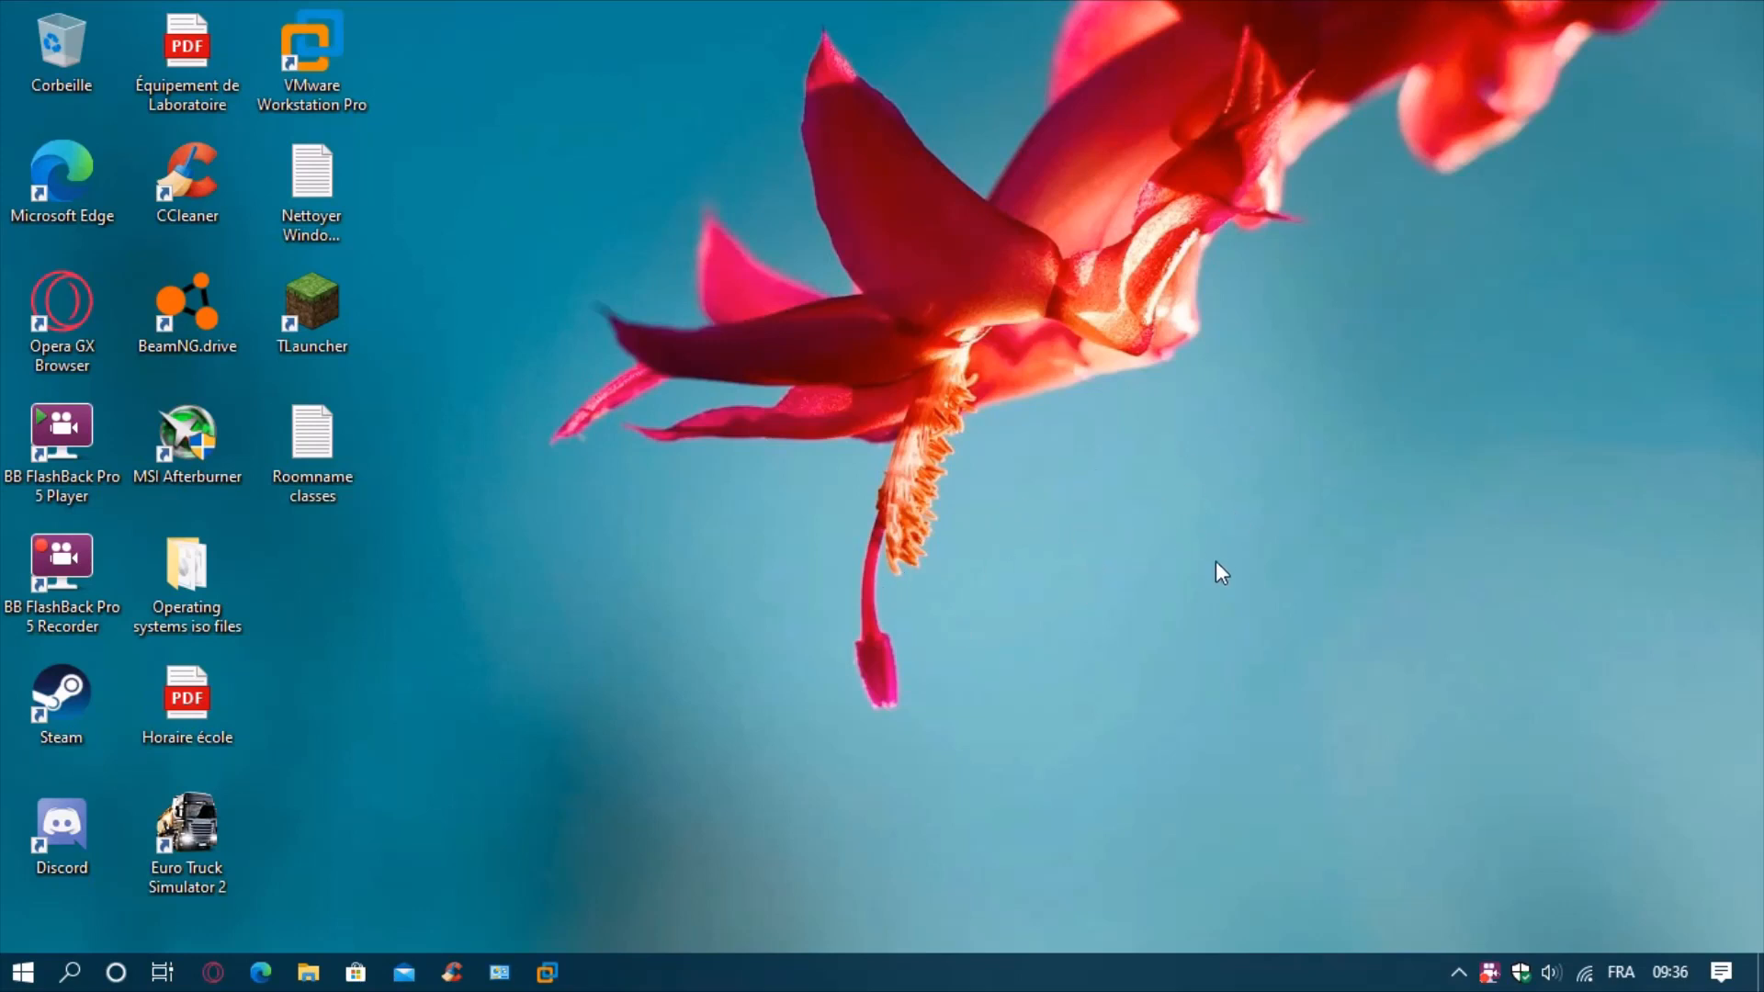
{"action": "mouse_move", "coordinate": [584, 919]}
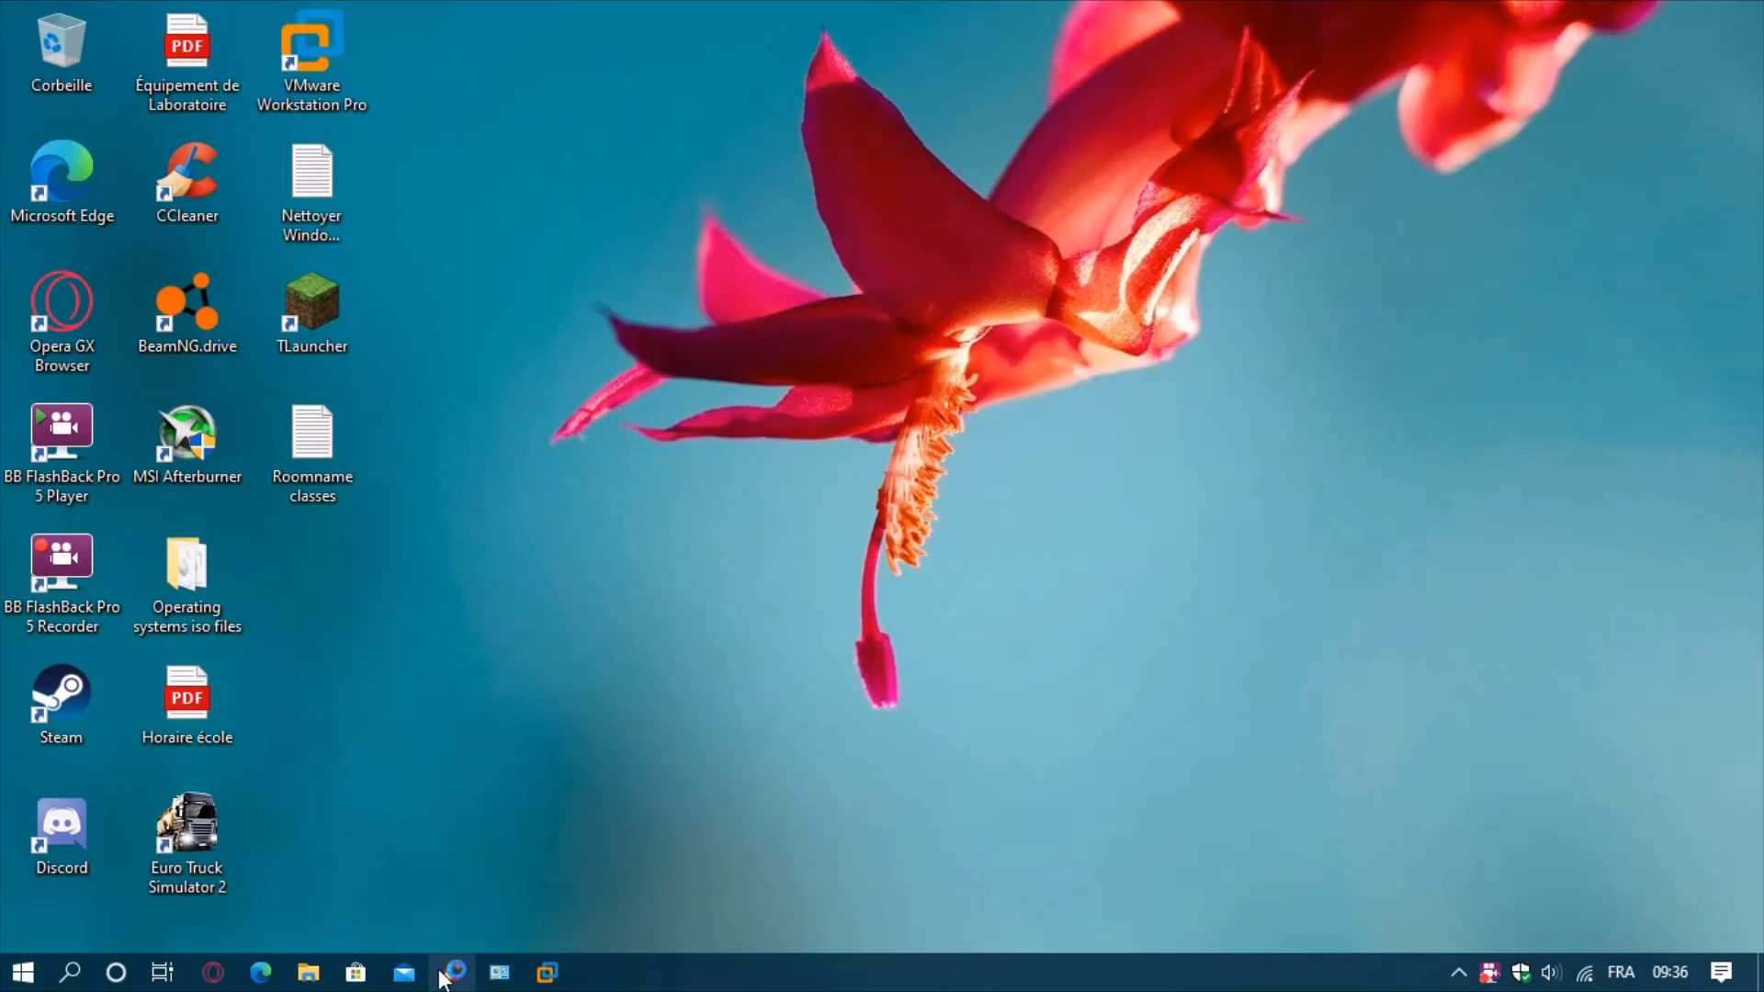
{"action": "mouse_move", "coordinate": [450, 972]}
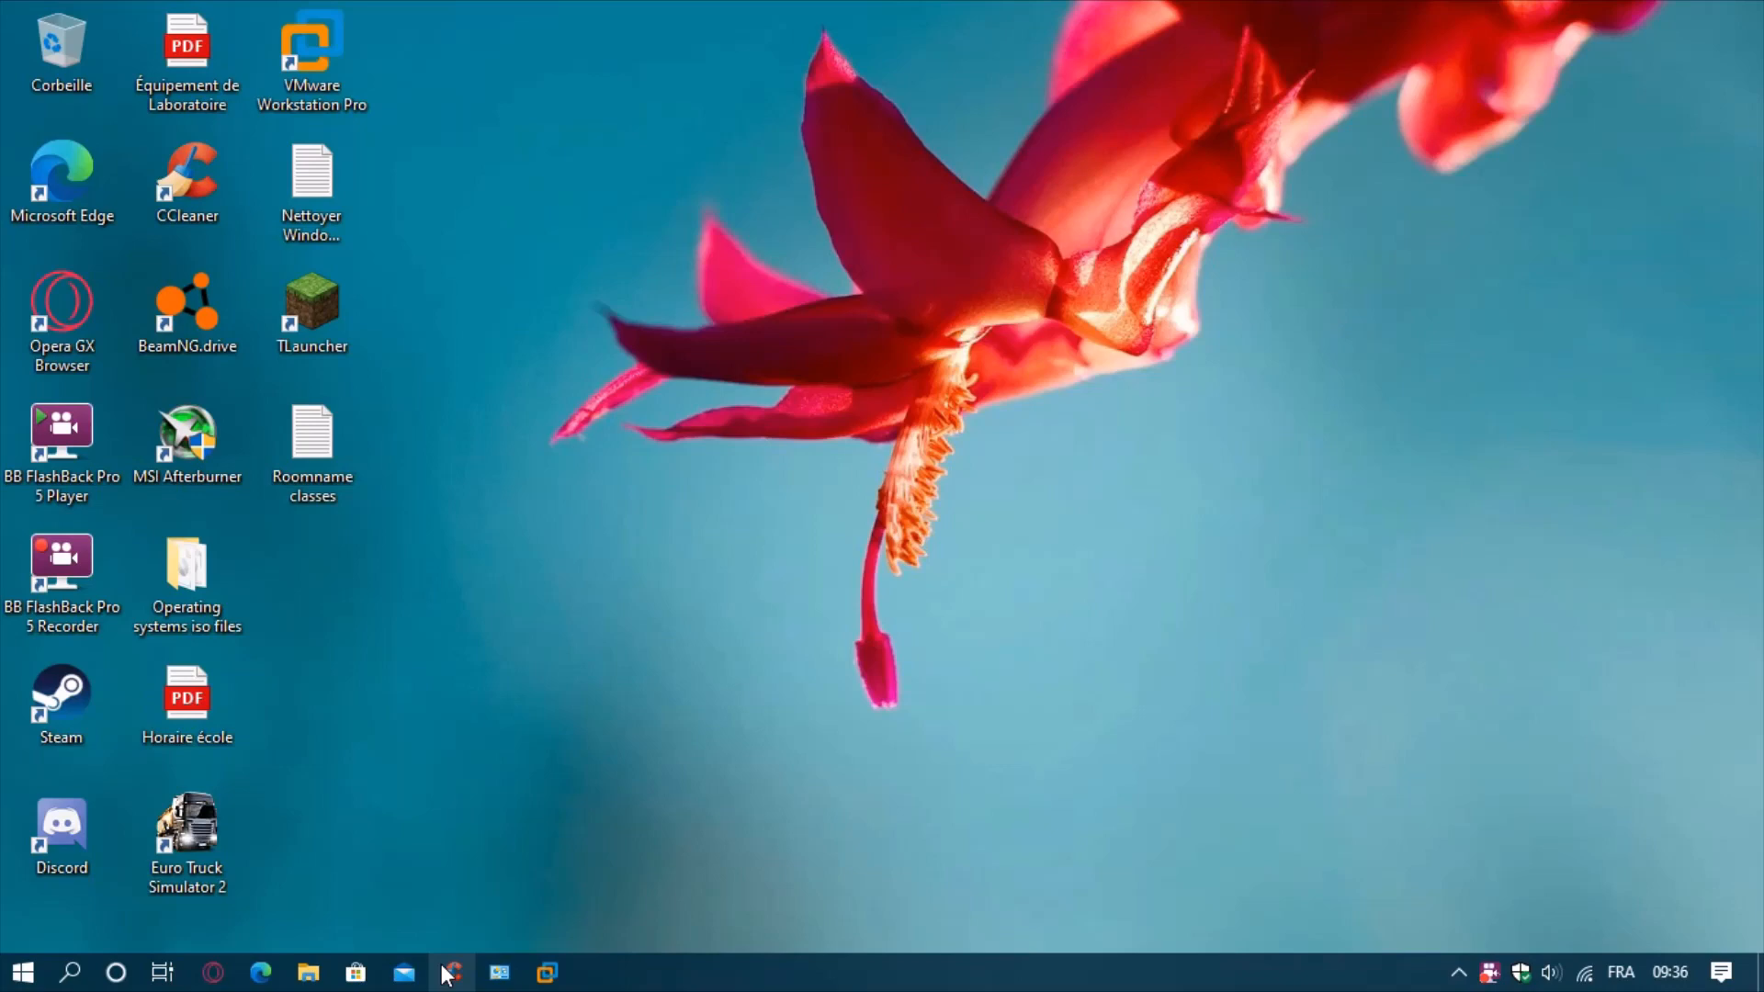
{"action": "mouse_move", "coordinate": [456, 956]}
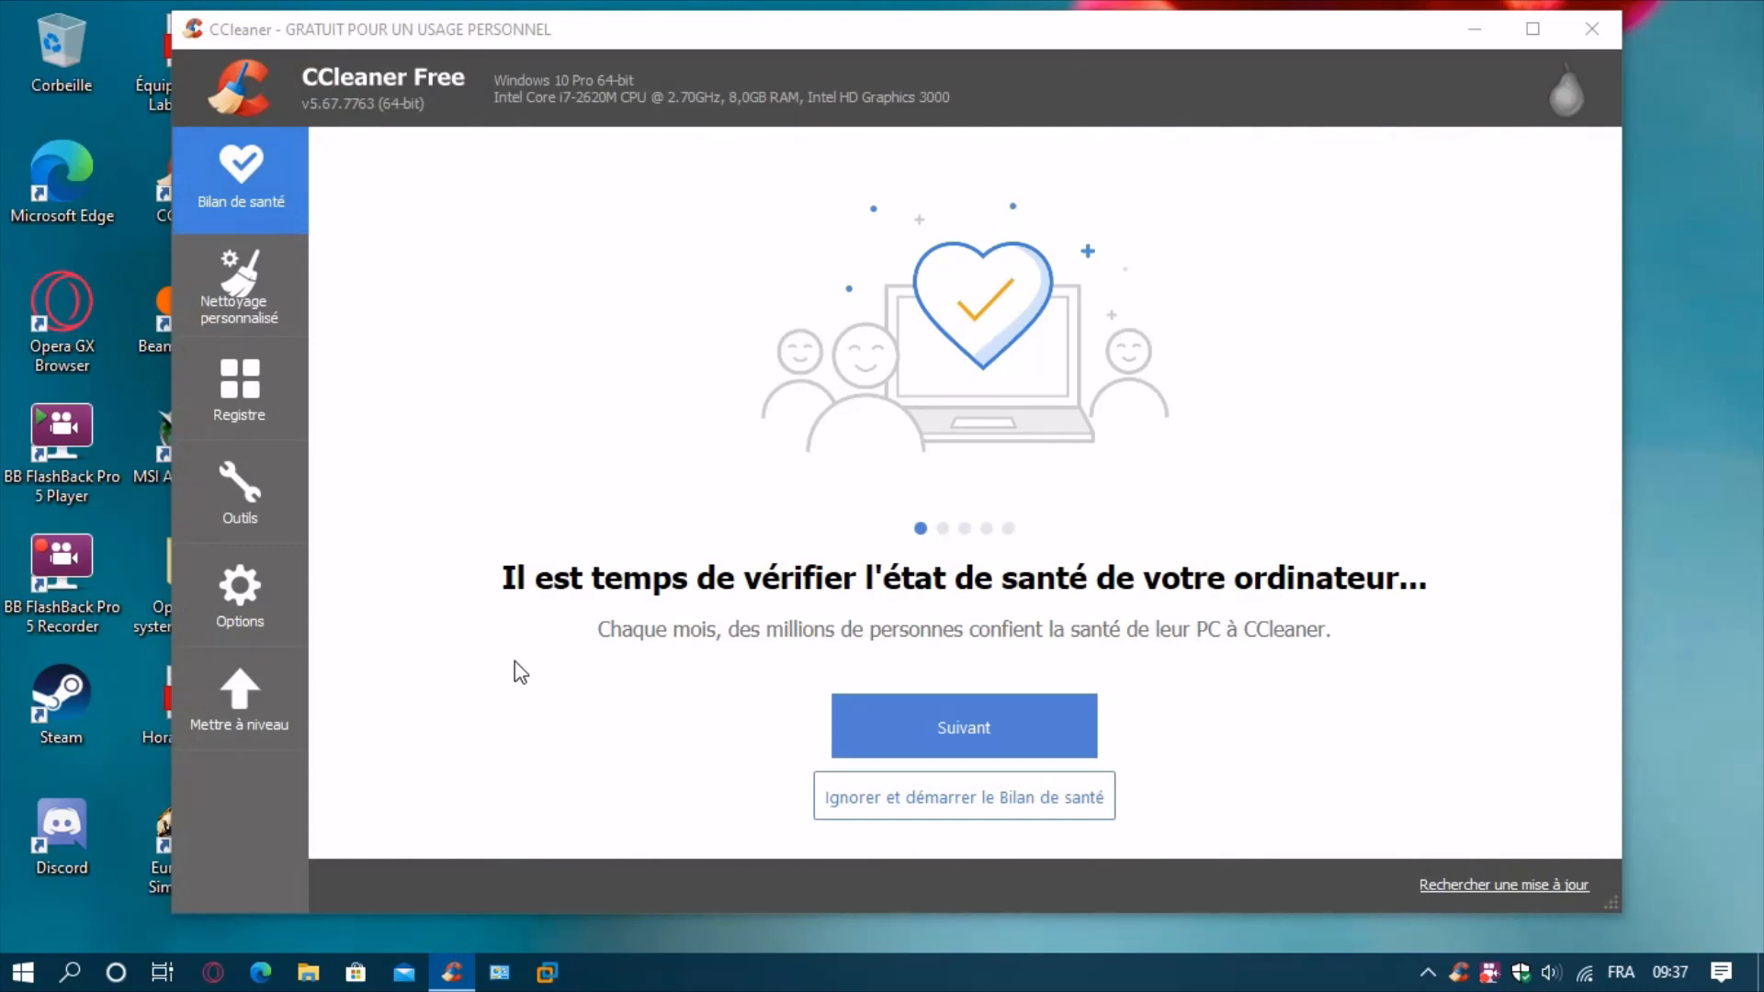
Uninstall Cortana from CCleaner's Désinstallation de programmes and confirm with OK.
{"action": "left_click", "coordinate": [239, 489]}
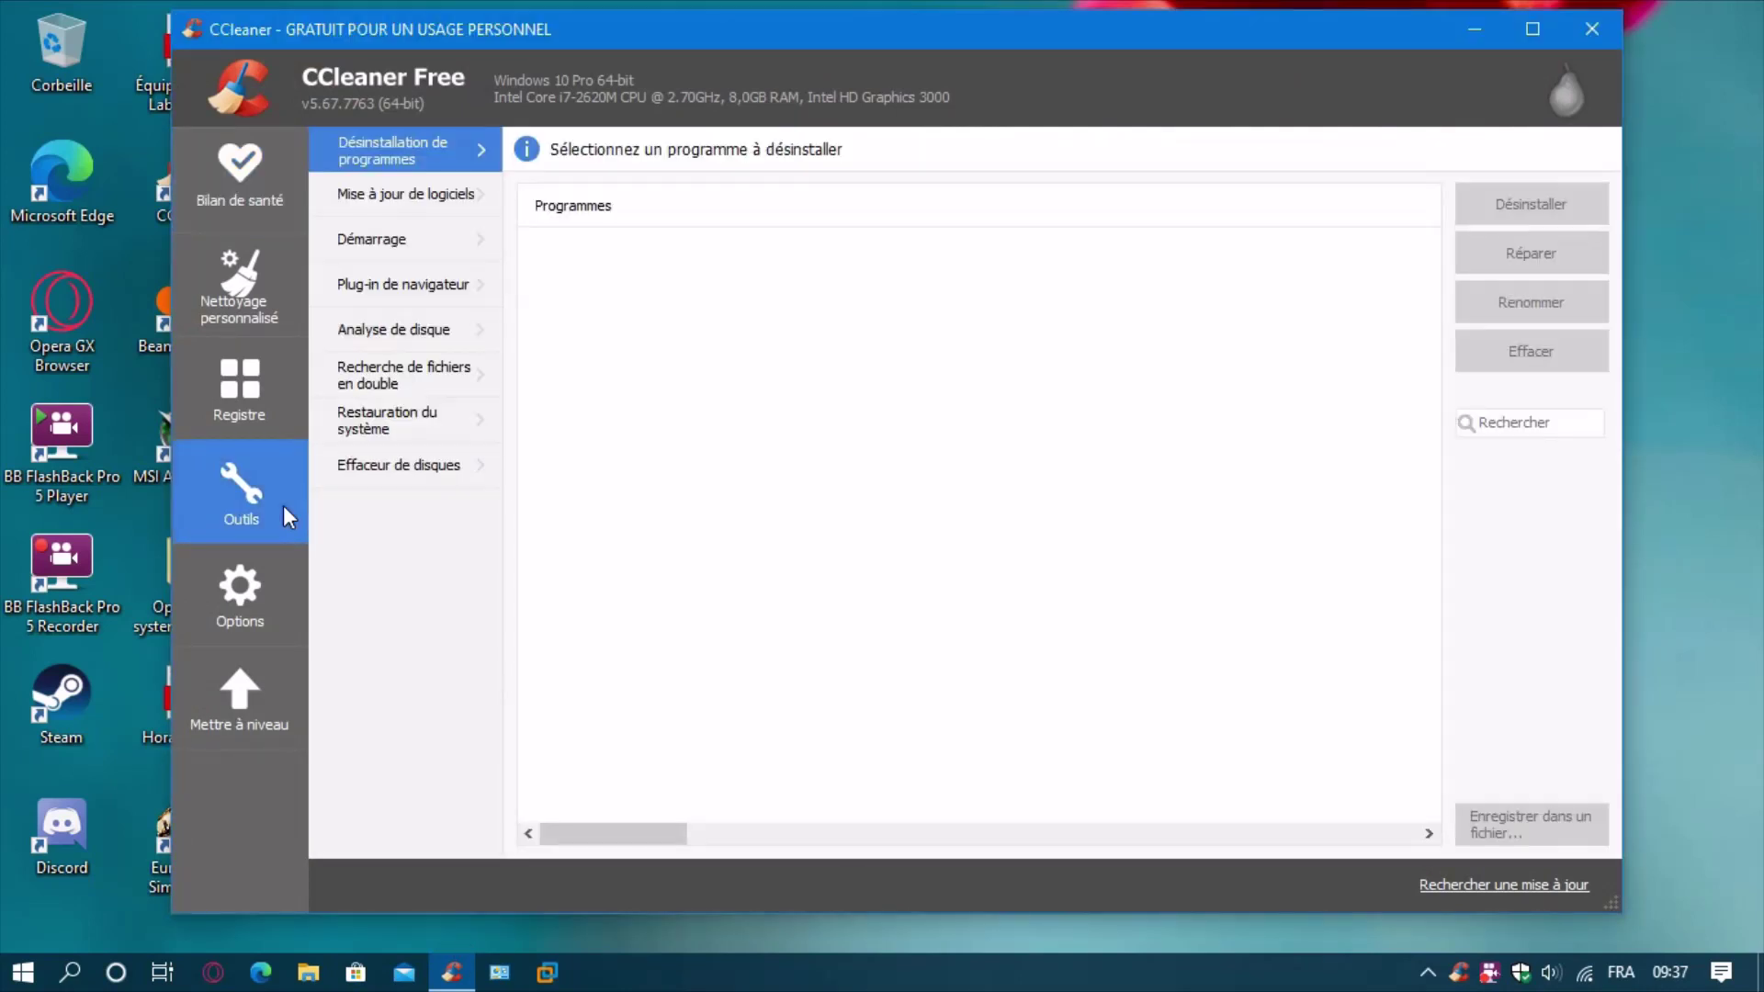
{"action": "mouse_move", "coordinate": [239, 180]}
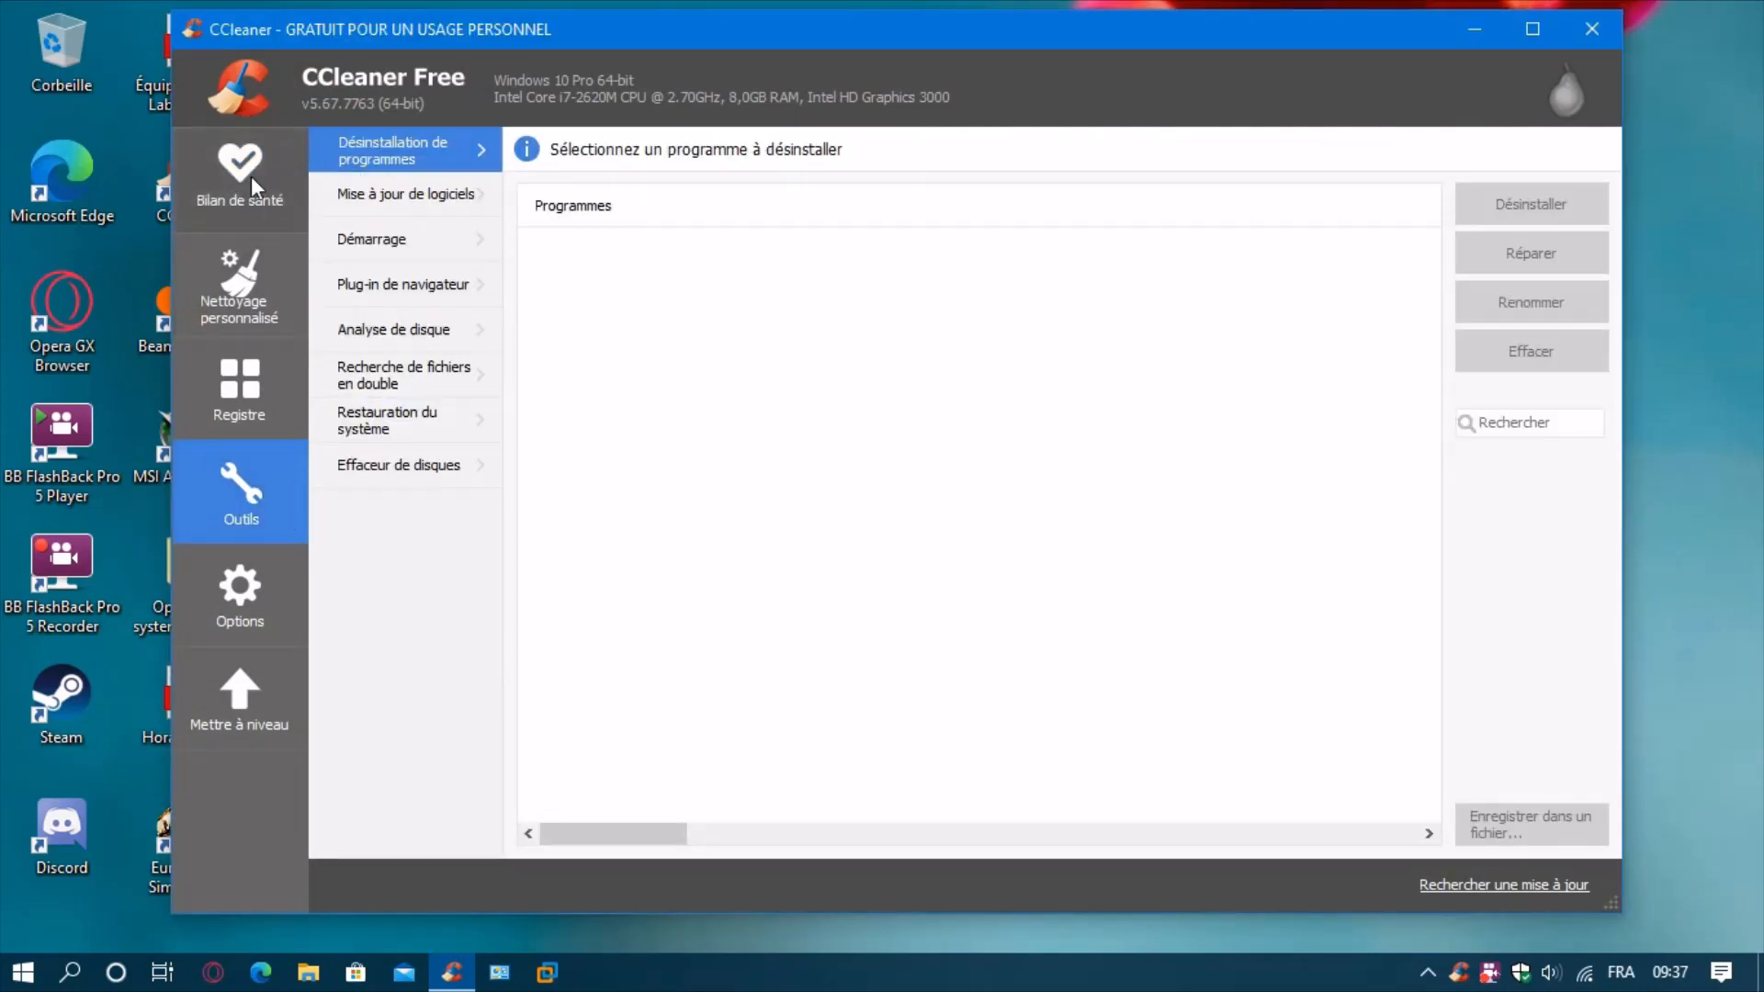
{"action": "mouse_move", "coordinate": [377, 198]}
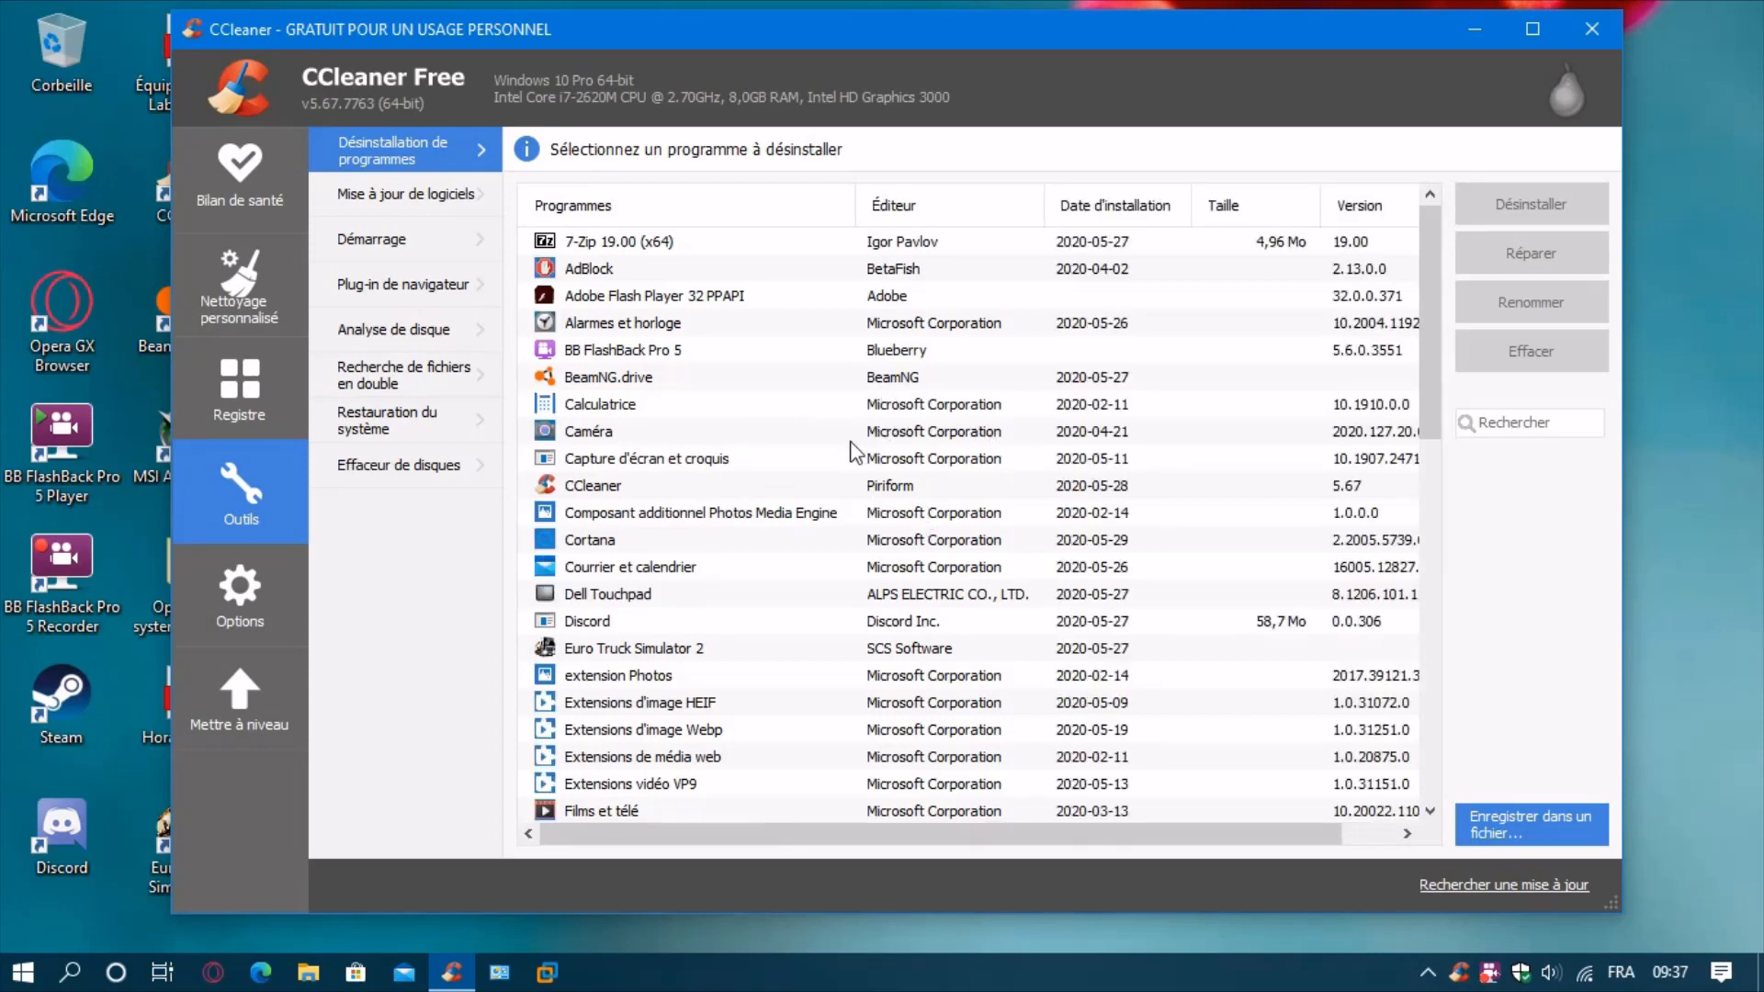
{"action": "left_click", "coordinate": [590, 540]}
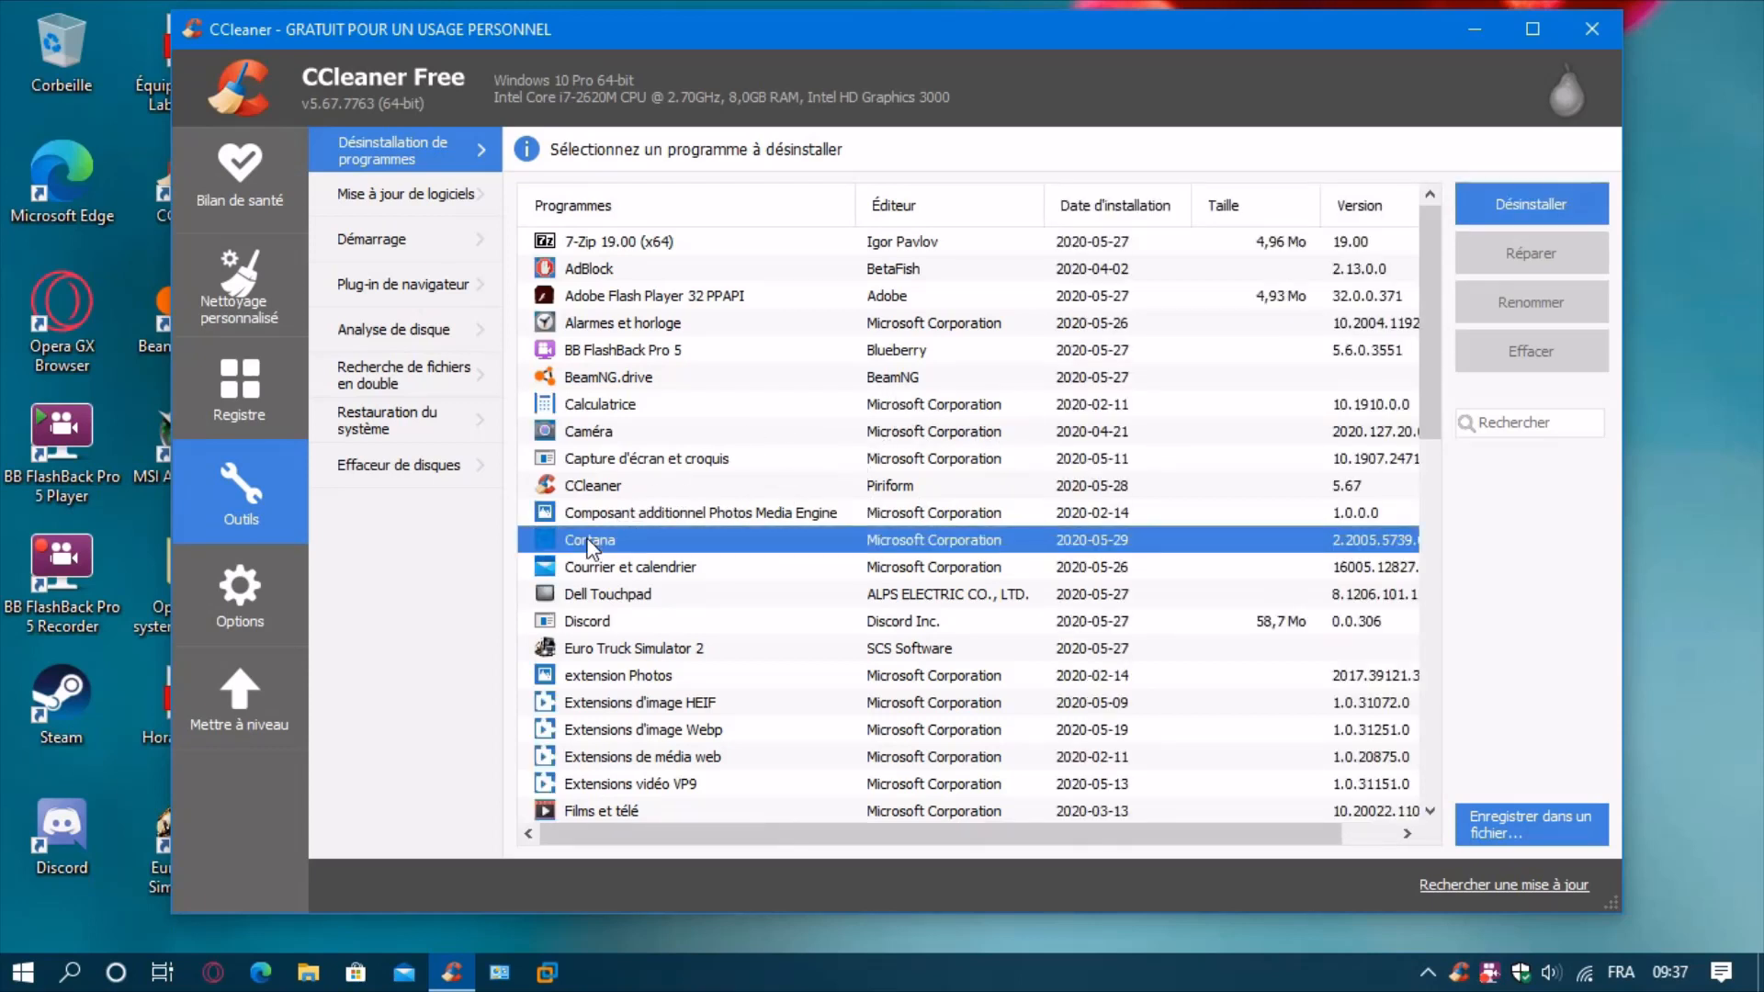
{"action": "left_click", "coordinate": [1529, 204]}
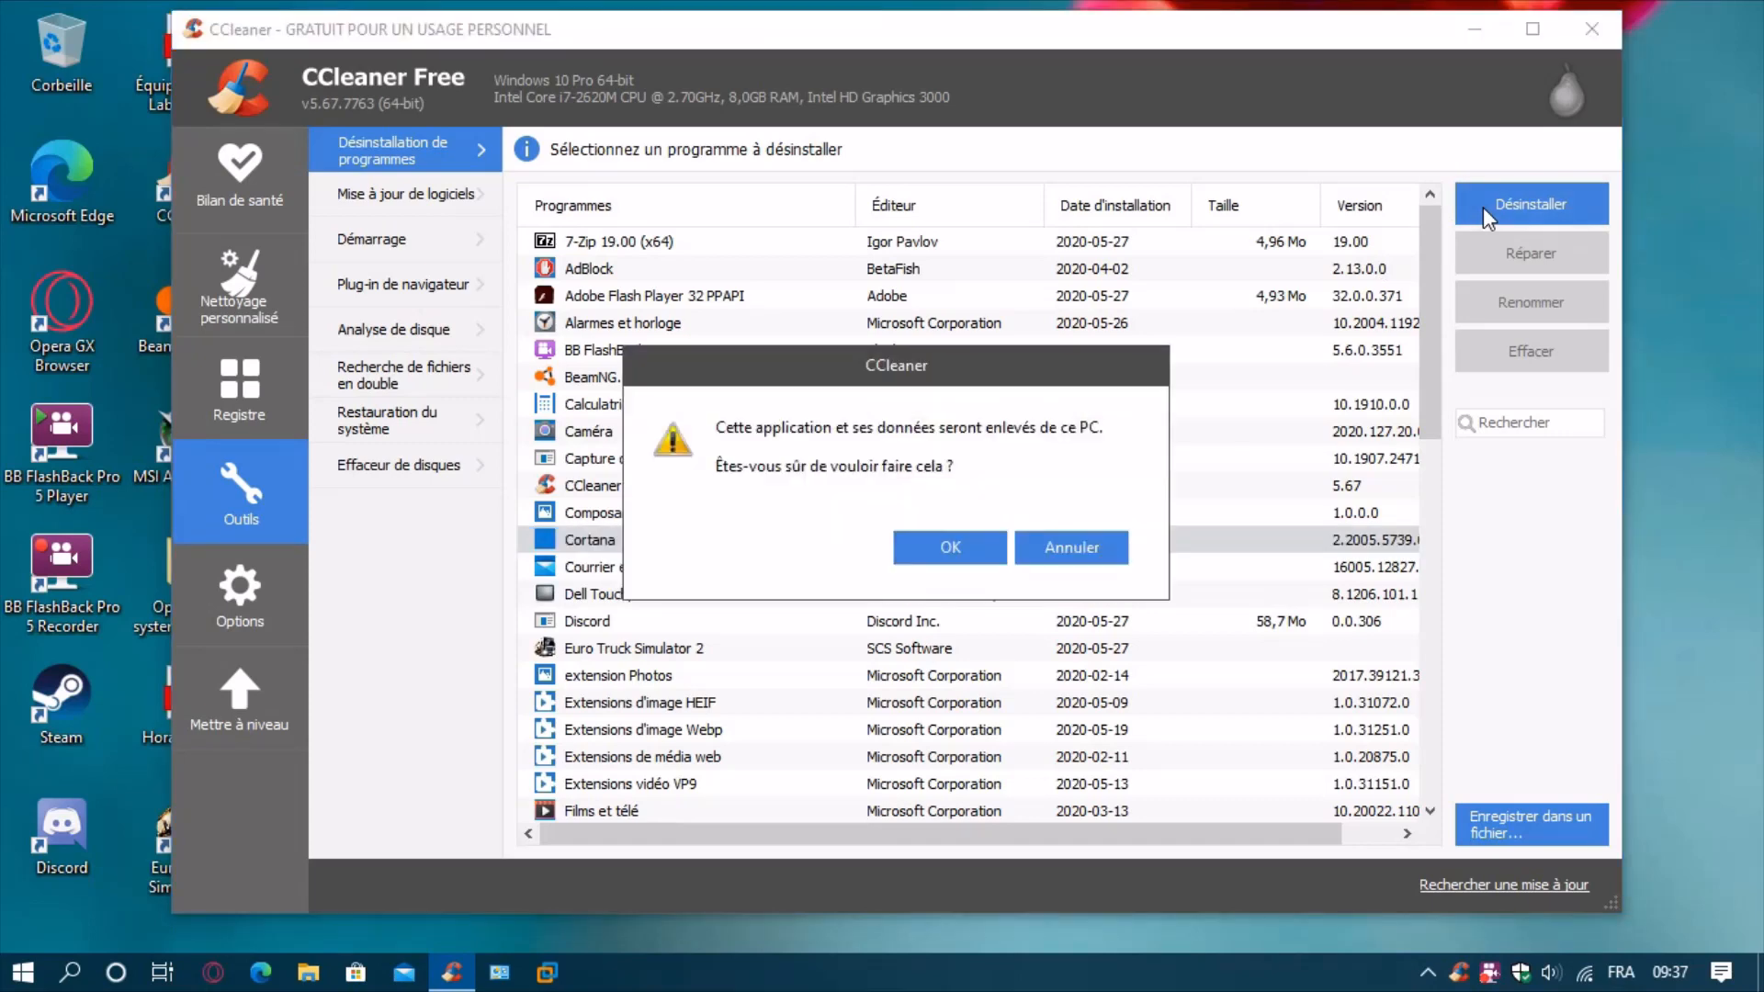
{"action": "left_click", "coordinate": [1070, 548]}
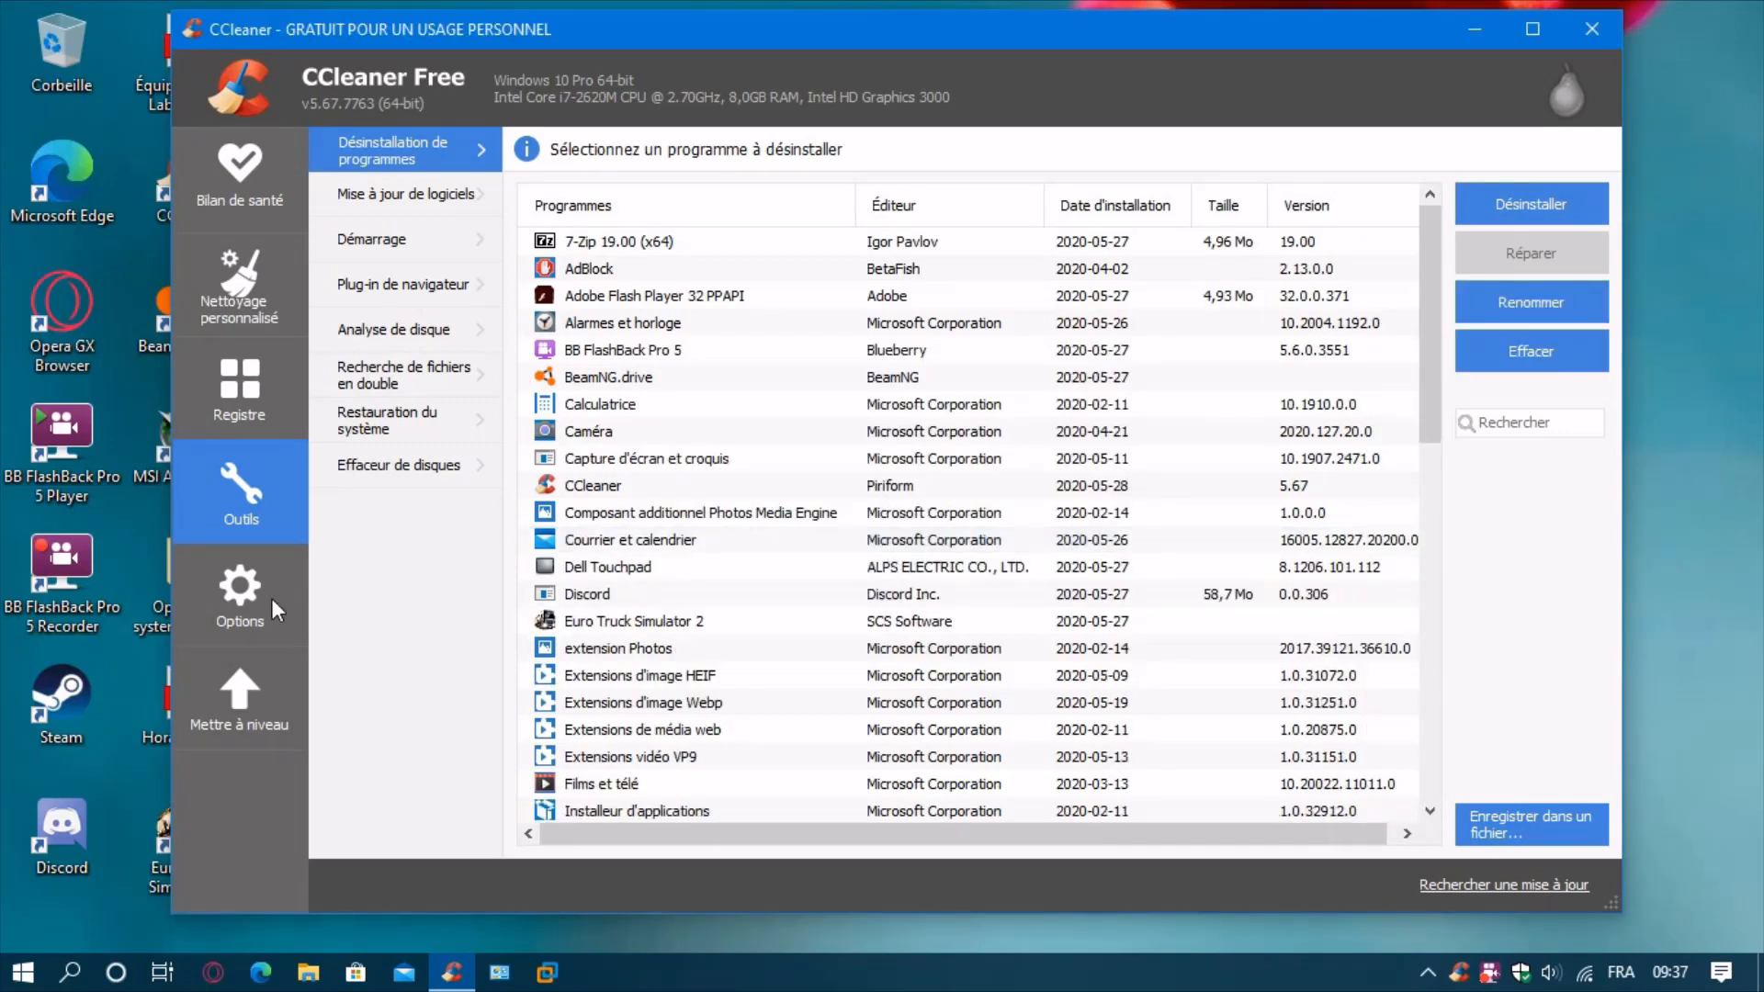
{"action": "mouse_move", "coordinate": [674, 353]}
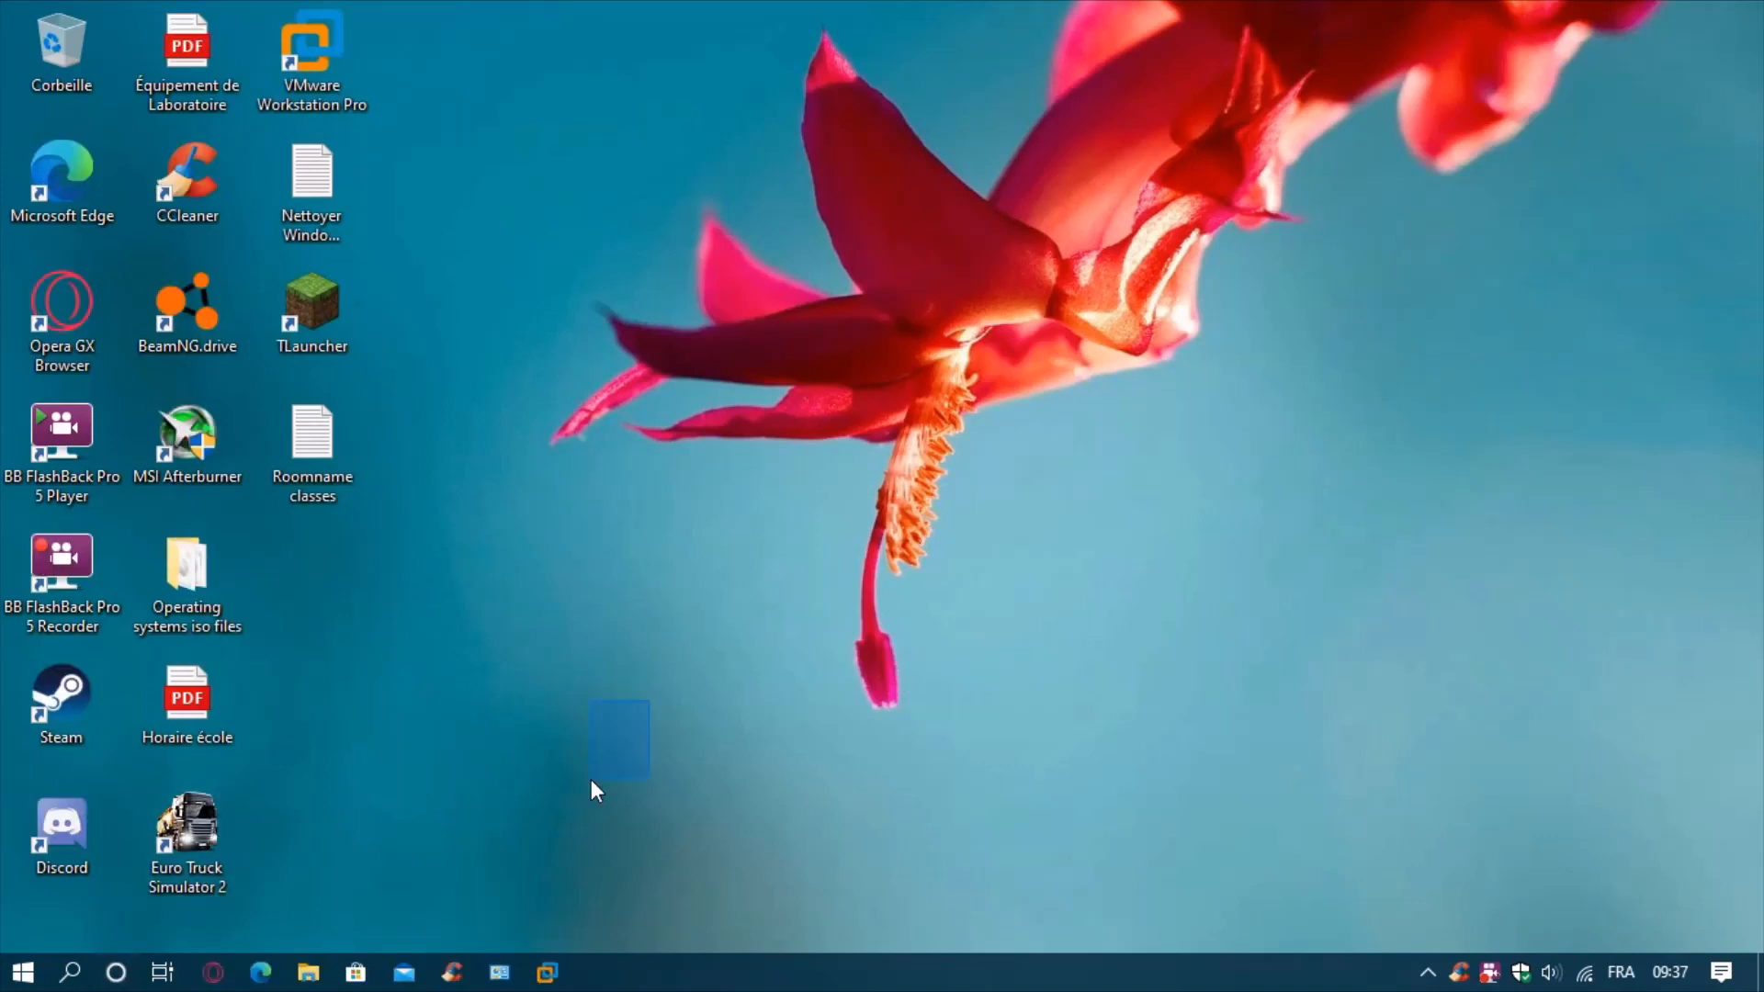
Briefly show and hide the Start menu, leaving the bare desktop.
{"action": "left_click", "coordinate": [22, 970]}
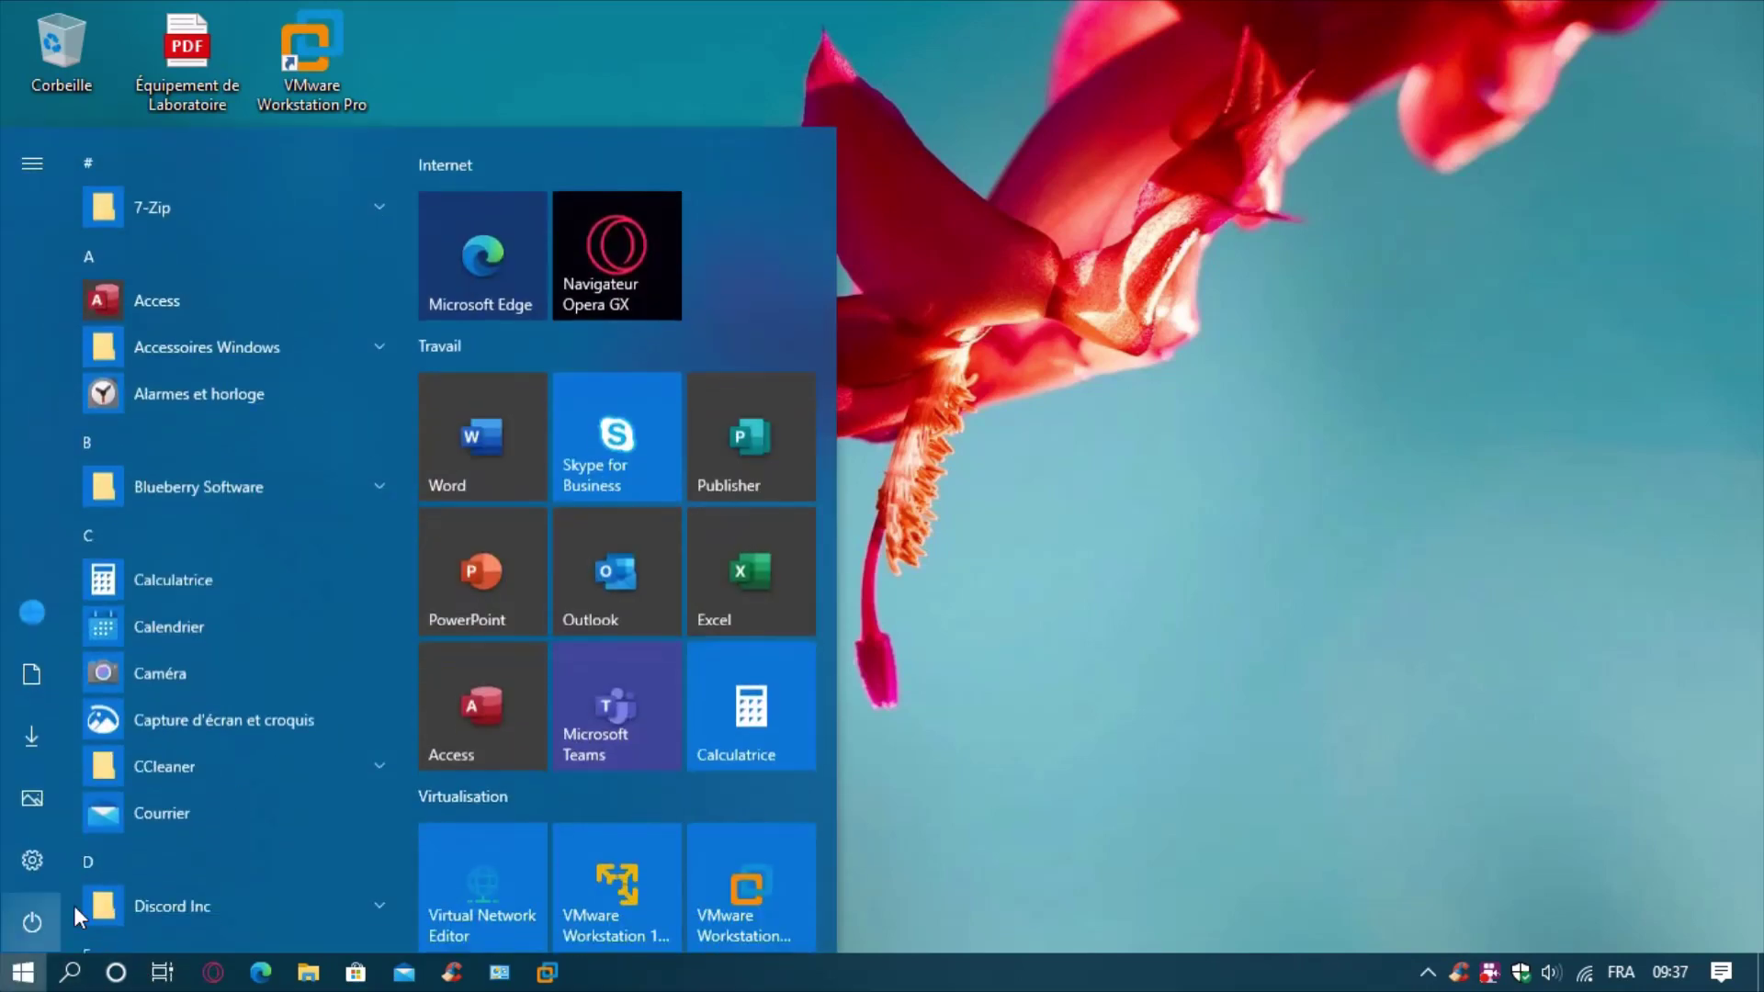
{"action": "left_click", "coordinate": [20, 972]}
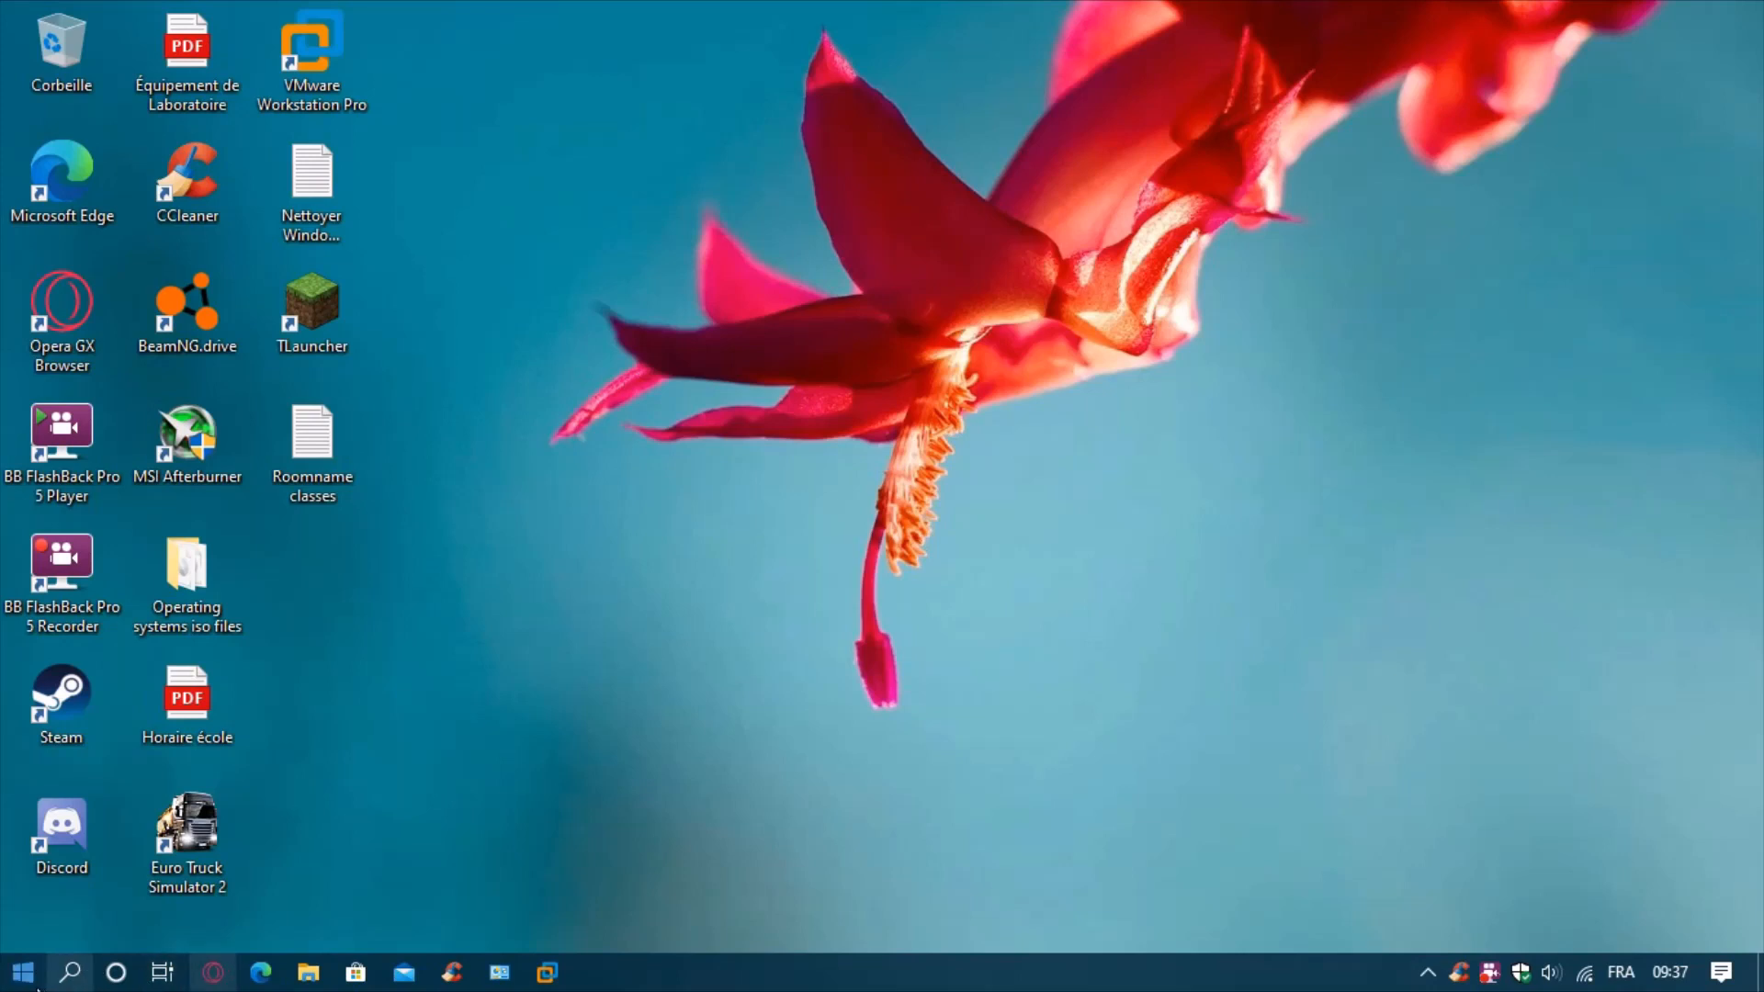
{"action": "mouse_move", "coordinate": [894, 867]}
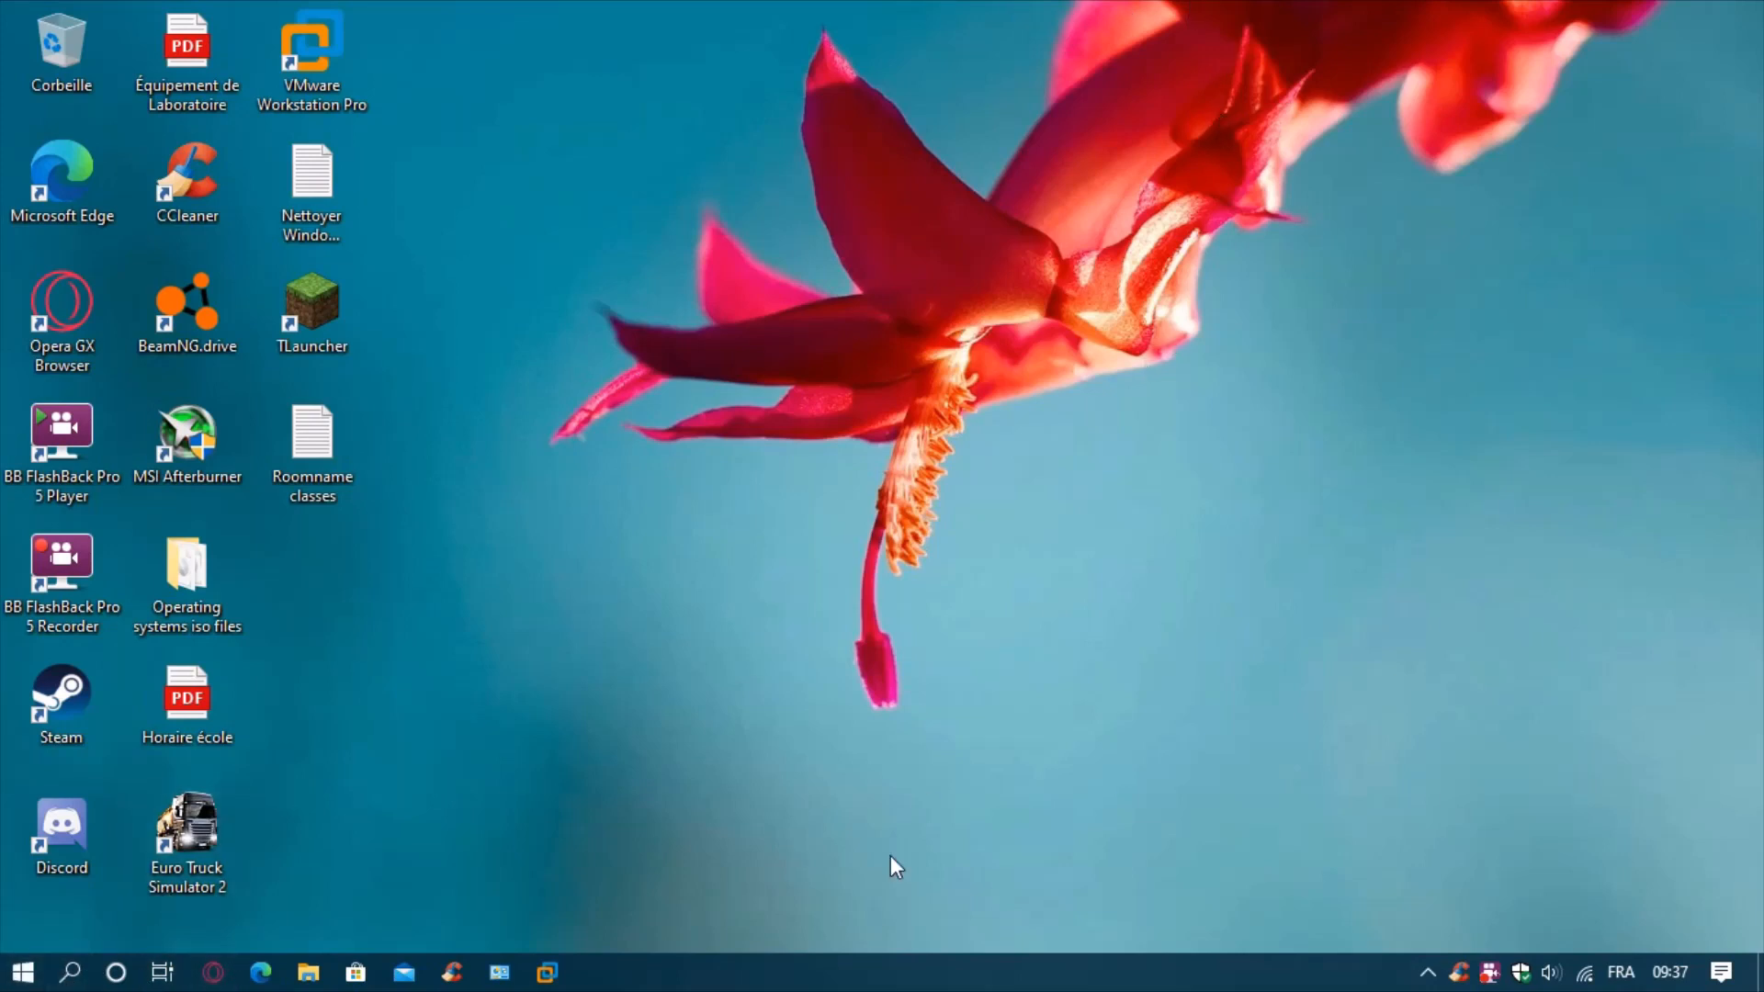
Uncheck 'Afficher le bouton Cortana' in the taskbar menu to hide the Cortana button.
{"action": "right_click", "coordinate": [895, 970]}
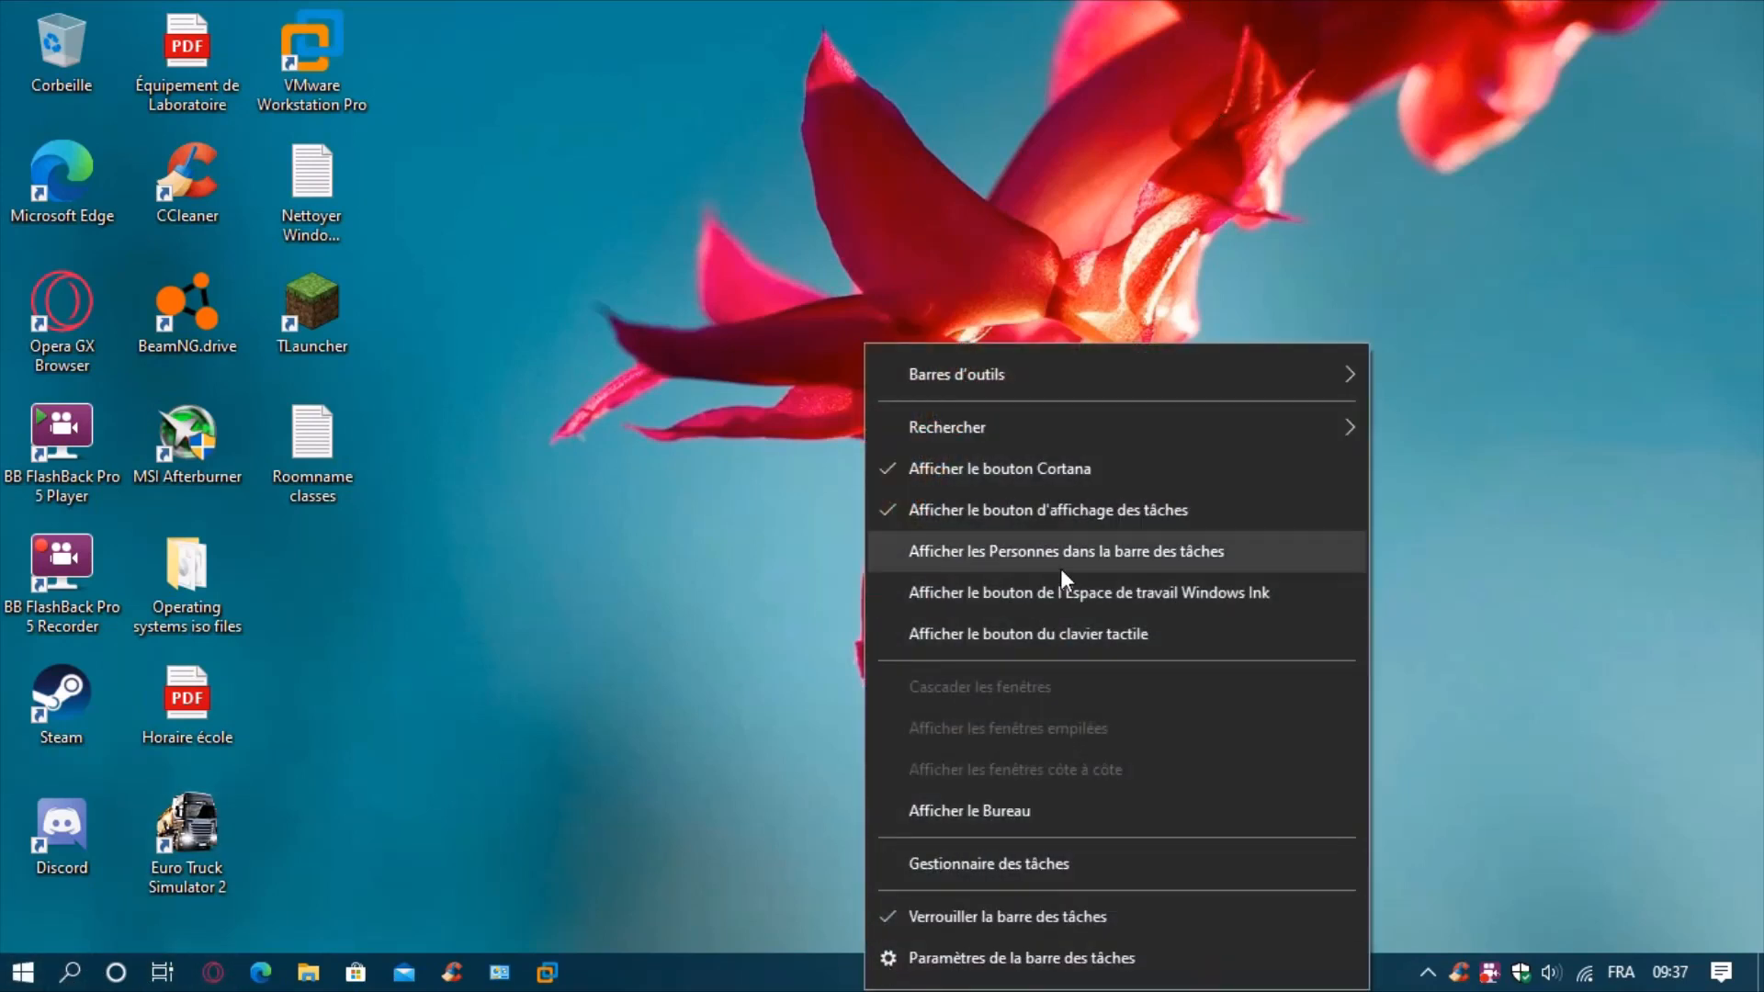
{"action": "mouse_move", "coordinate": [1006, 509]}
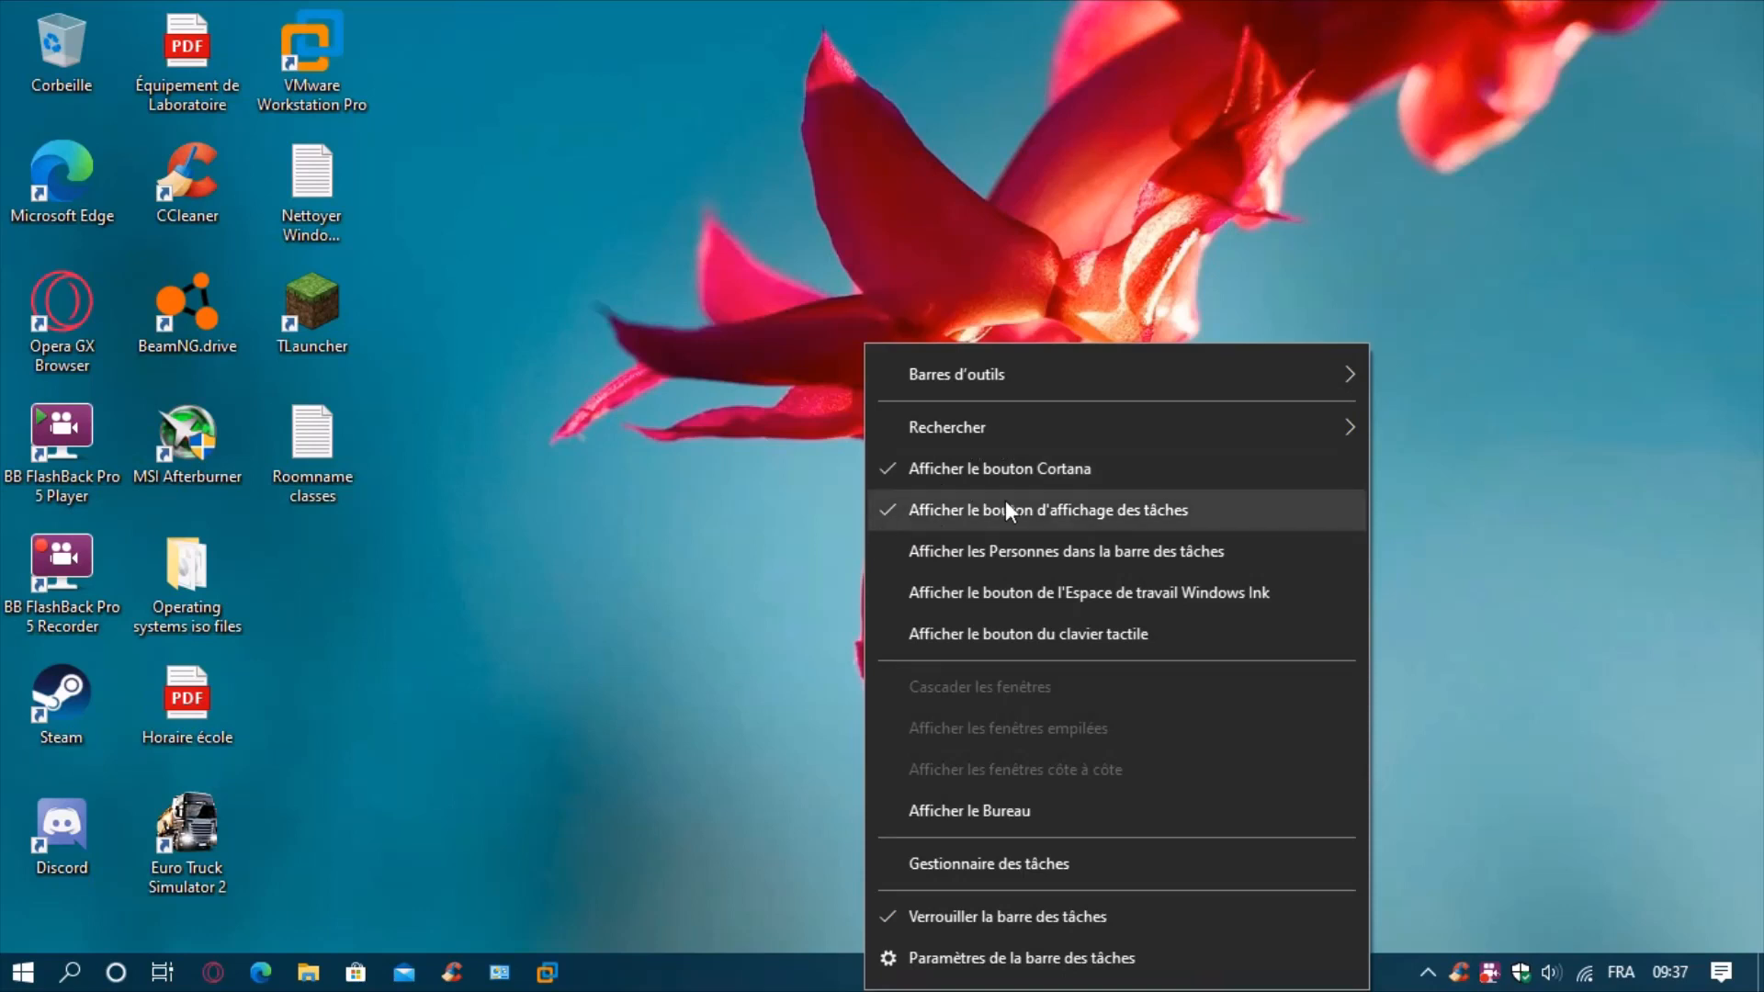
{"action": "mouse_move", "coordinate": [1034, 469]}
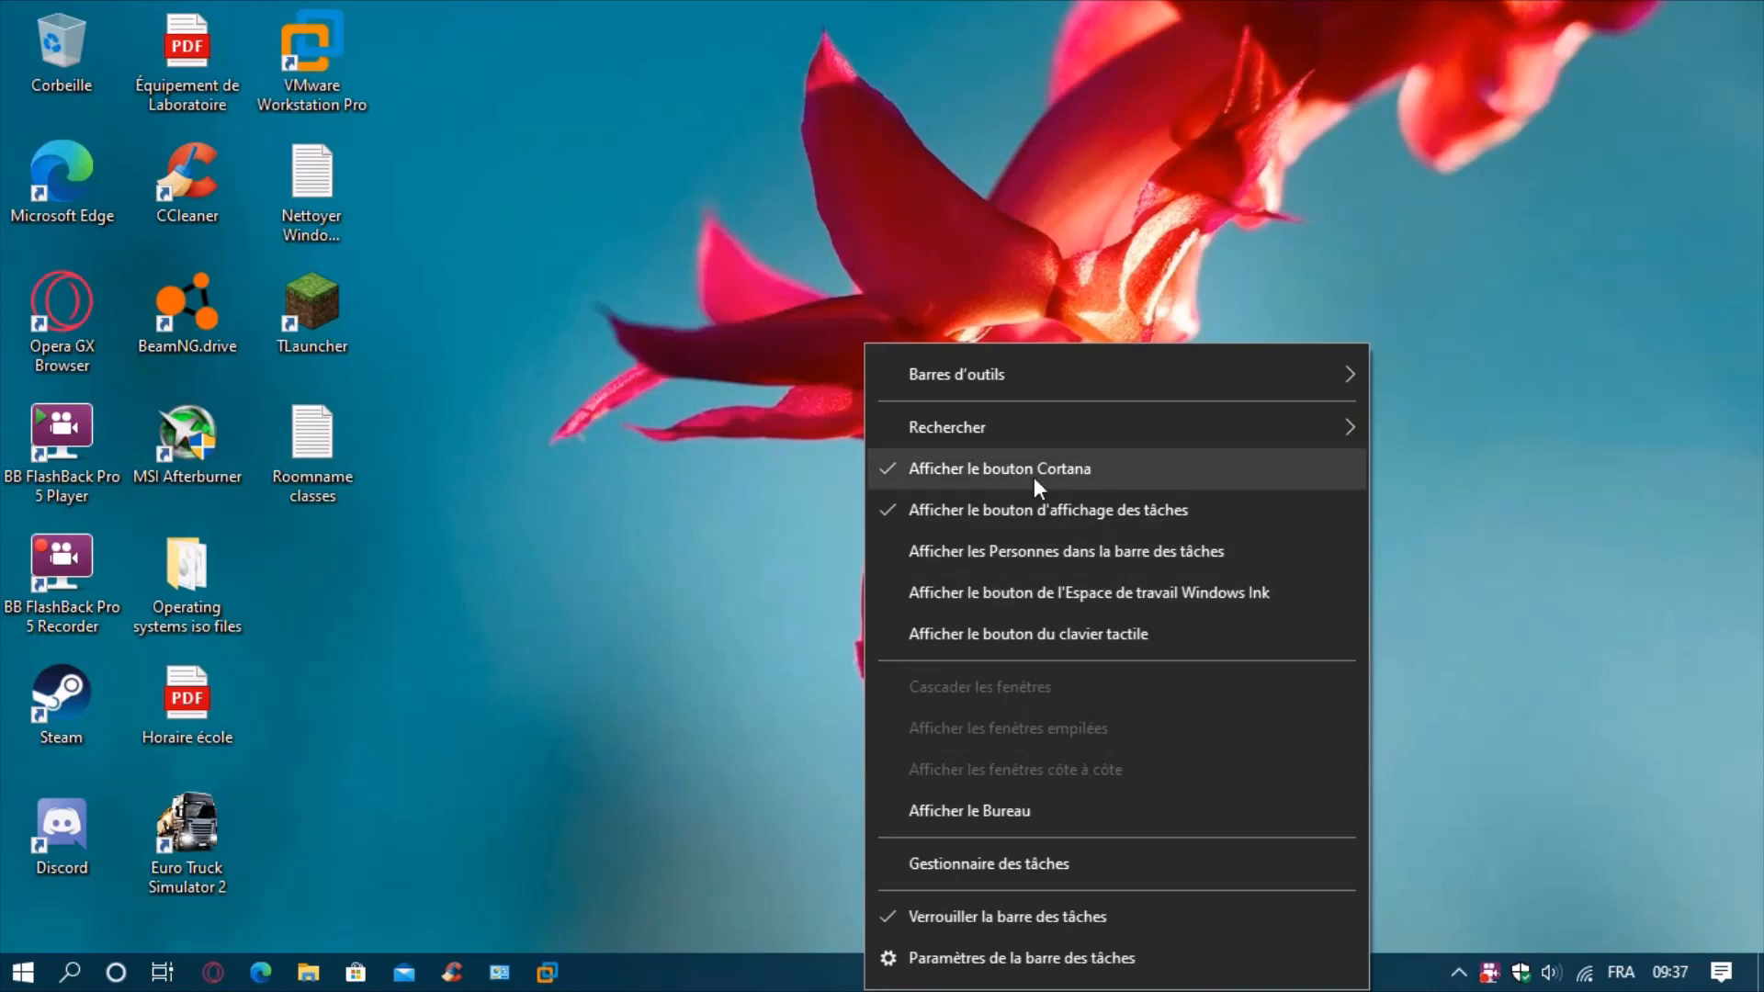
{"action": "left_click", "coordinate": [997, 469]}
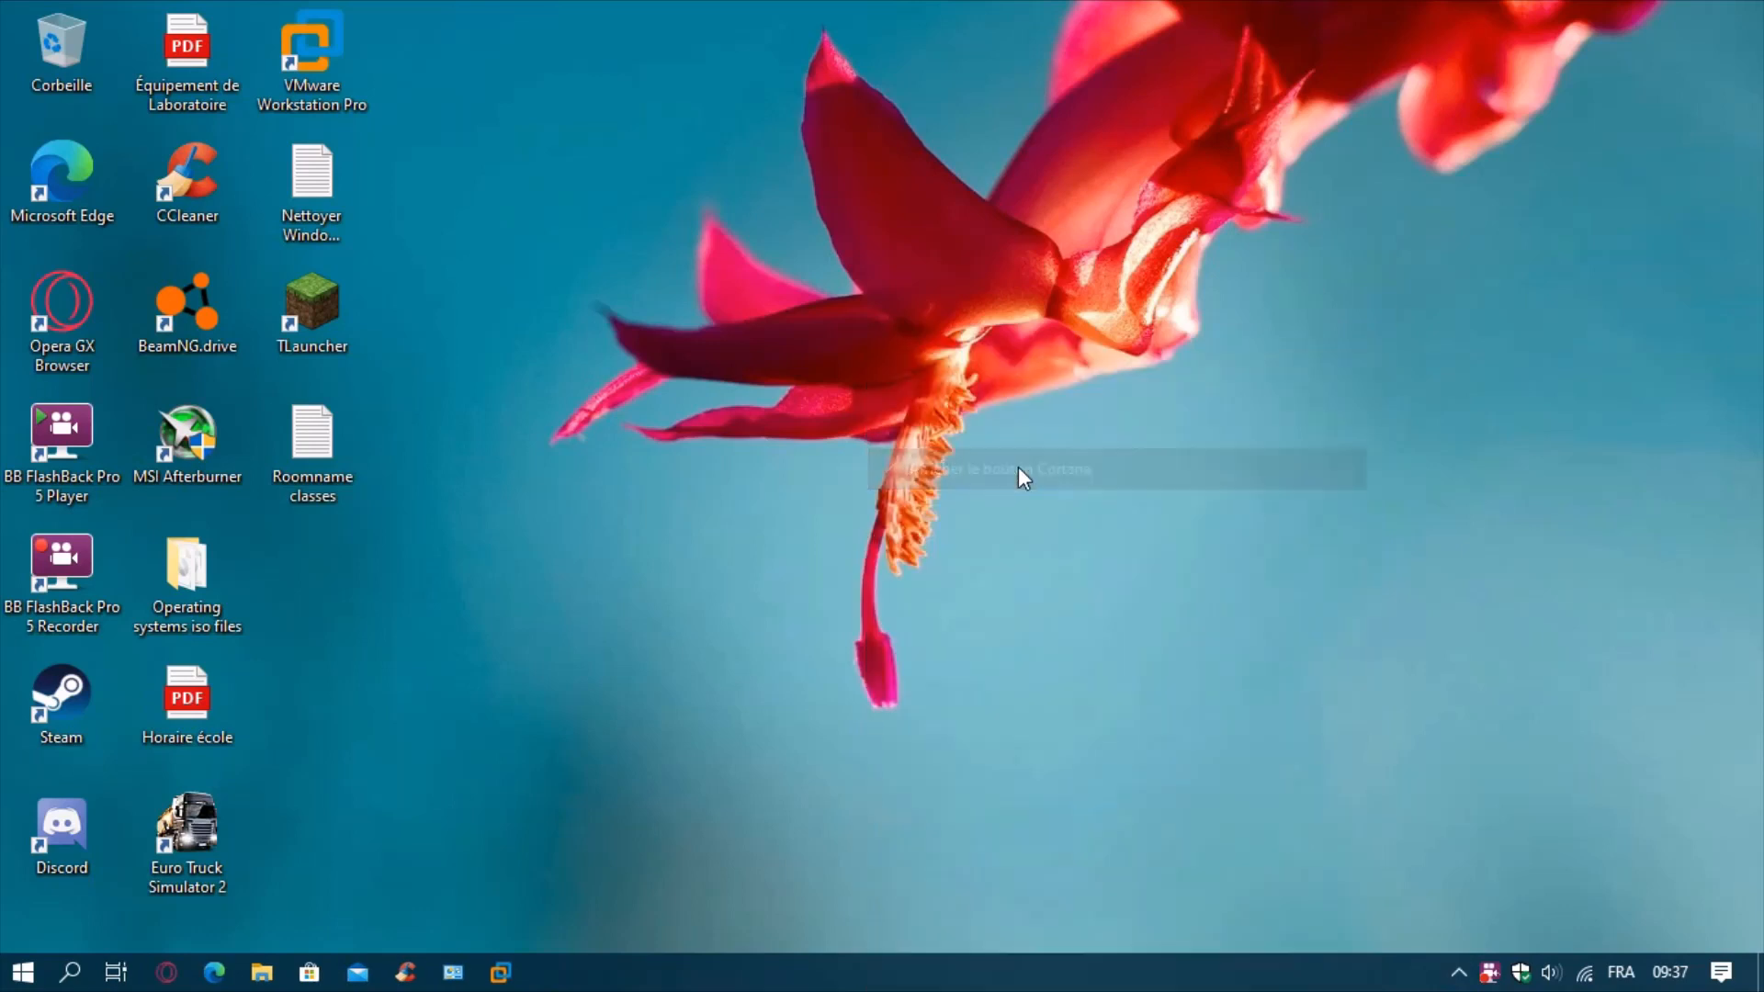
{"action": "mouse_move", "coordinate": [544, 662]}
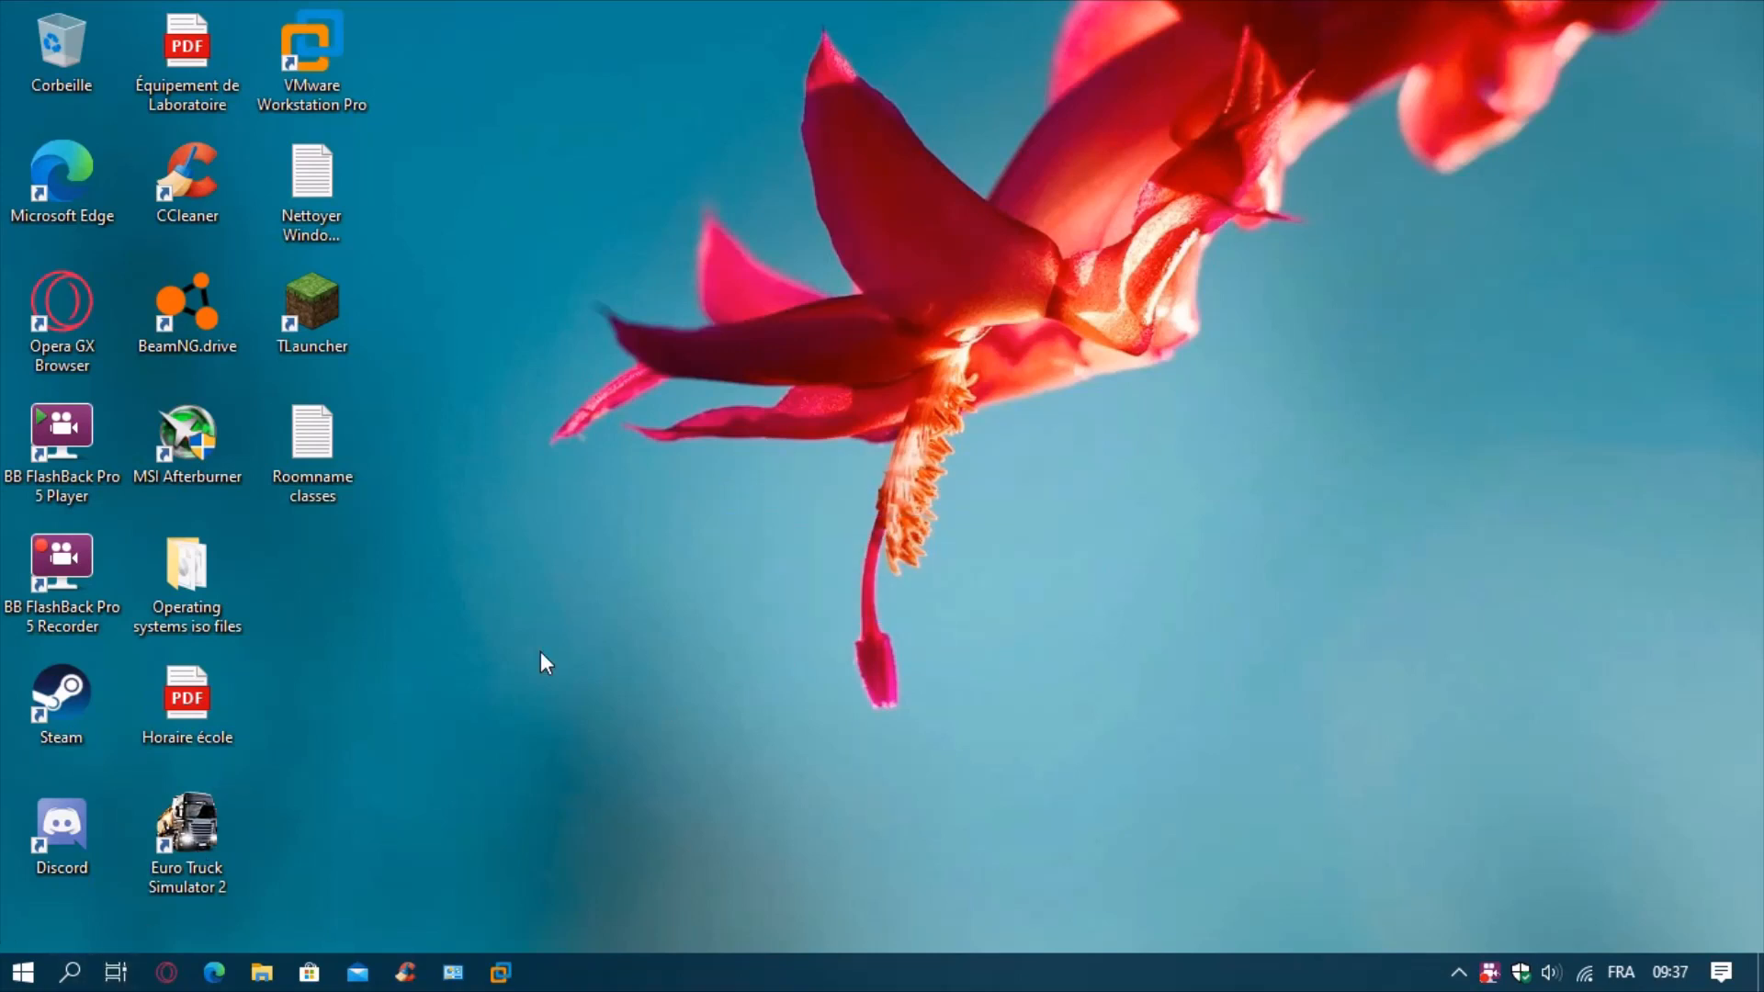
{"action": "mouse_move", "coordinate": [28, 900]}
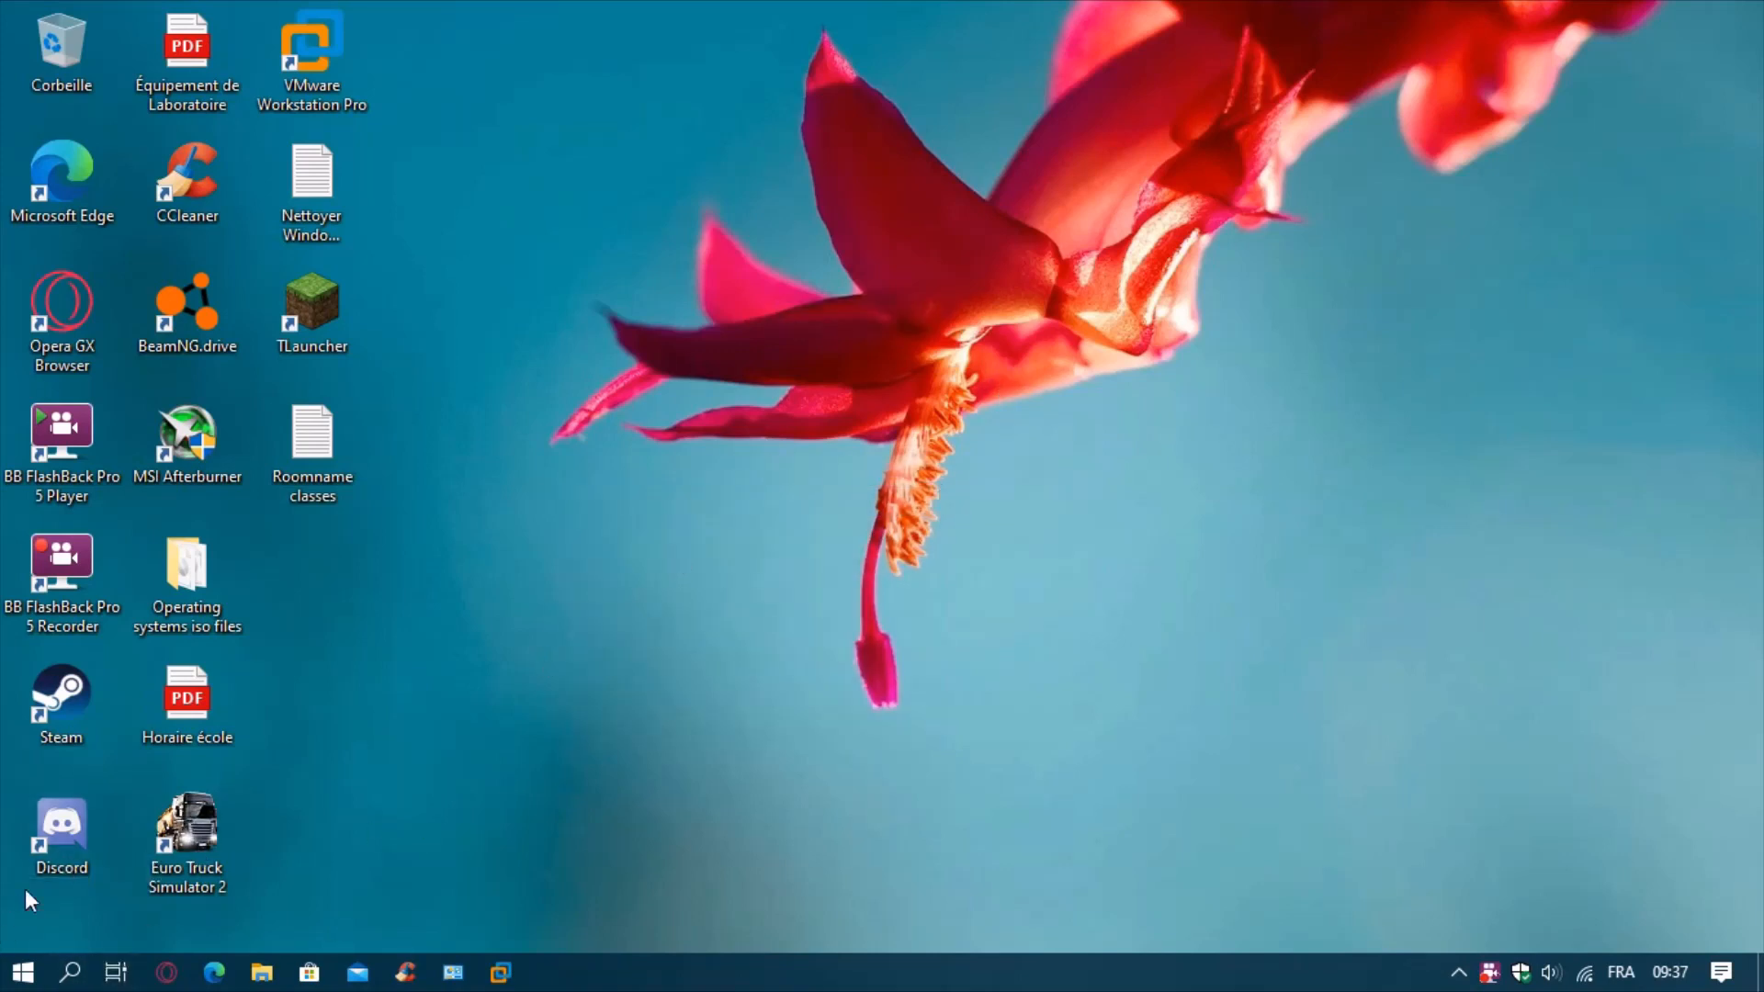
{"action": "left_click", "coordinate": [70, 971]}
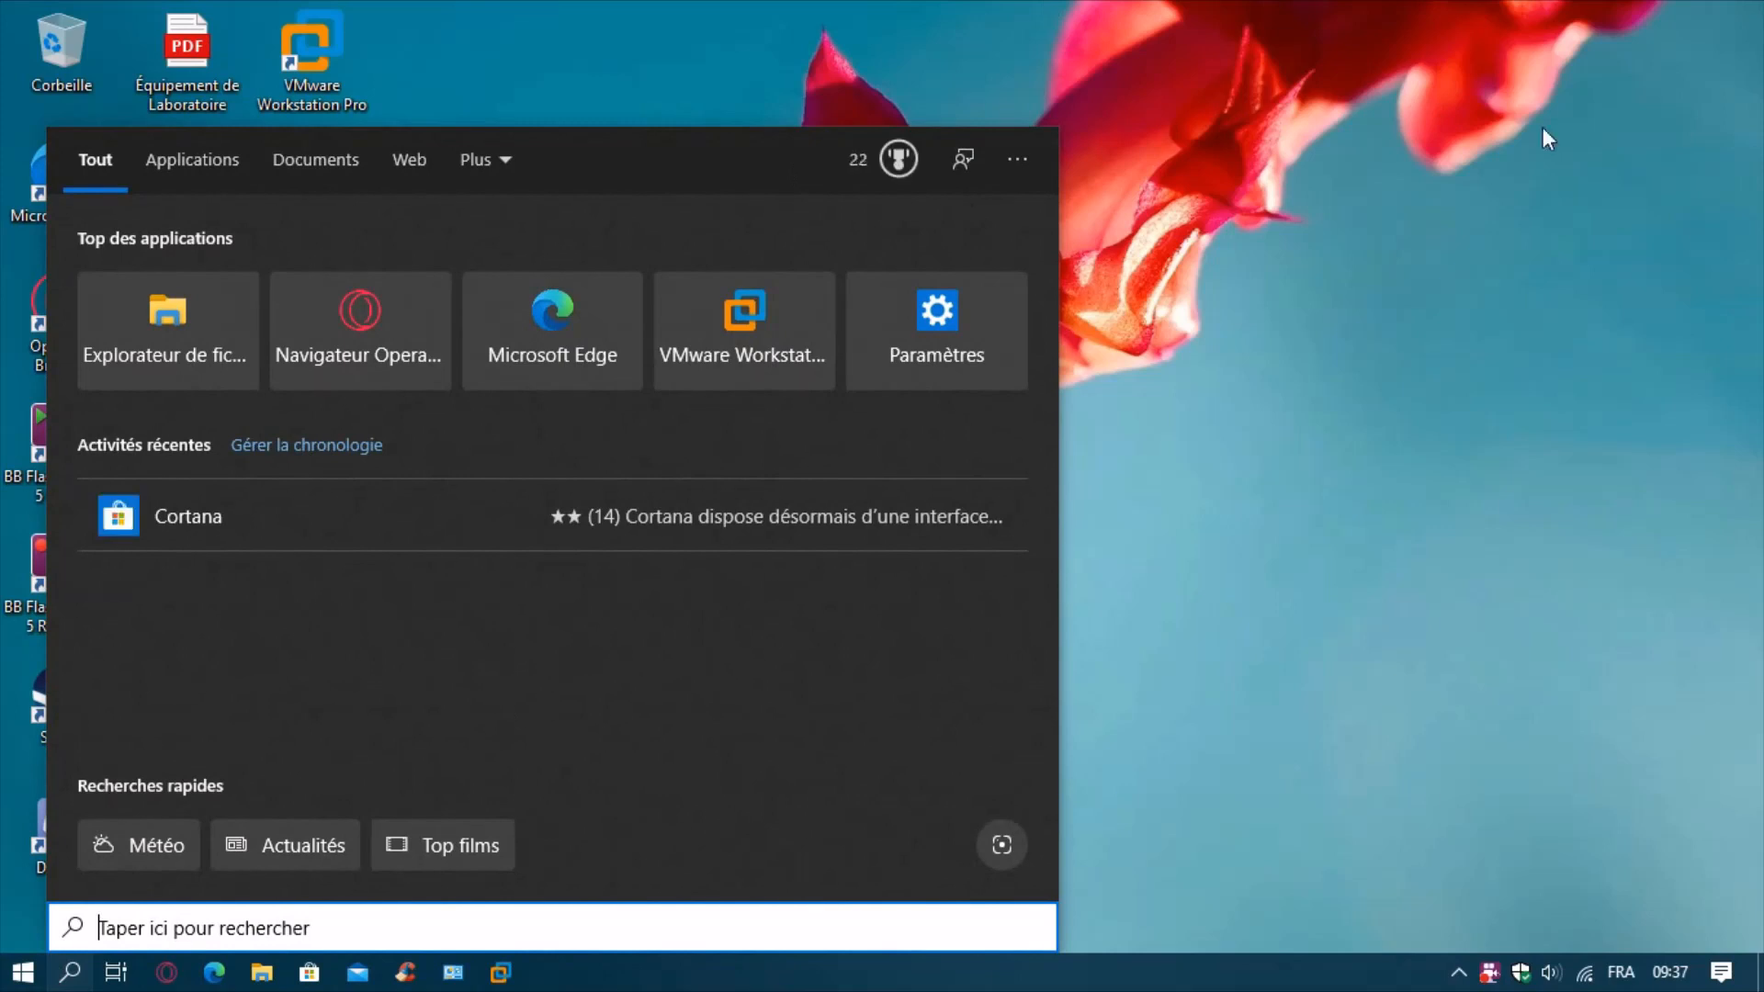
{"action": "mouse_move", "coordinate": [987, 740]}
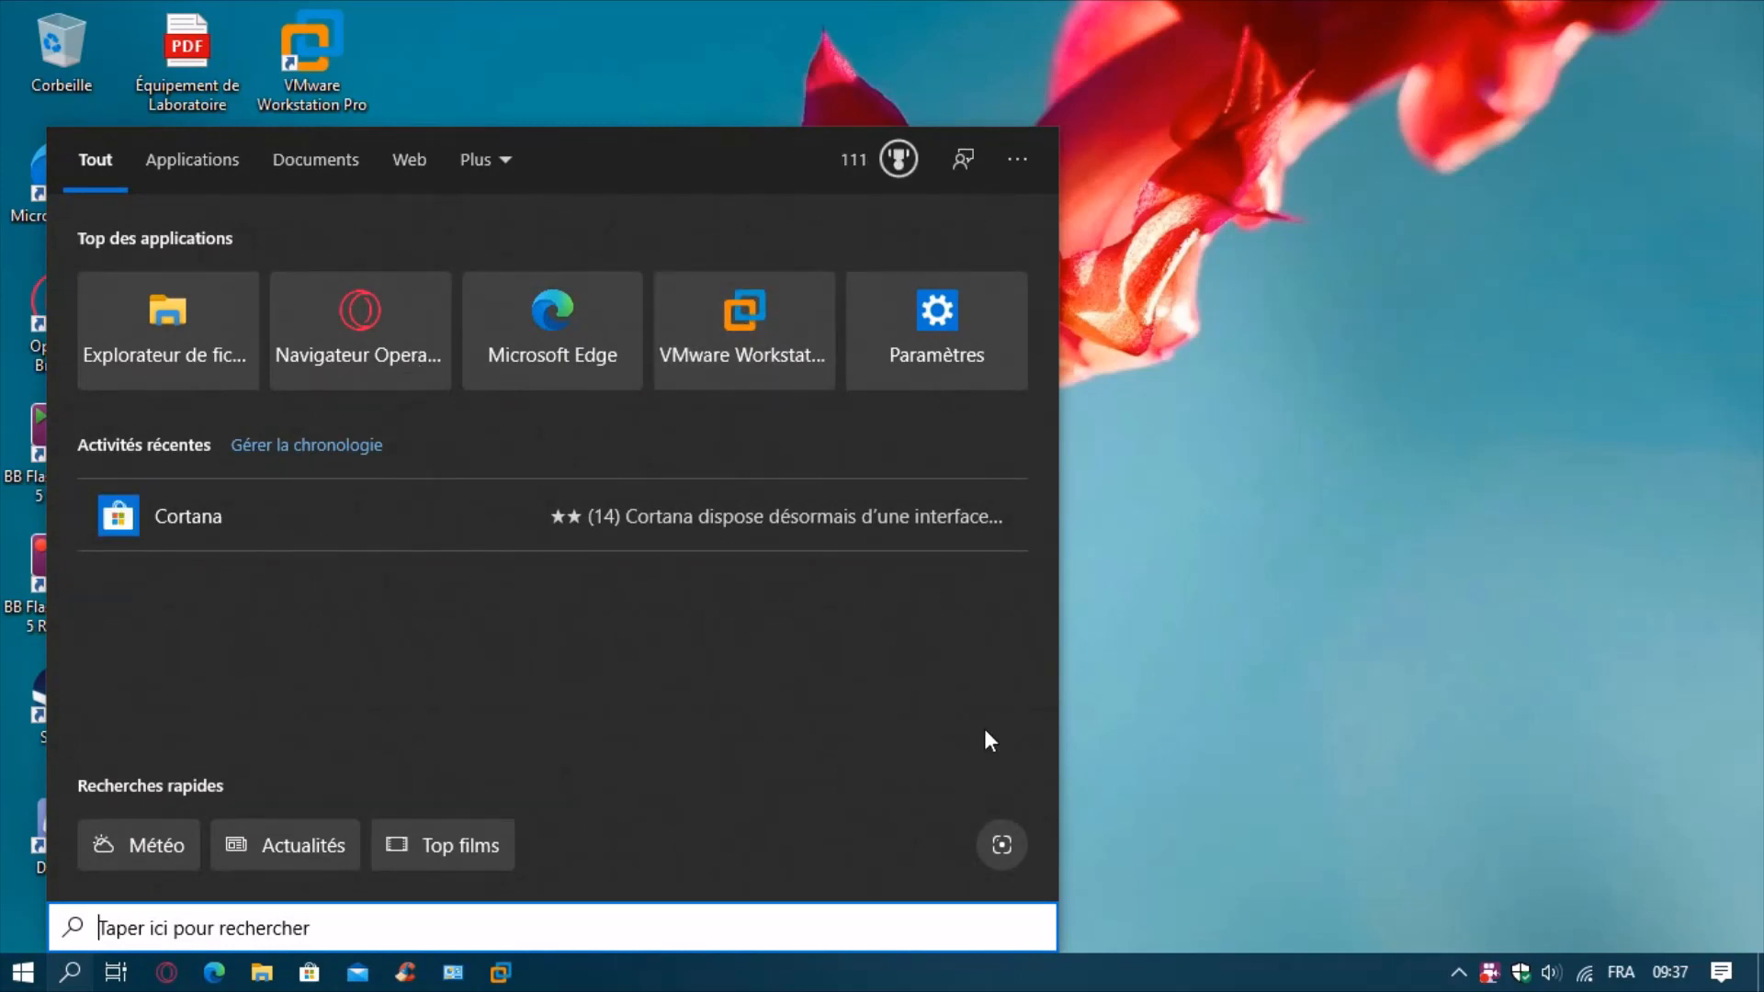
{"action": "type", "text": "cortana"}
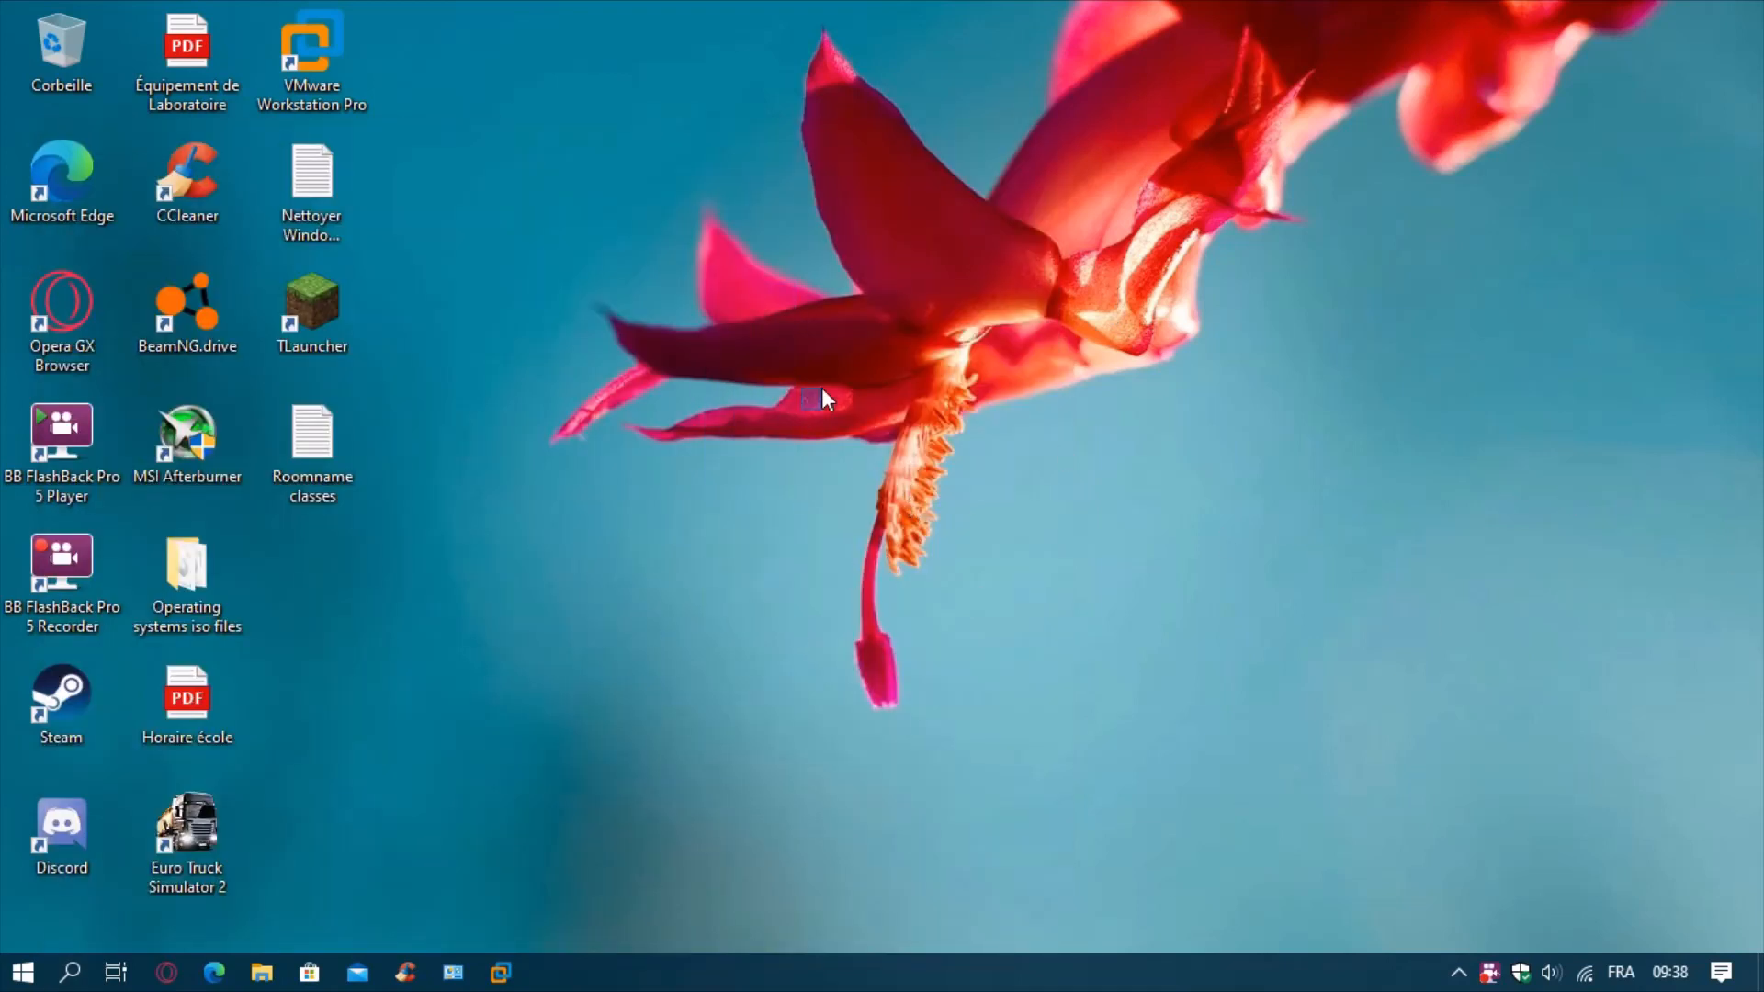
{"action": "mouse_move", "coordinate": [1260, 579]}
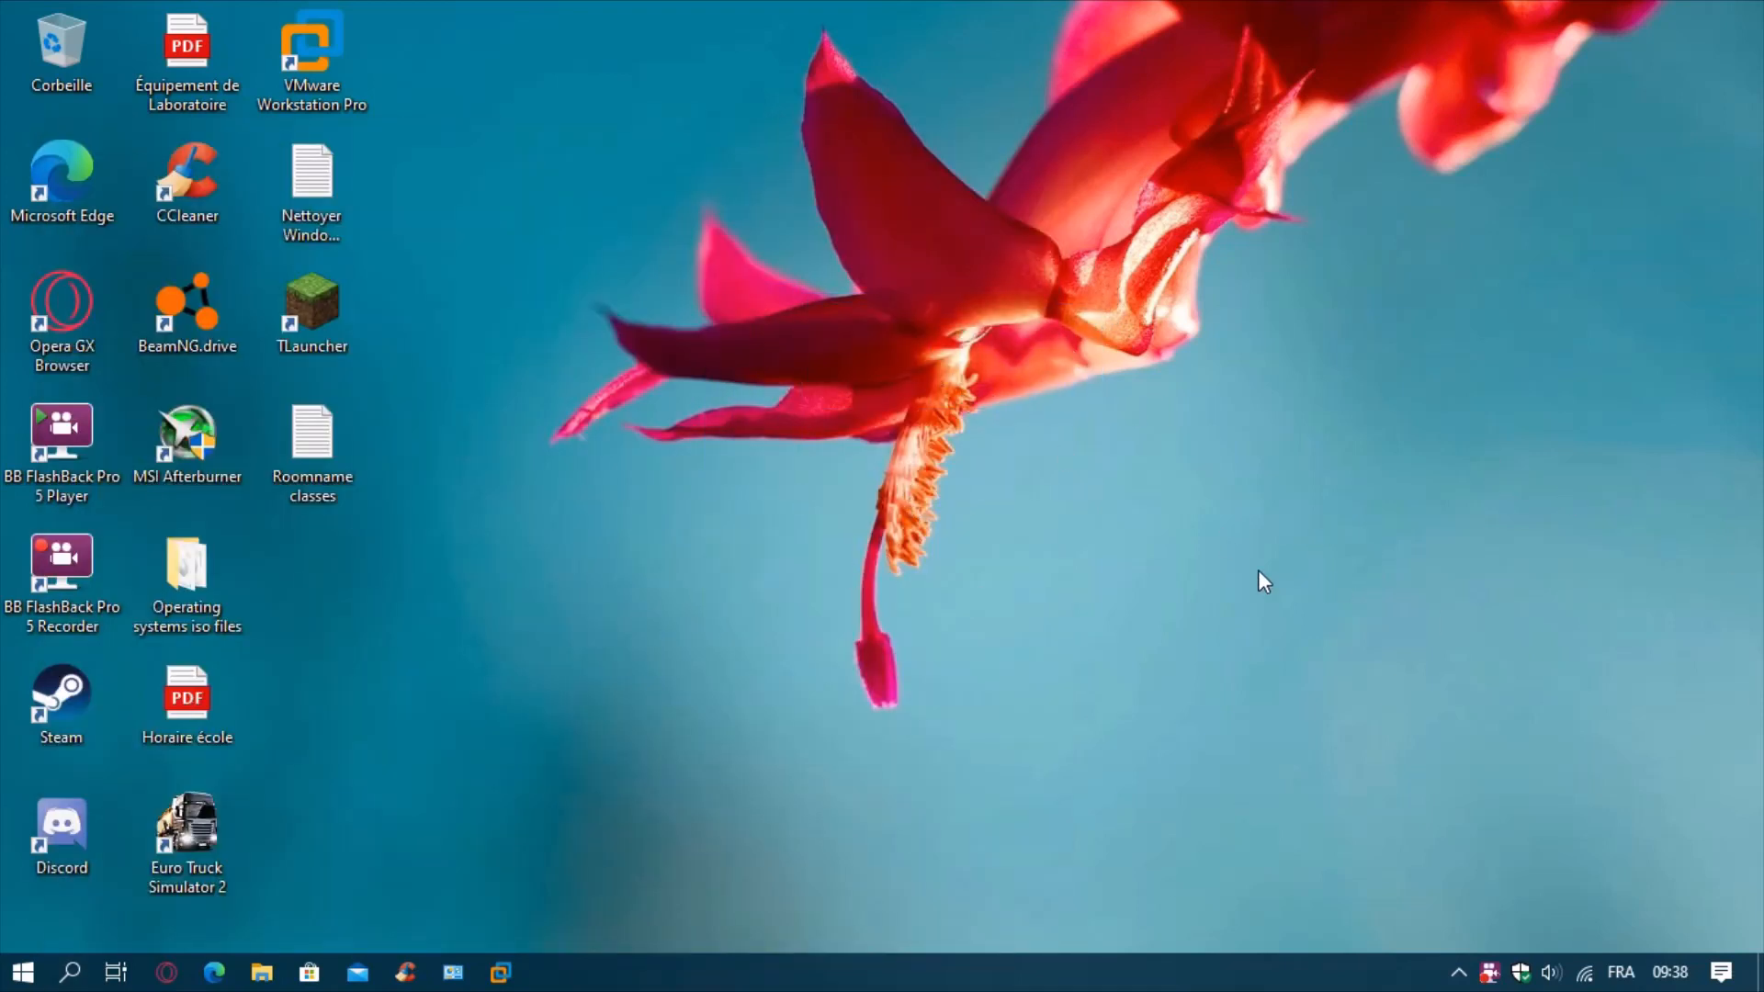
{"action": "mouse_move", "coordinate": [1104, 470]}
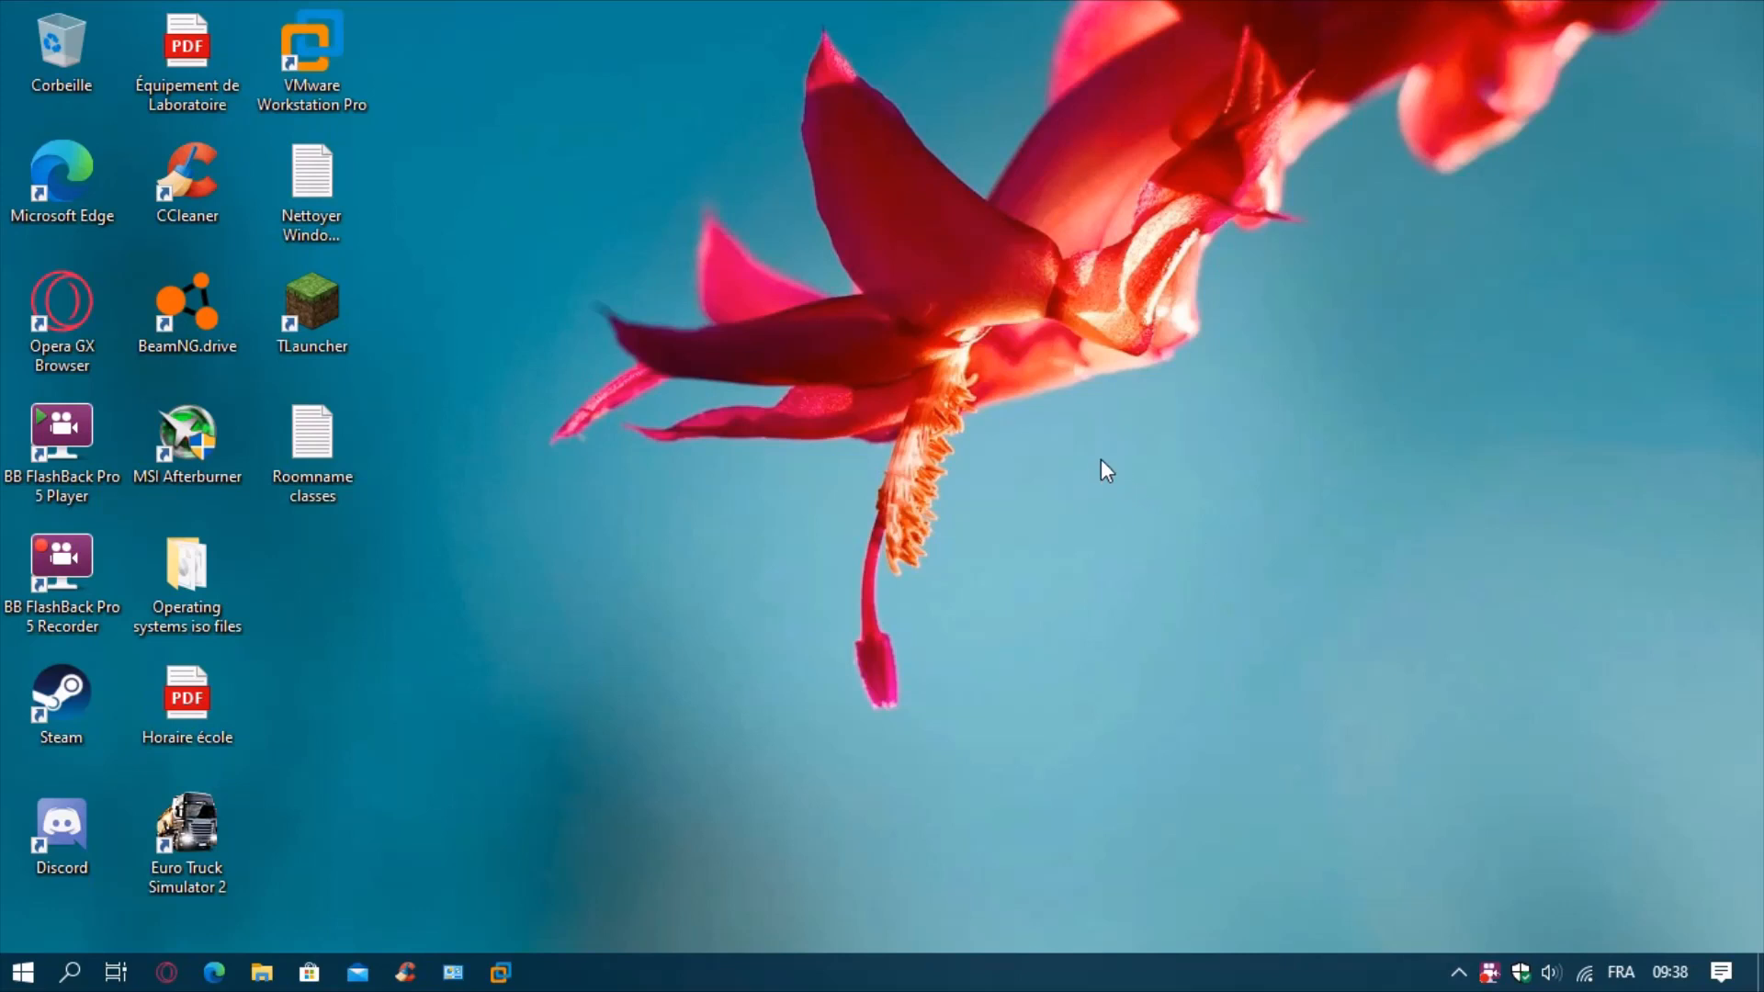
{"action": "mouse_move", "coordinate": [1034, 233]}
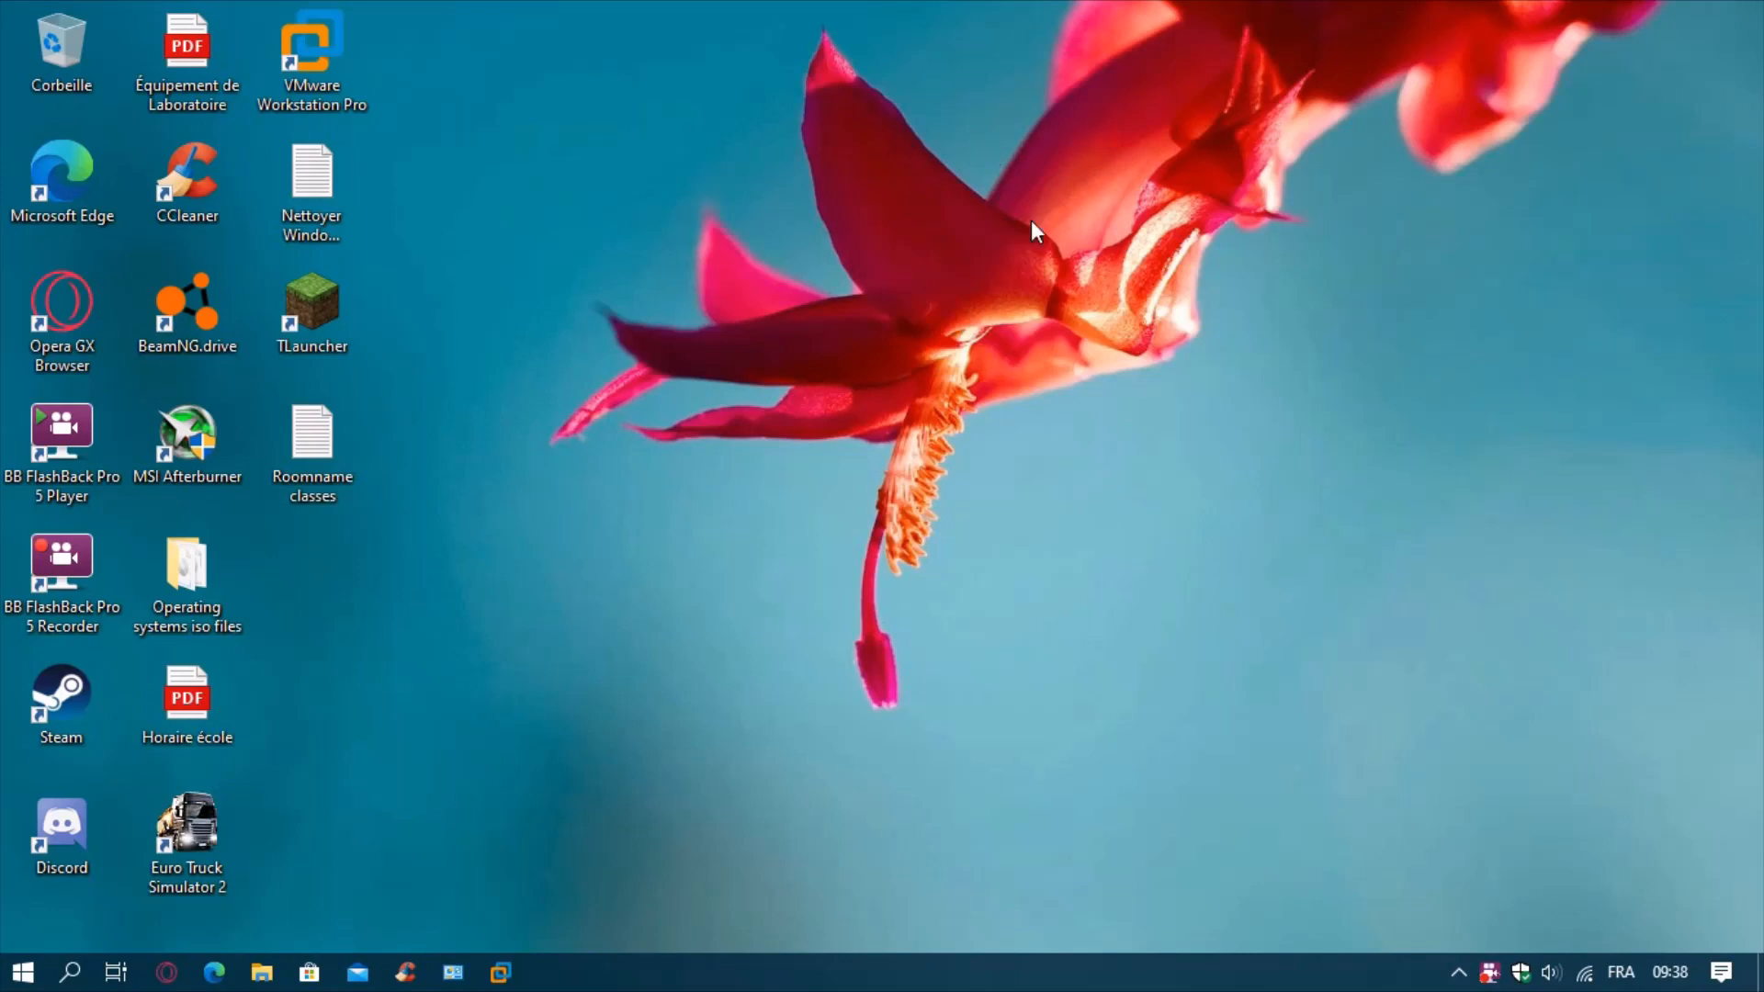